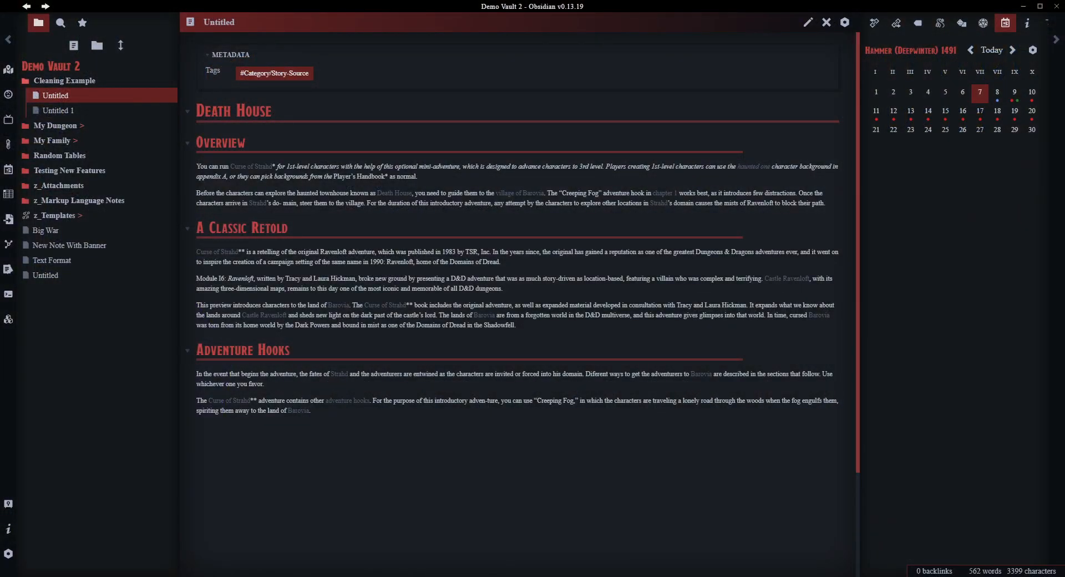
pyautogui.moveTo(553, 455)
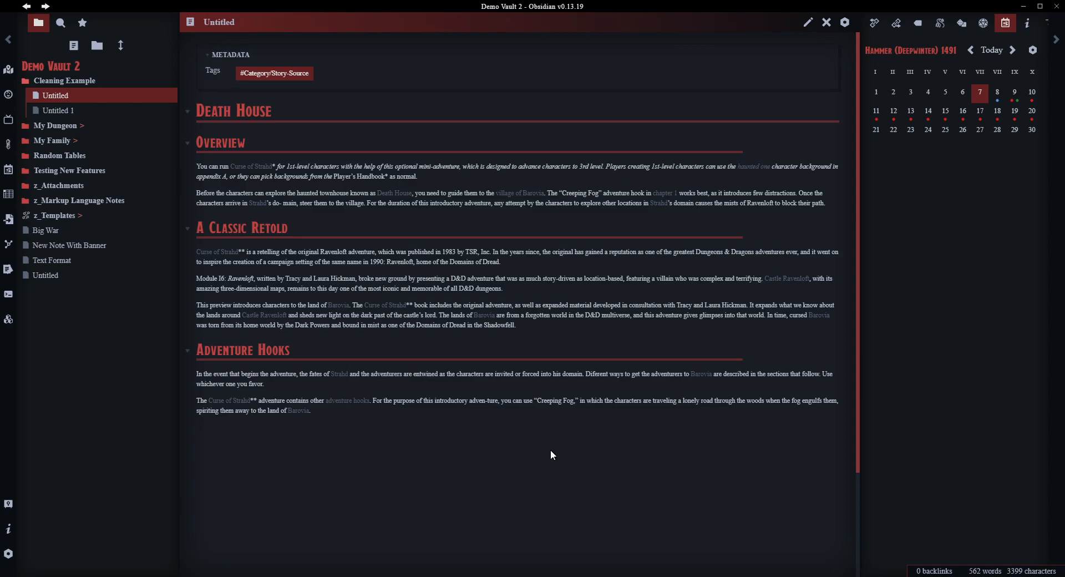
pyautogui.moveTo(257, 166)
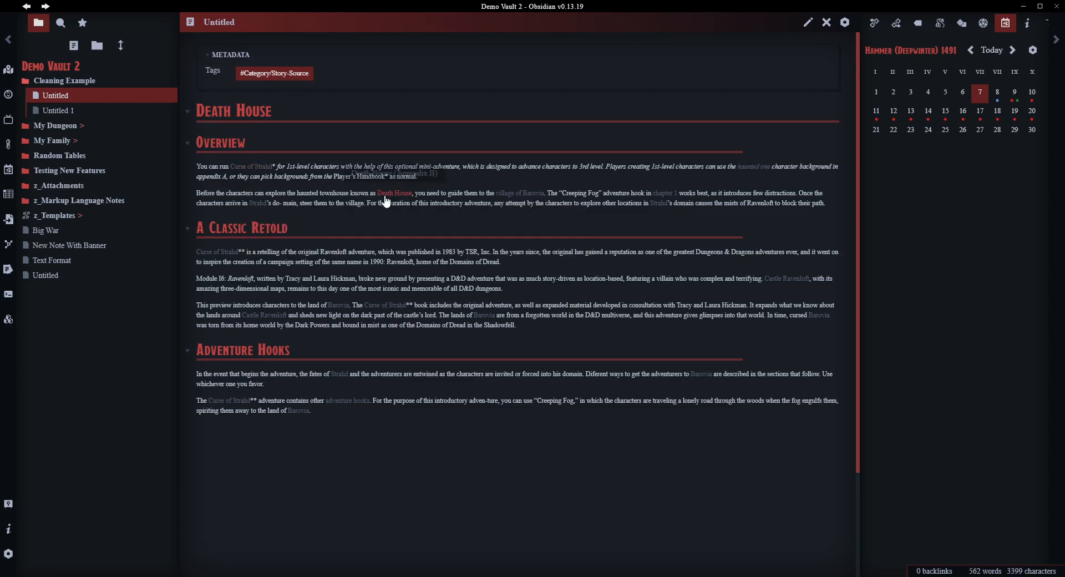
pyautogui.moveTo(510, 195)
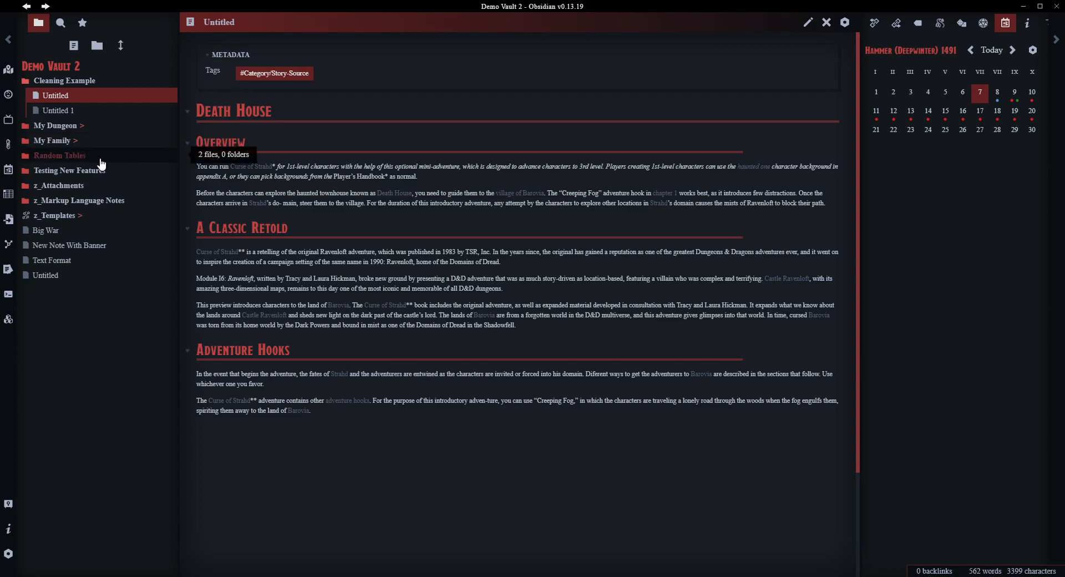
# Expand the My Family folder in the file explorer to show its character notes
pyautogui.click(51, 140)
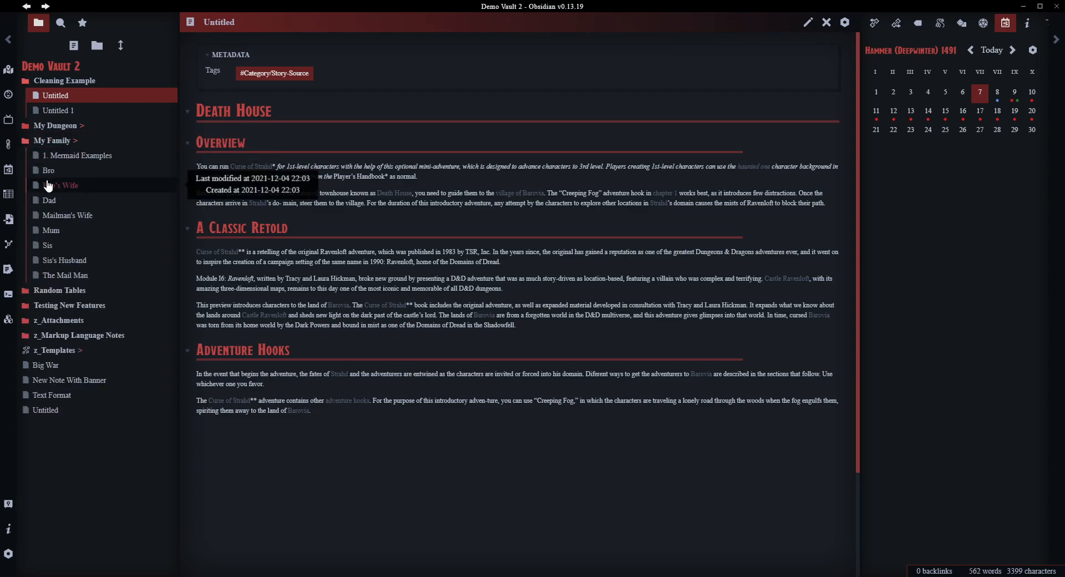
pyautogui.moveTo(807, 21)
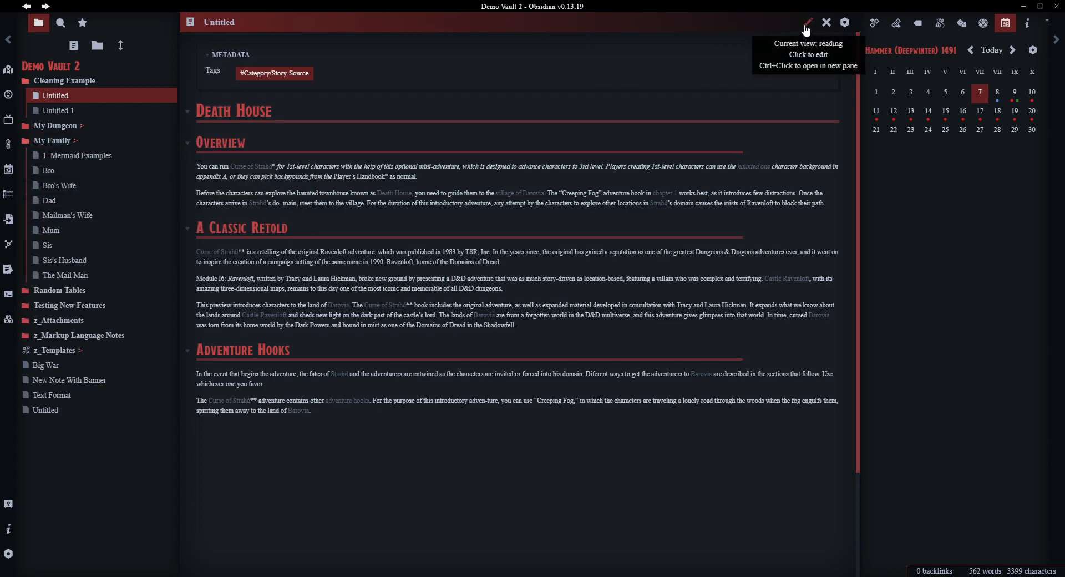
# In edit view, add a line '[[Dad]] Mum' and show outgoing links and unlinked mentions
pyautogui.click(808, 21)
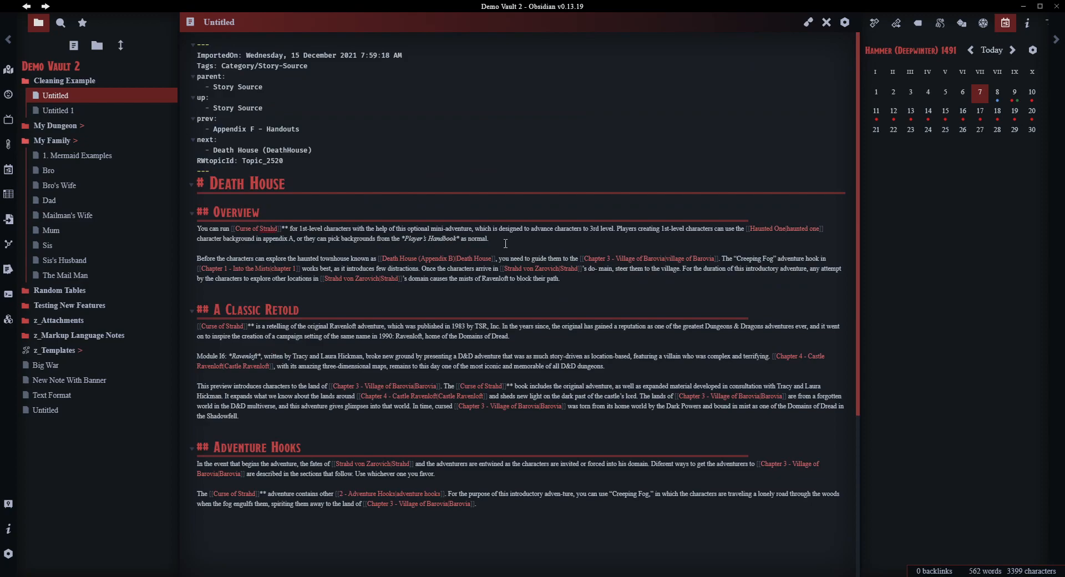
pyautogui.write('[[Dad]] M')
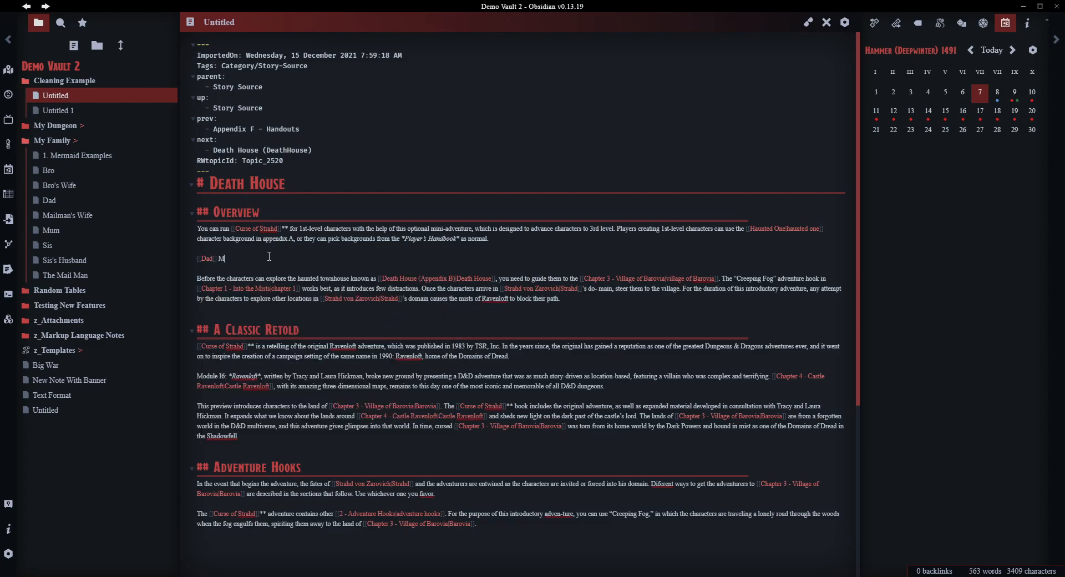
pyautogui.write('um')
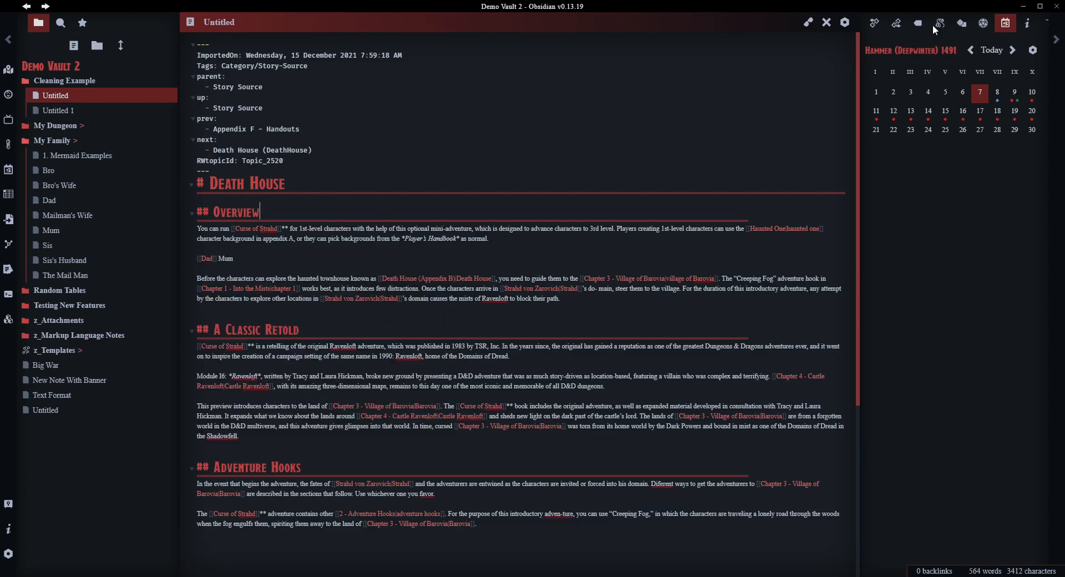
pyautogui.click(896, 23)
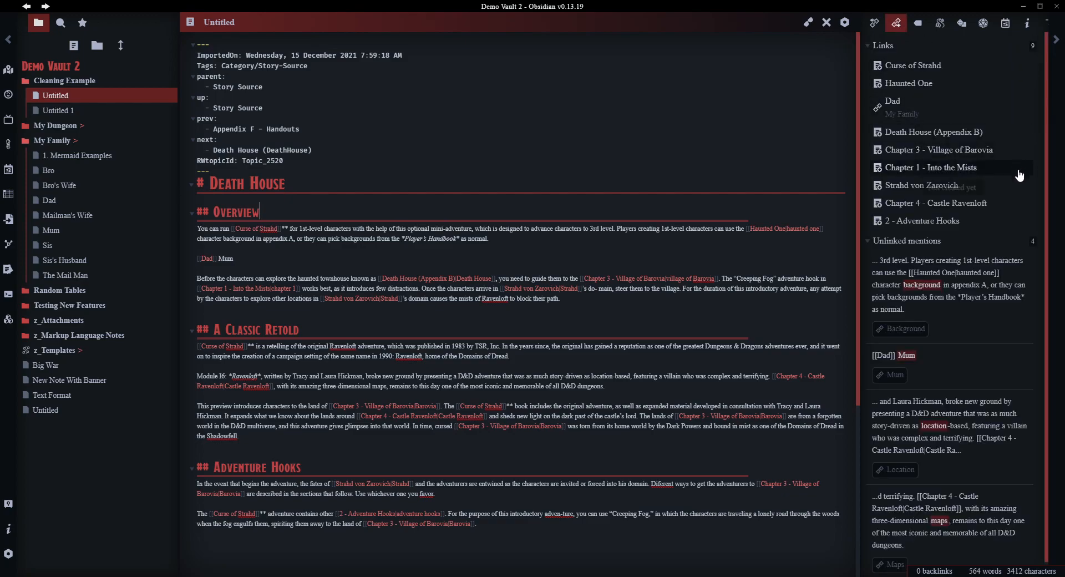
pyautogui.moveTo(914, 362)
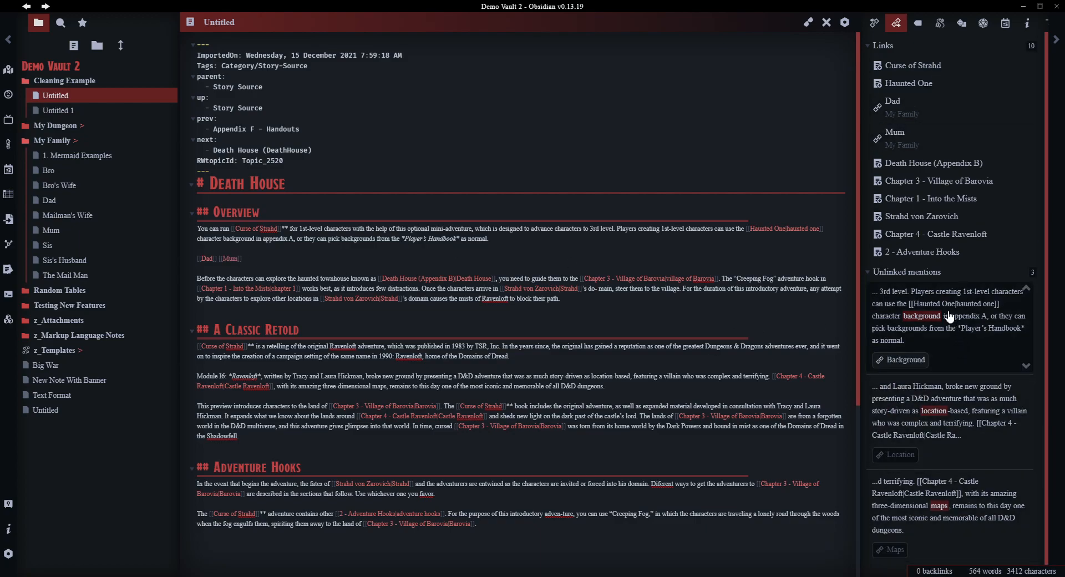
pyautogui.moveTo(231, 279)
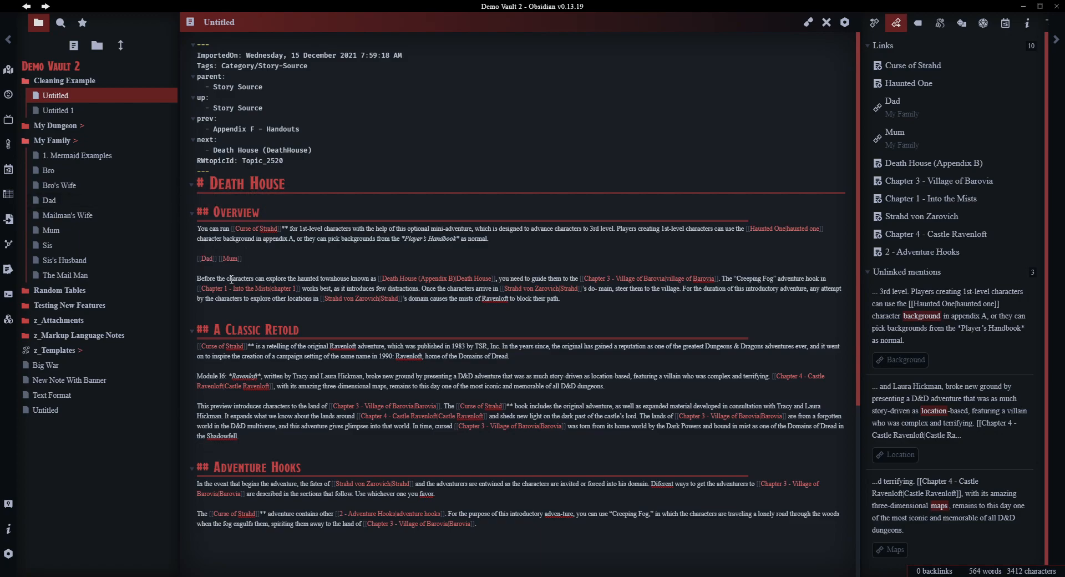
pyautogui.moveTo(809, 23)
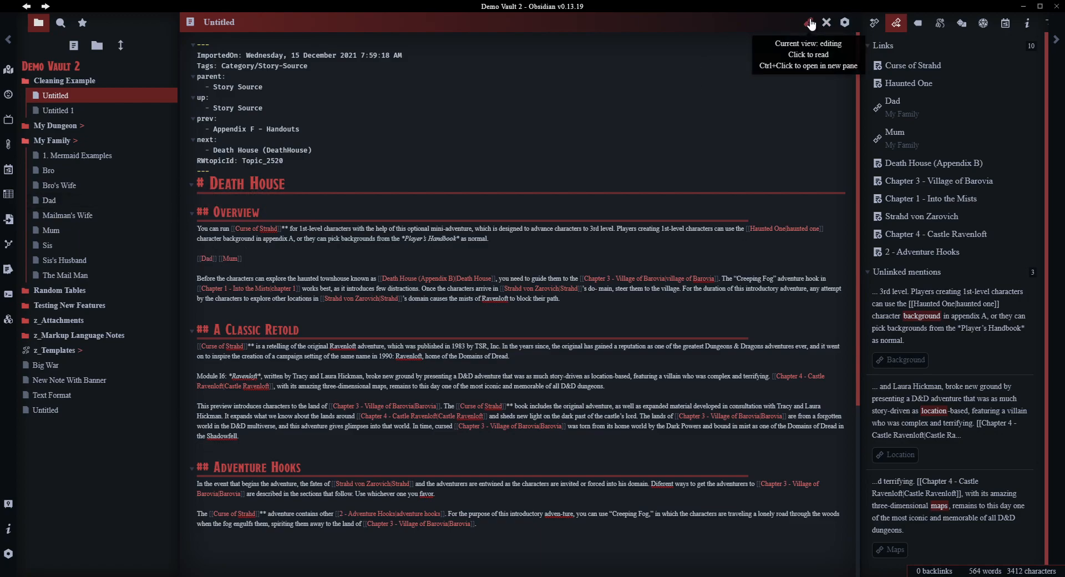
# From reading view, delete the empty Curse of Strahd note created by the dead link
pyautogui.click(808, 23)
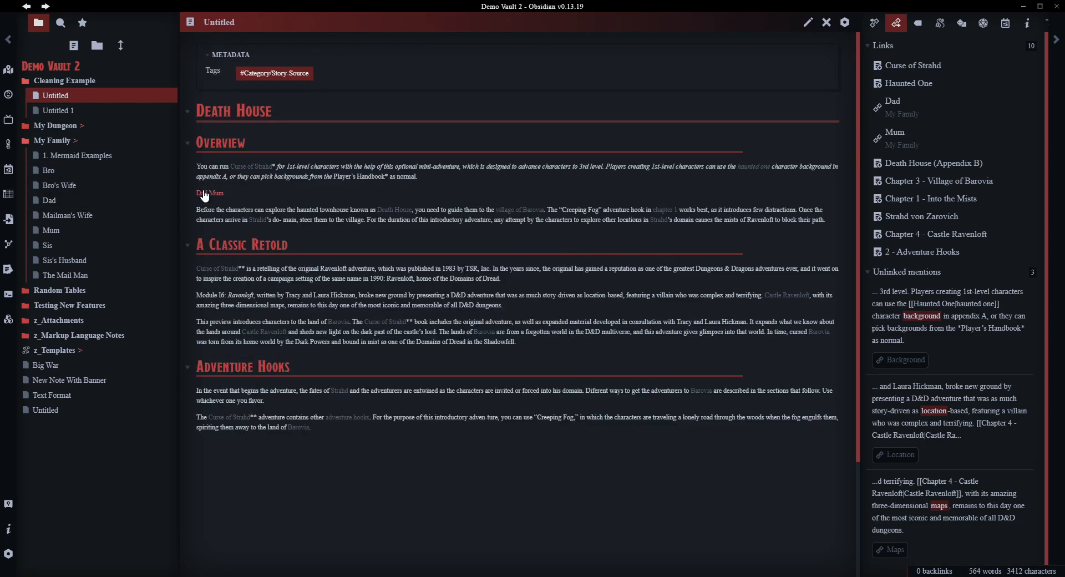
pyautogui.moveTo(203, 193)
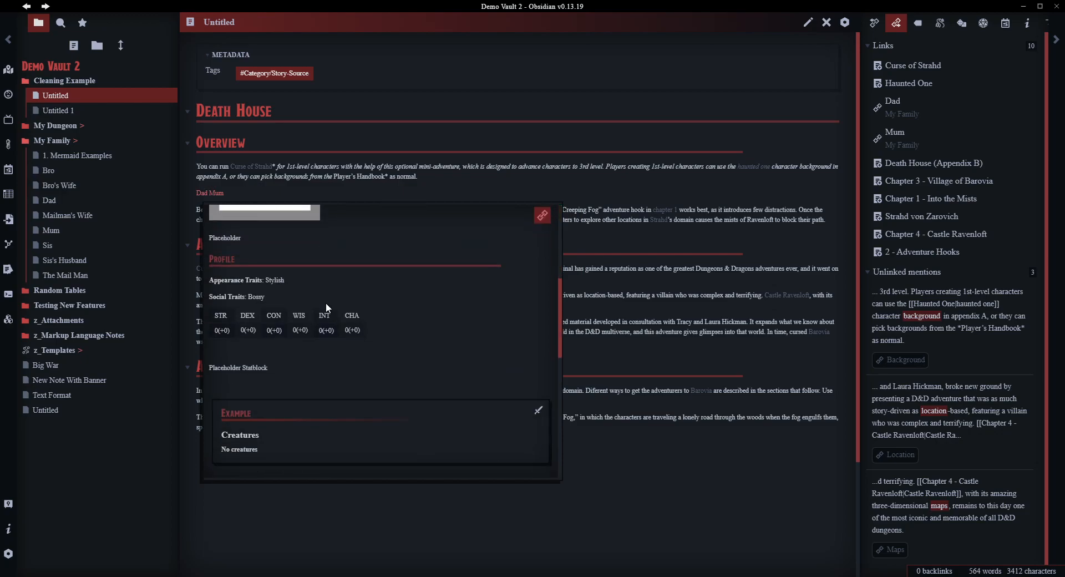
pyautogui.moveTo(214, 200)
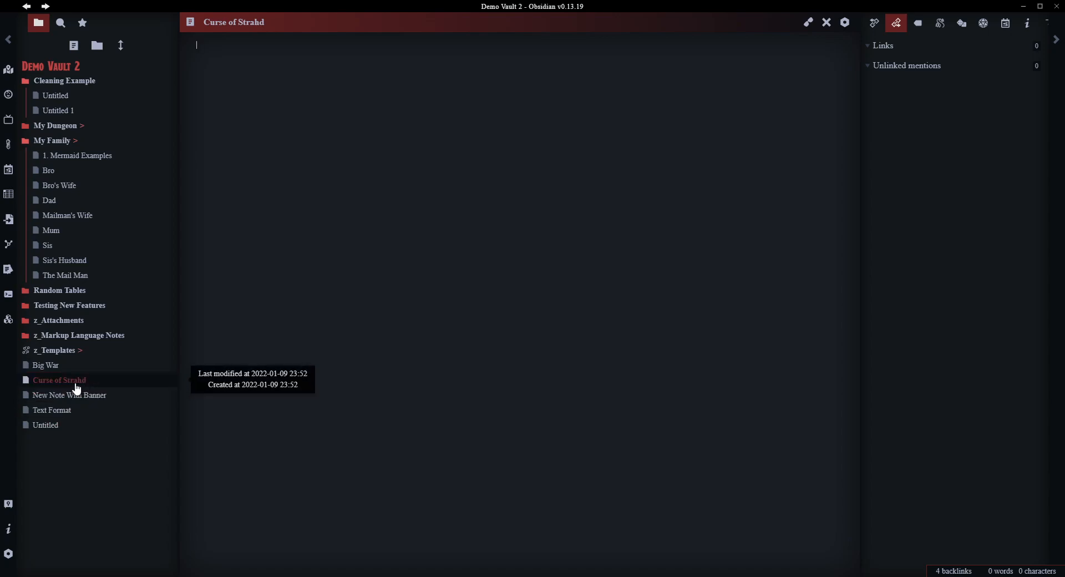
pyautogui.click(59, 380)
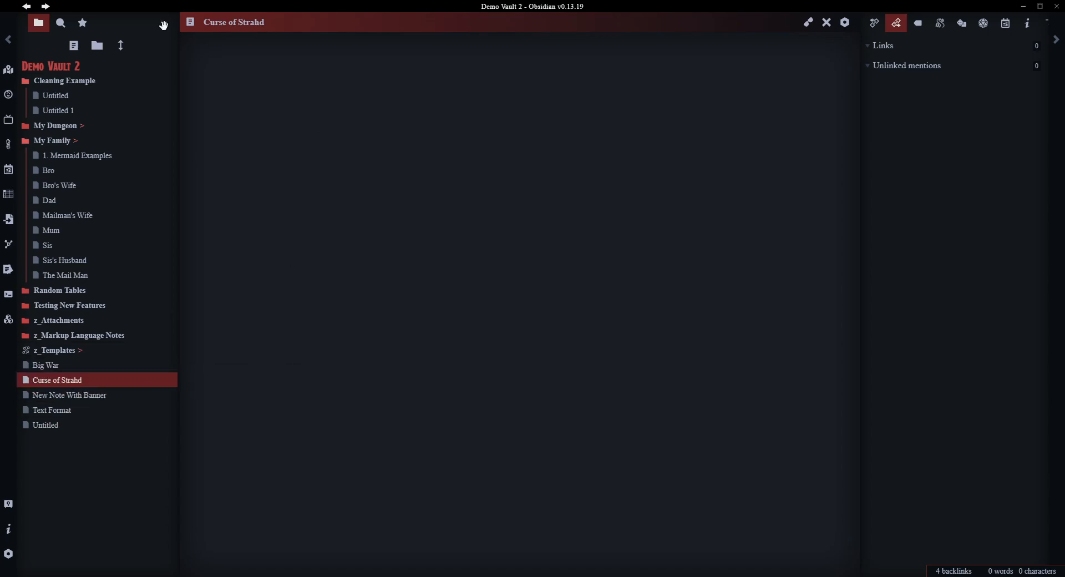
pyautogui.moveTo(66, 386)
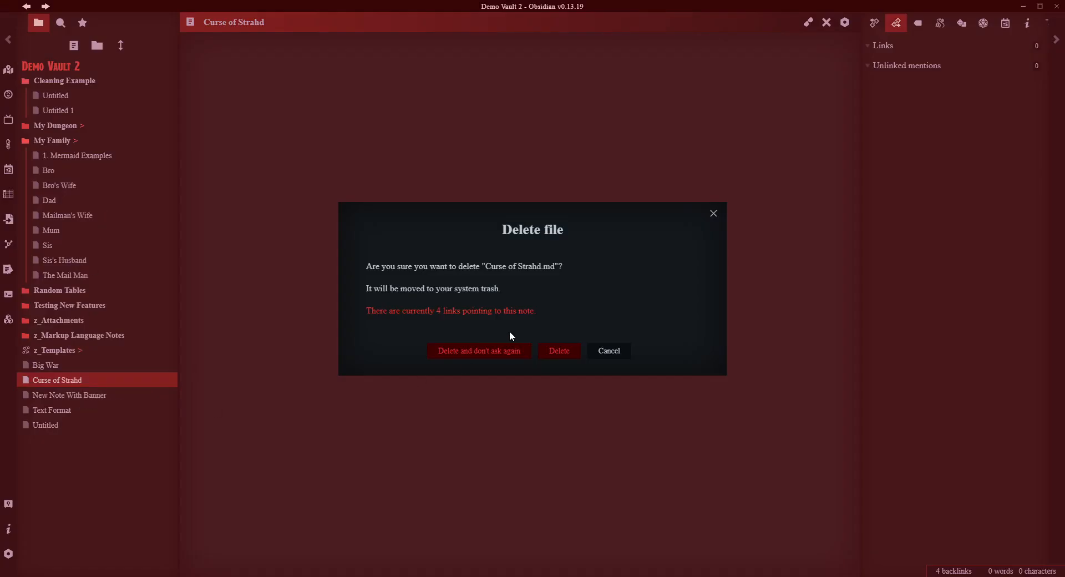
pyautogui.click(560, 351)
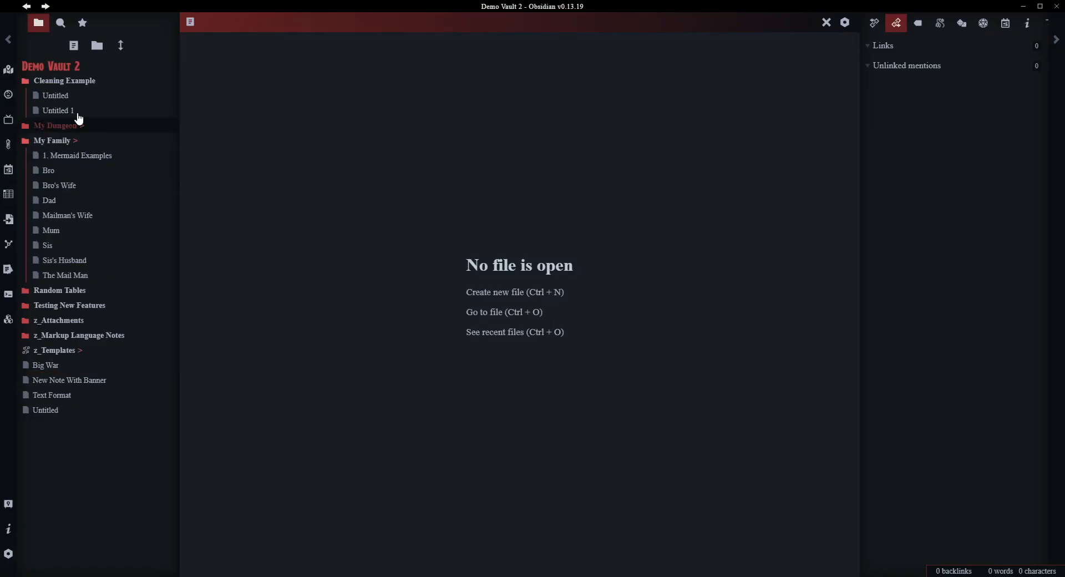
# Reopen Untitled, strip the brackets from Haunted One, preview it, then return to editing
pyautogui.click(55, 95)
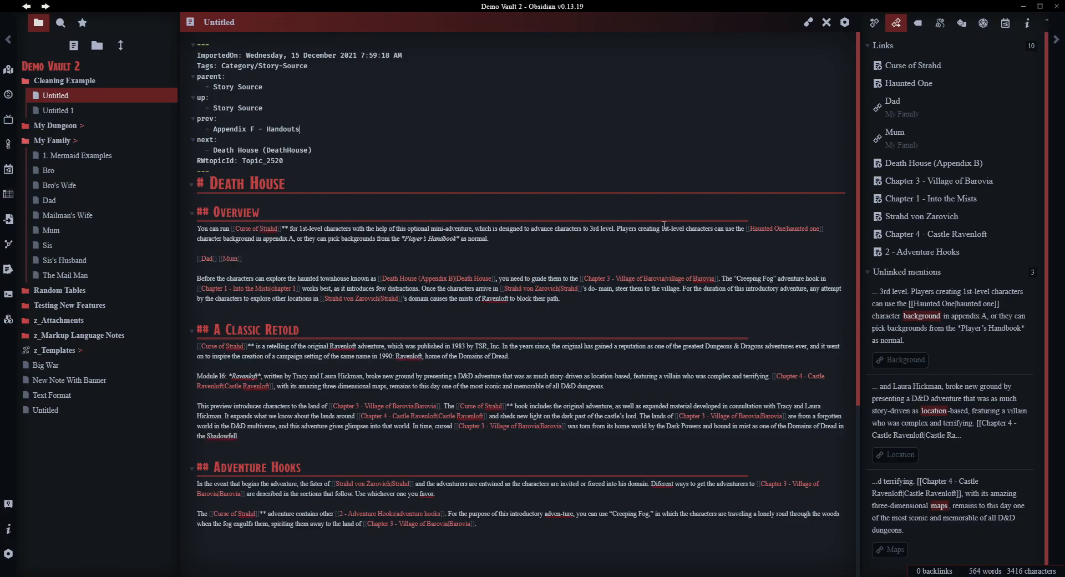
pyautogui.moveTo(819, 23)
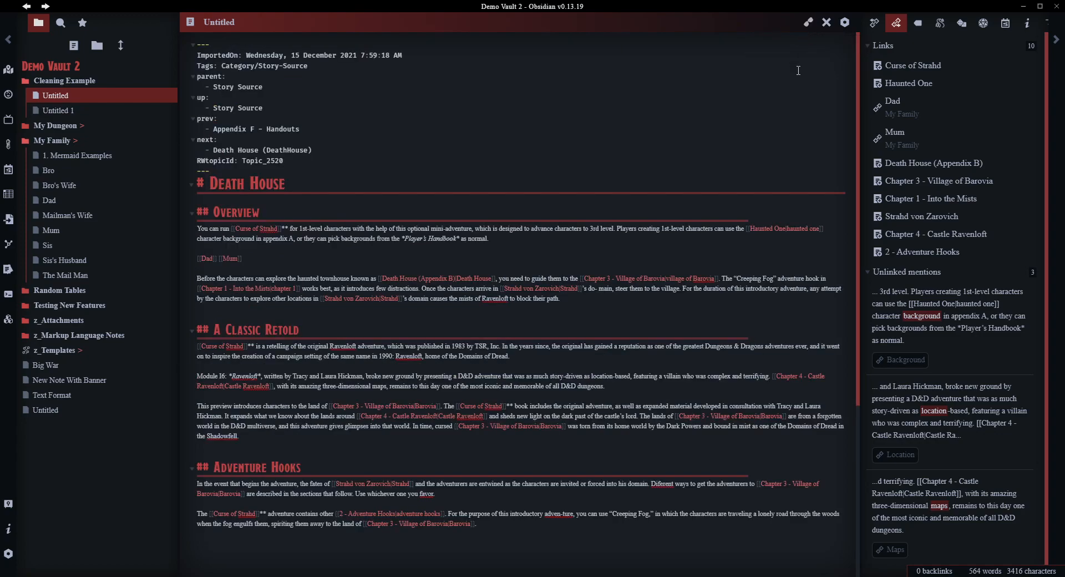
pyautogui.moveTo(783, 250)
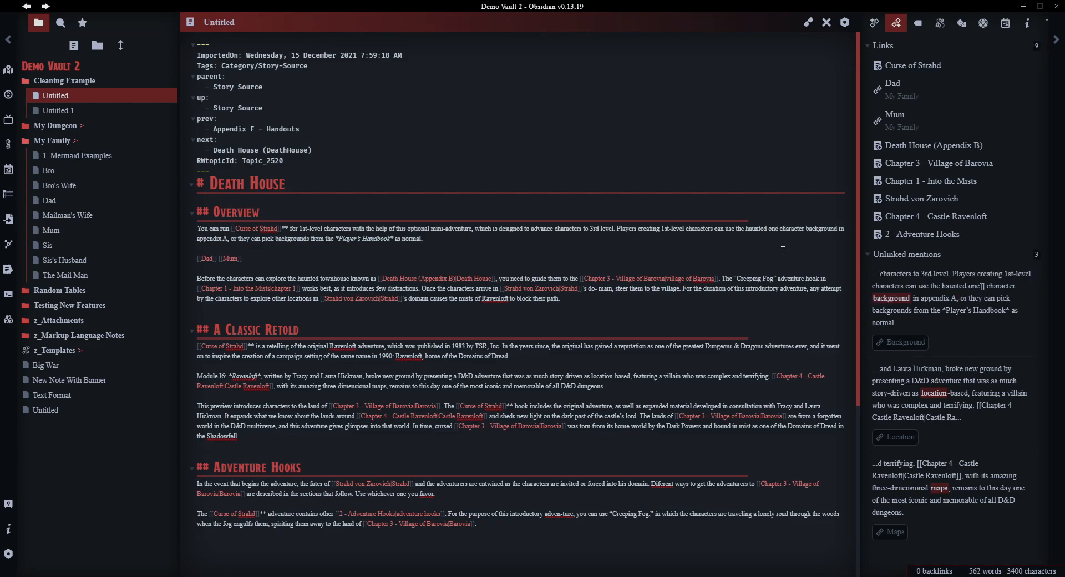
pyautogui.click(808, 23)
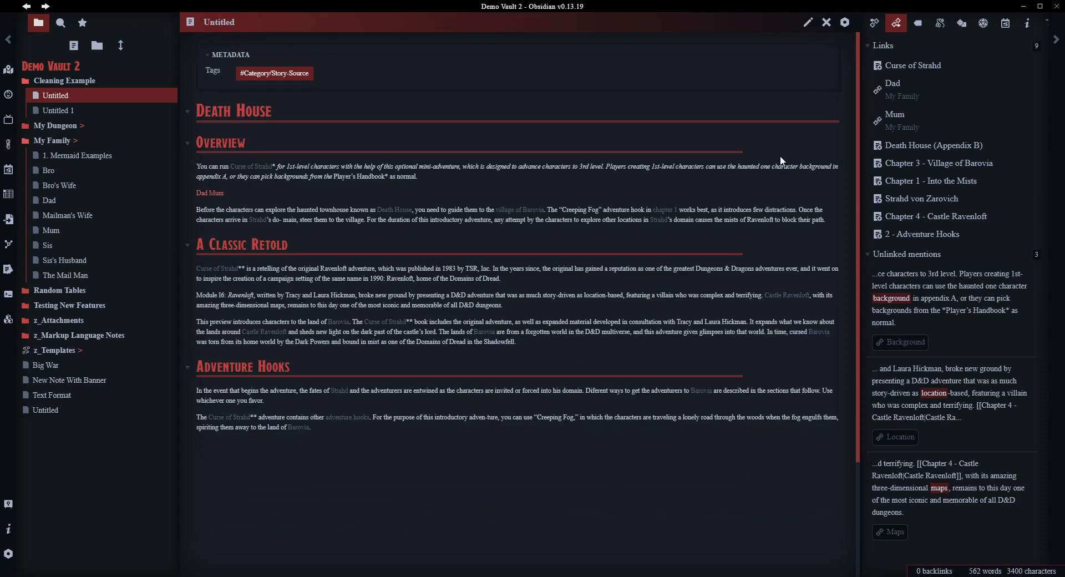
pyautogui.moveTo(935, 180)
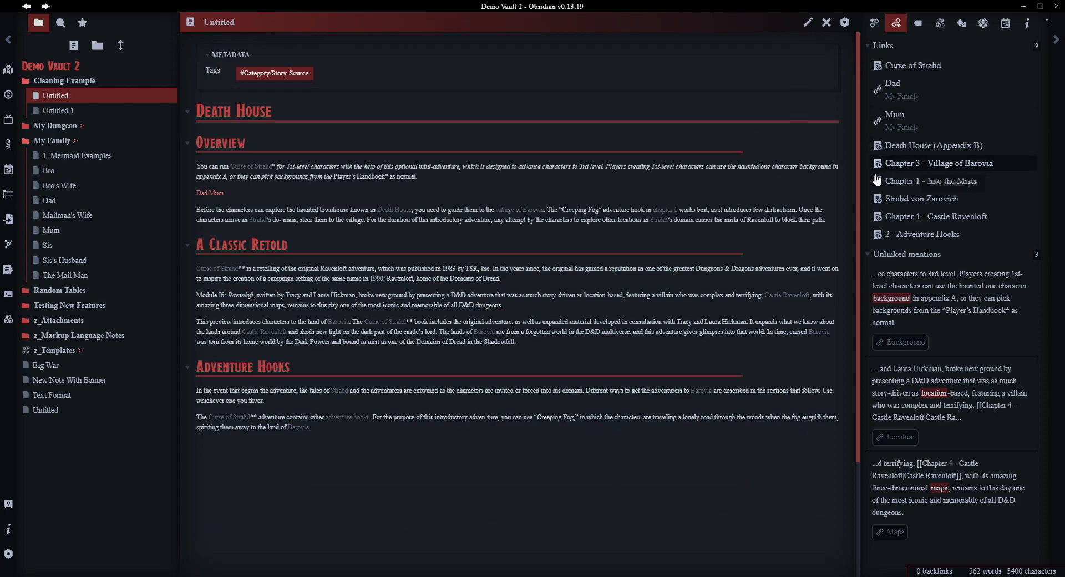
pyautogui.moveTo(698, 88)
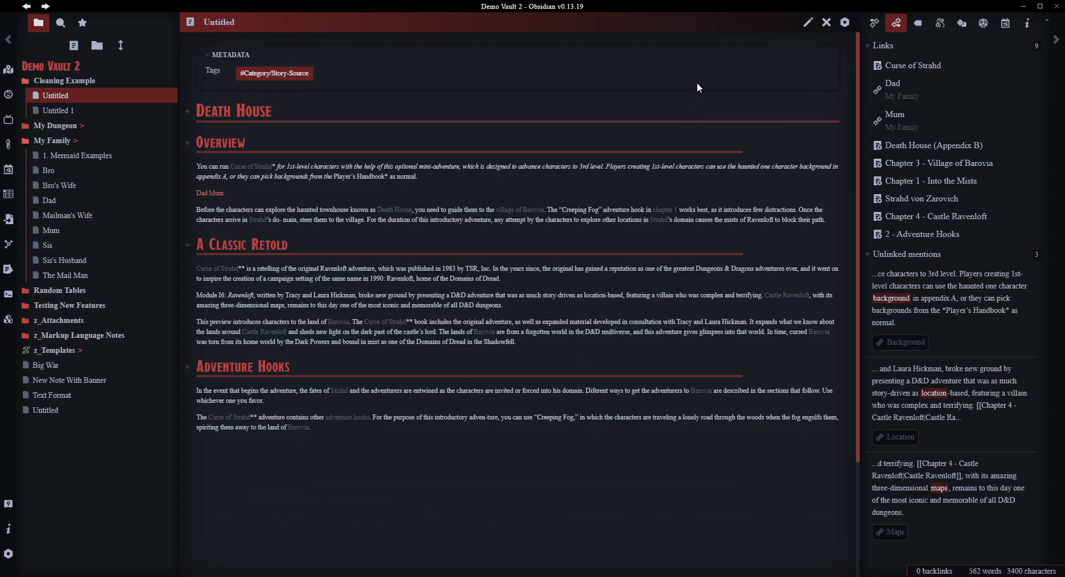
pyautogui.click(808, 22)
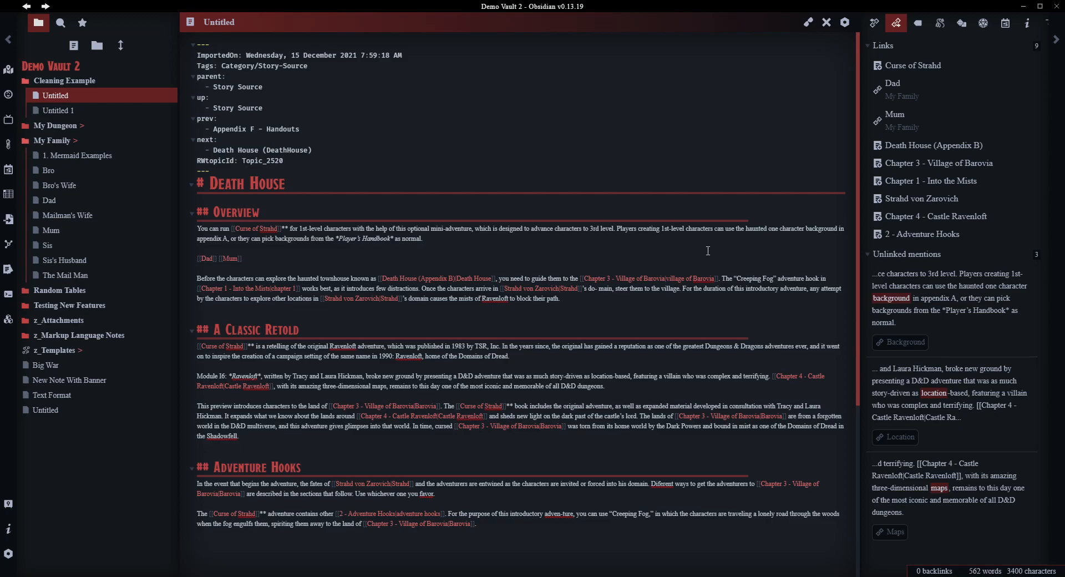
pyautogui.moveTo(657, 391)
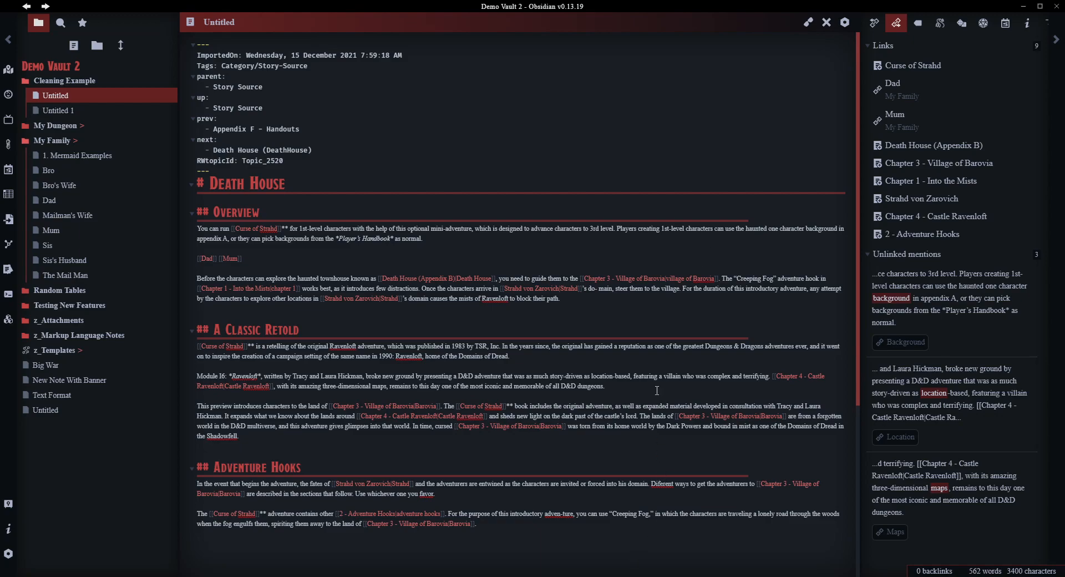
# Browse sublimetext.com's feature carousel to the 'View Definitions in Auto Complete' demo
pyautogui.click(200, 318)
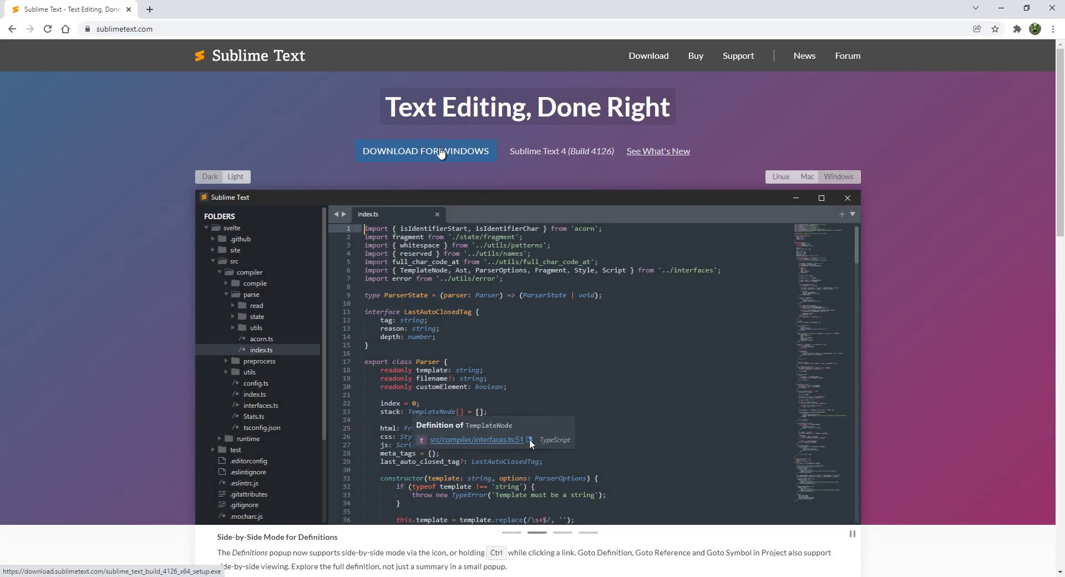
pyautogui.scroll(-3)
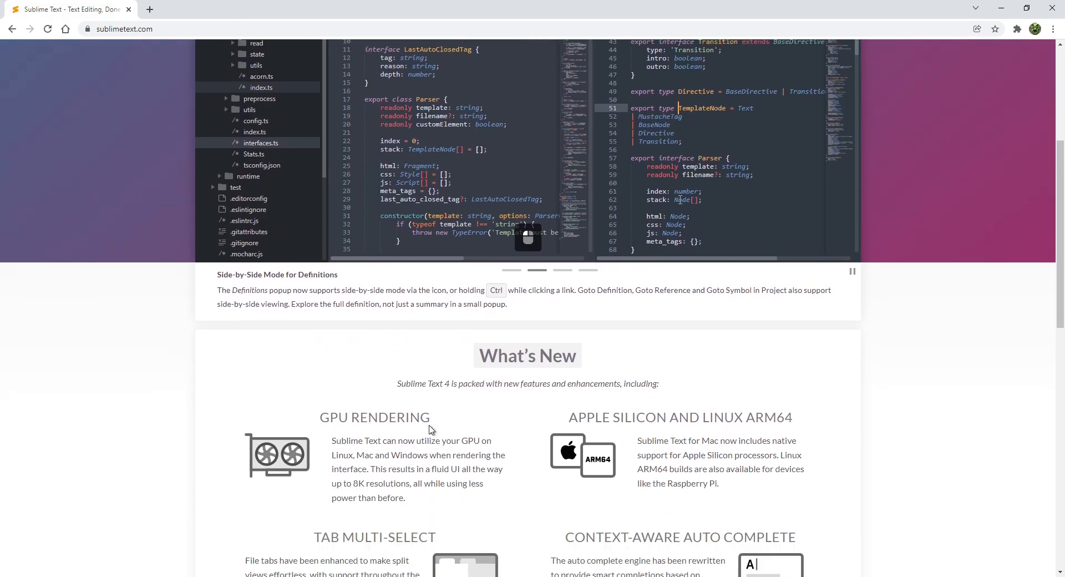
pyautogui.scroll(3)
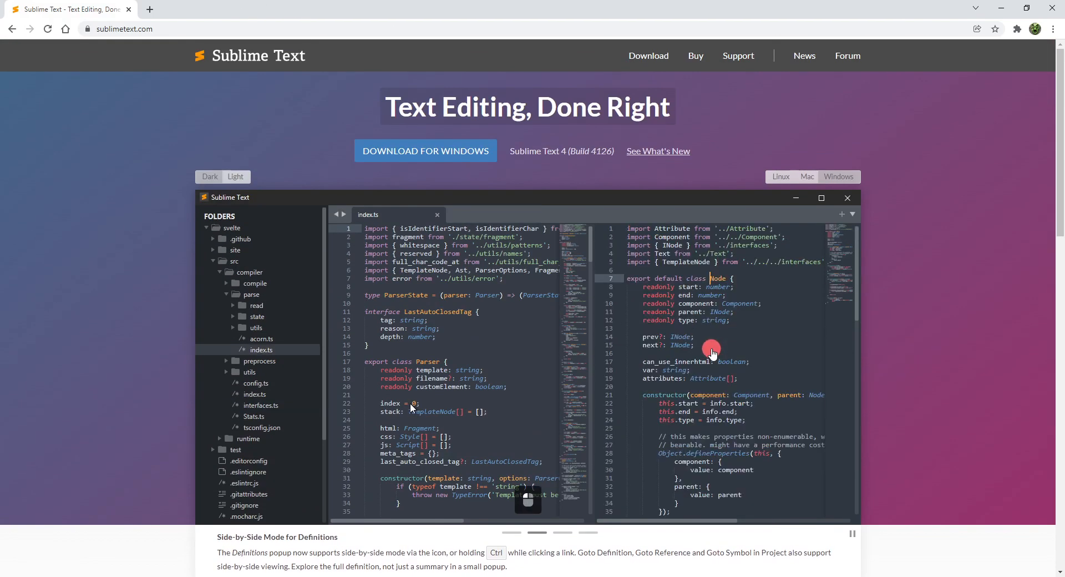
pyautogui.press('ctrl+w')
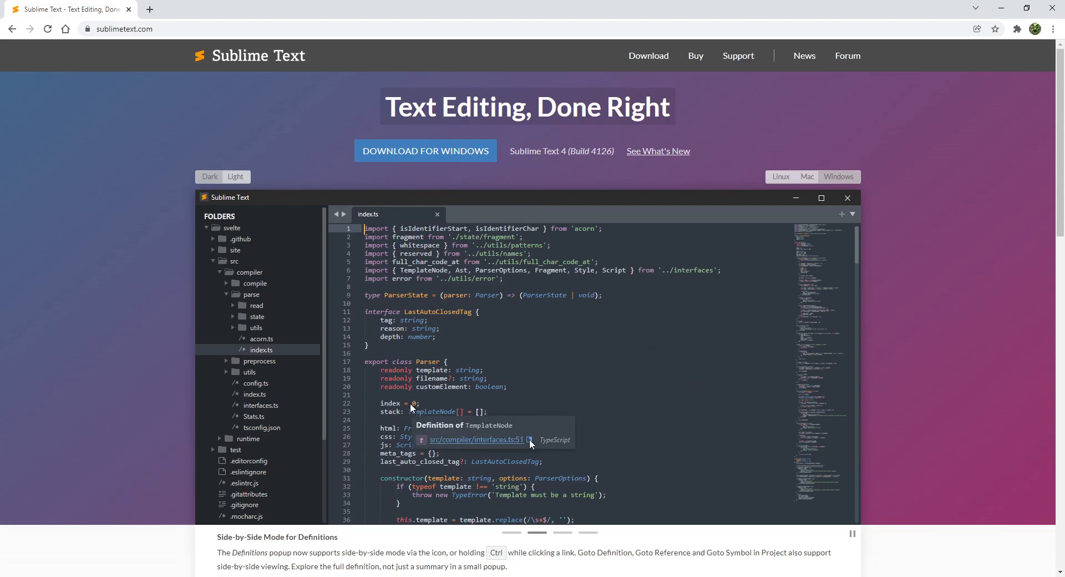
pyautogui.click(475, 440)
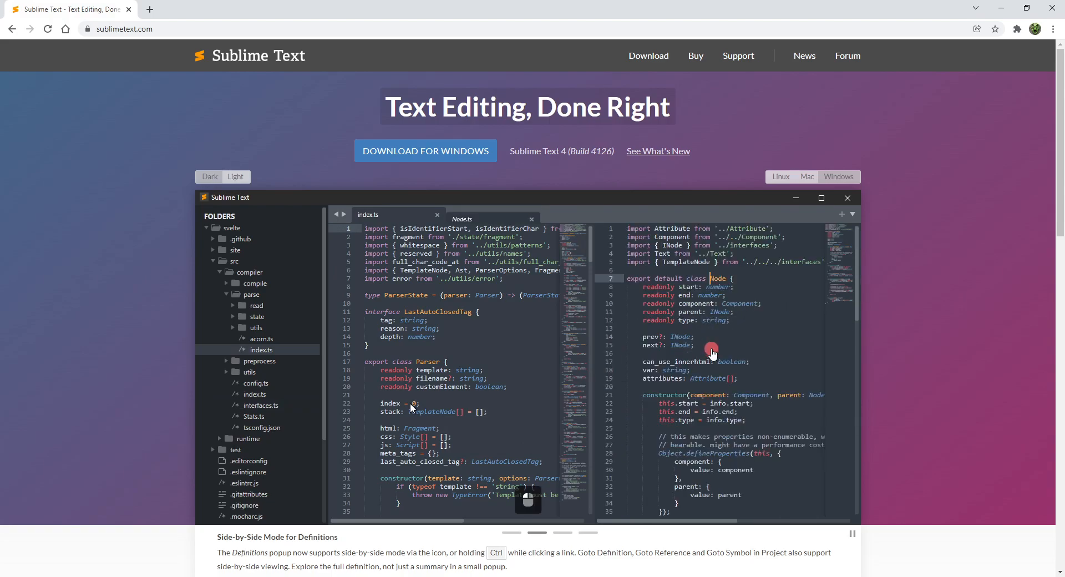
pyautogui.press('ctrl+w')
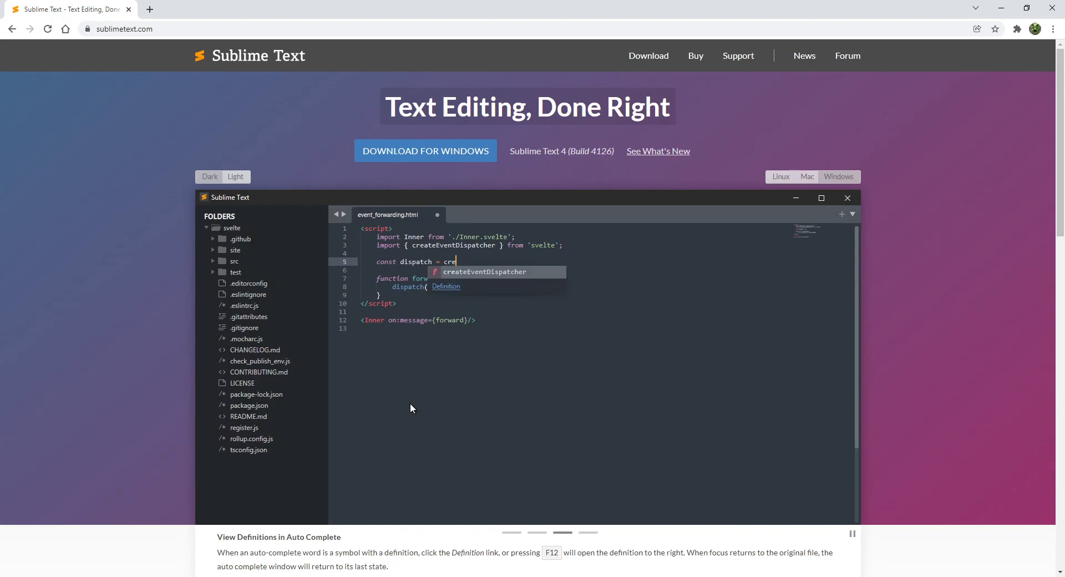
pyautogui.click(446, 287)
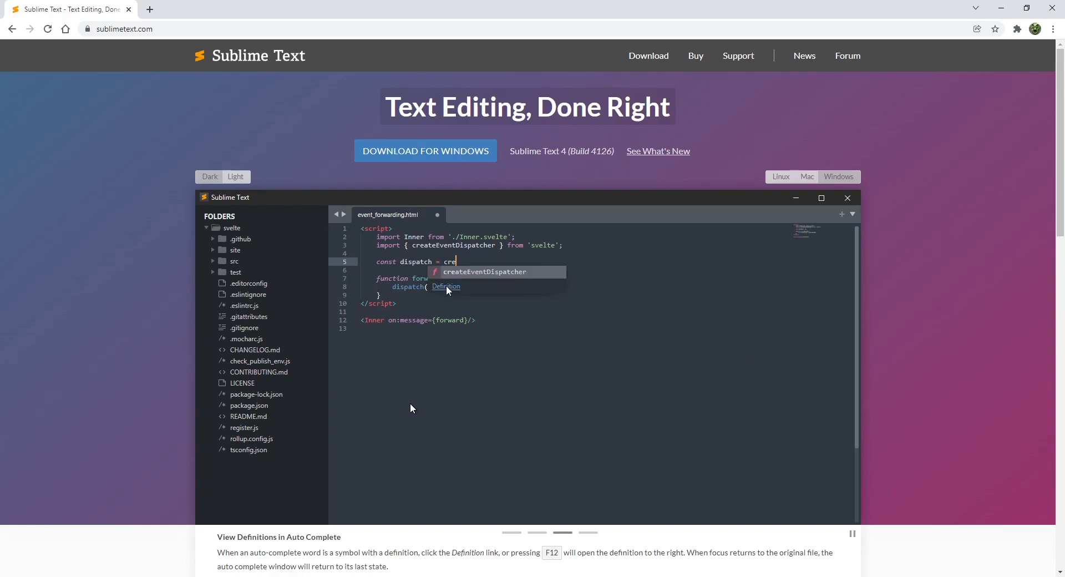
pyautogui.click(445, 286)
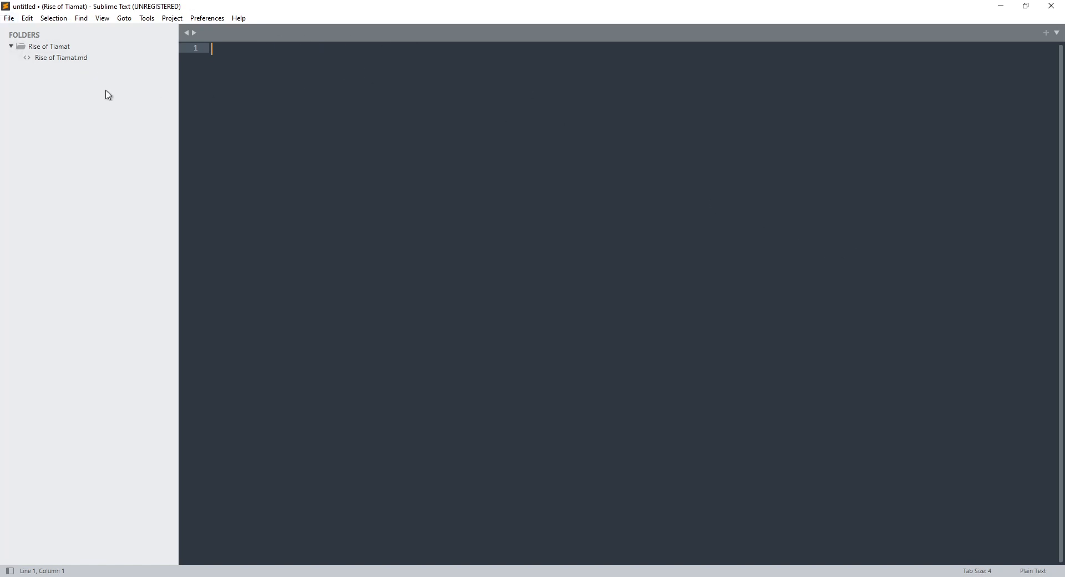
pyautogui.moveTo(51, 95)
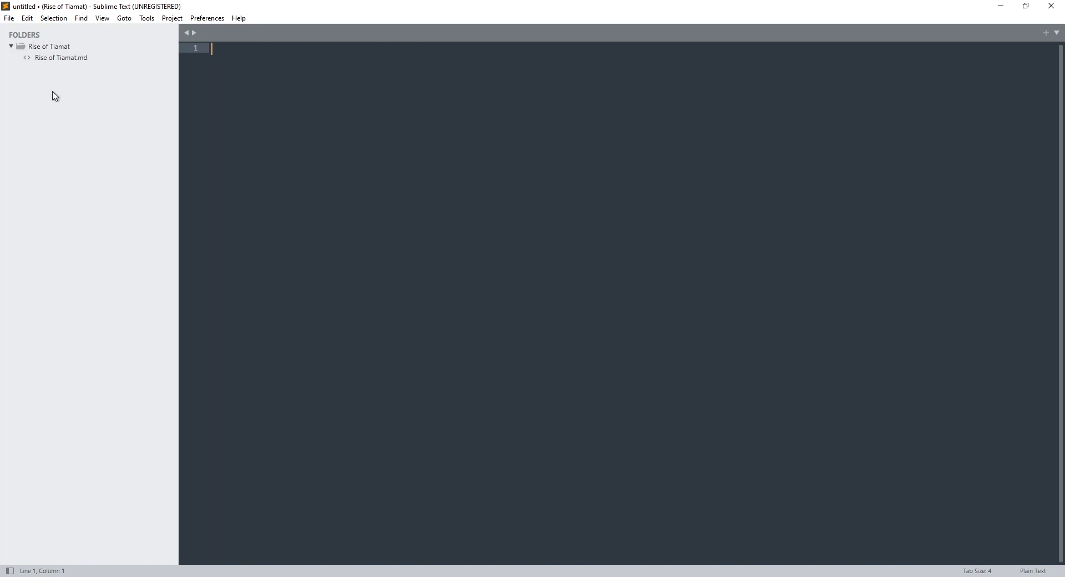
pyautogui.moveTo(114, 76)
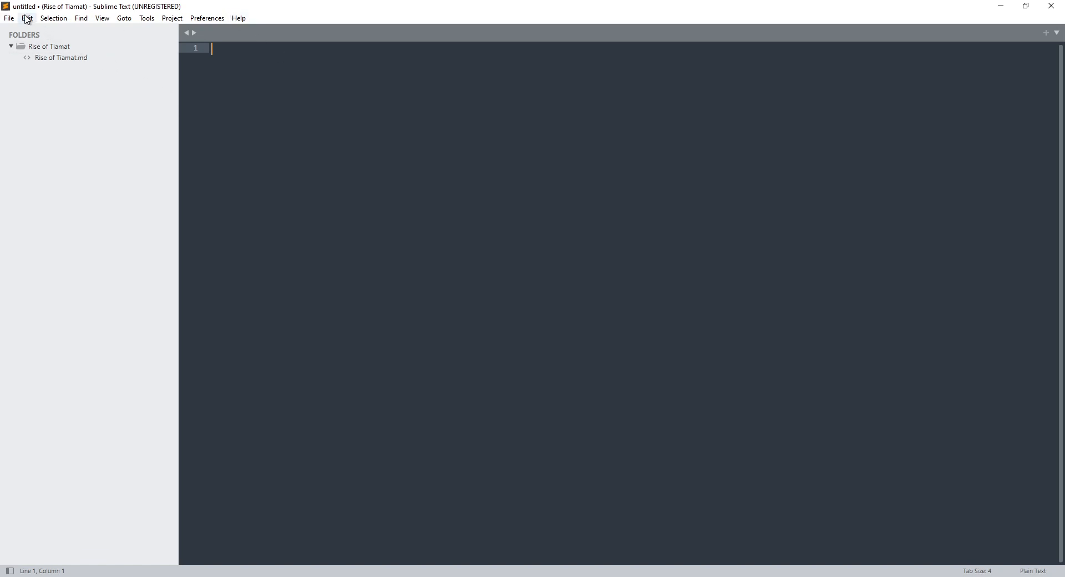
# Open Demo Vault 2's Cleaning Example folder in Sublime Text via File > Open Folder
pyautogui.click(7, 19)
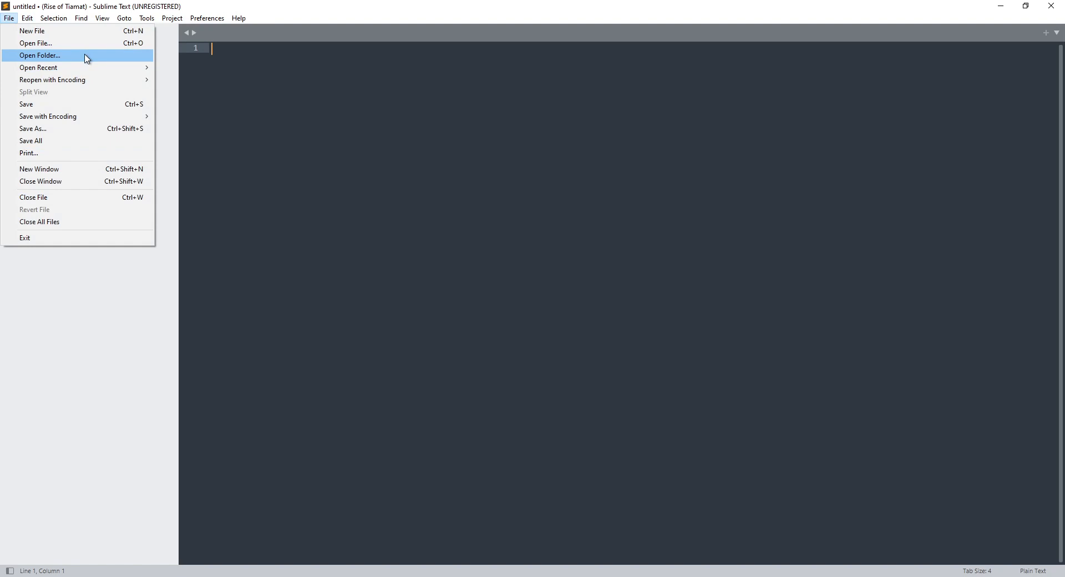
pyautogui.moveTo(83, 57)
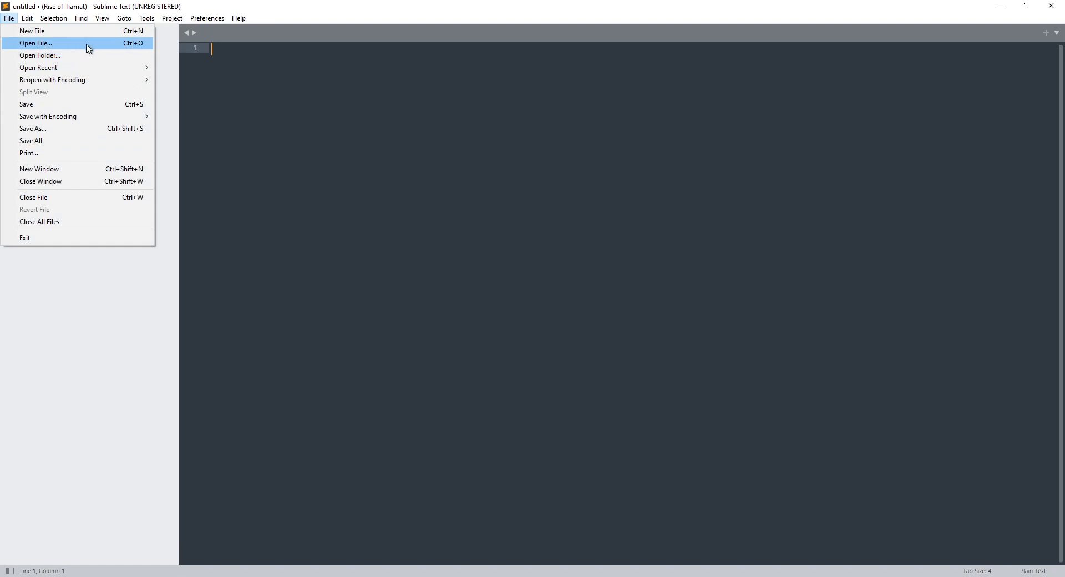
pyautogui.moveTo(64, 57)
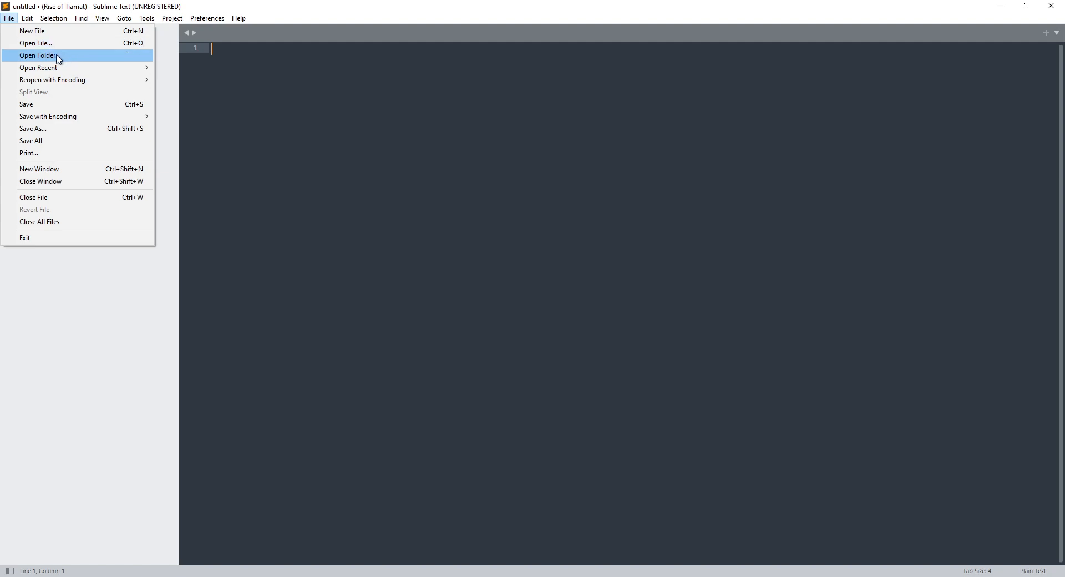
pyautogui.click(41, 55)
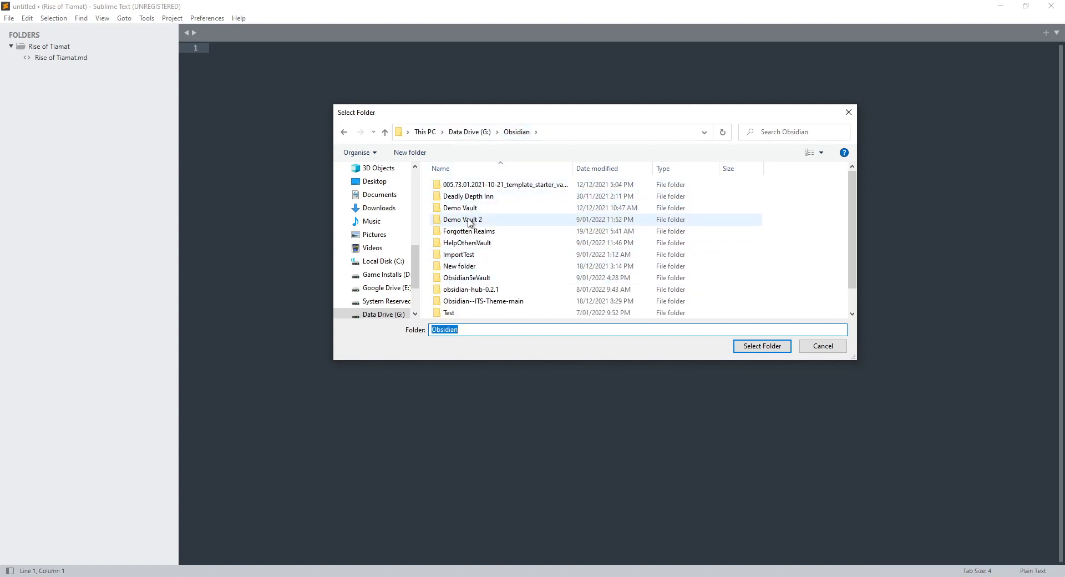
pyautogui.doubleClick(463, 219)
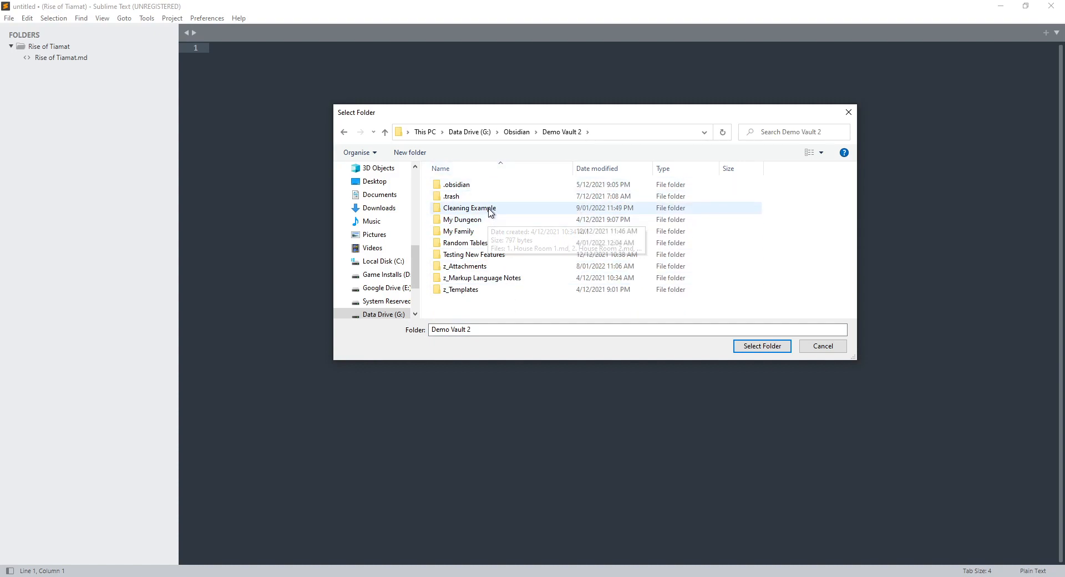
pyautogui.doubleClick(470, 207)
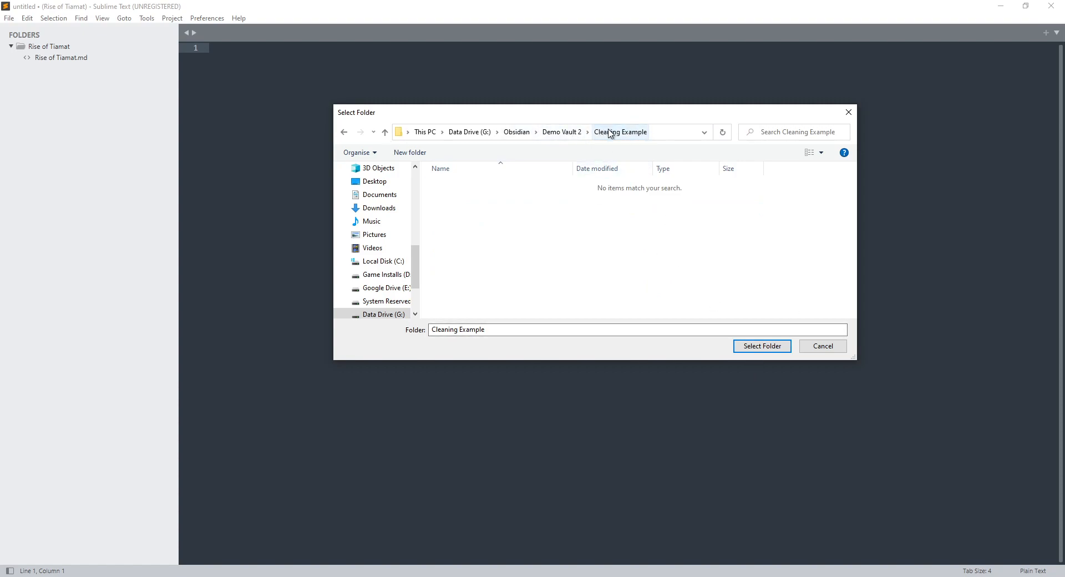
pyautogui.moveTo(621, 146)
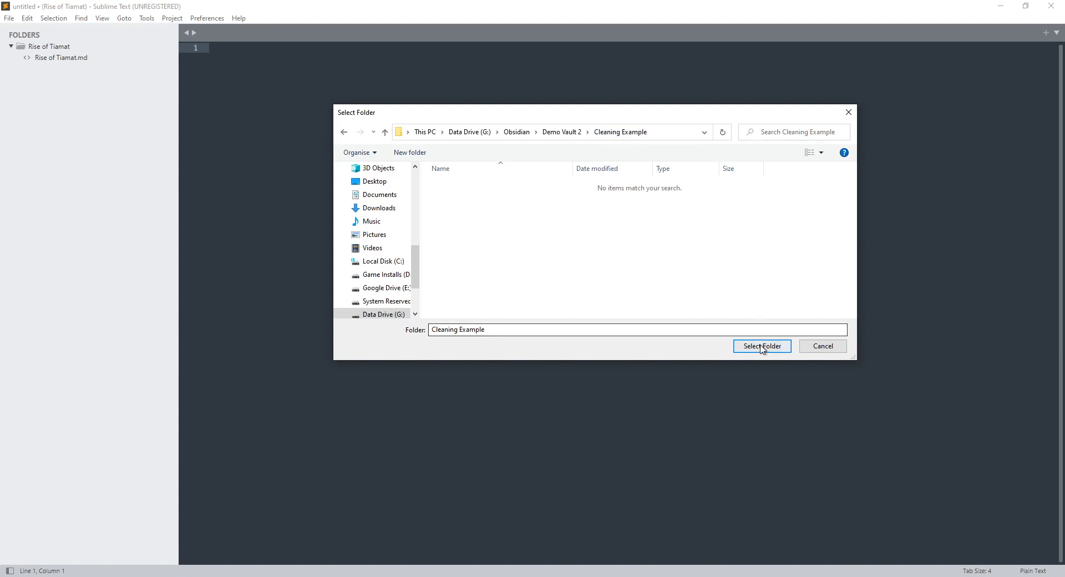
pyautogui.click(762, 346)
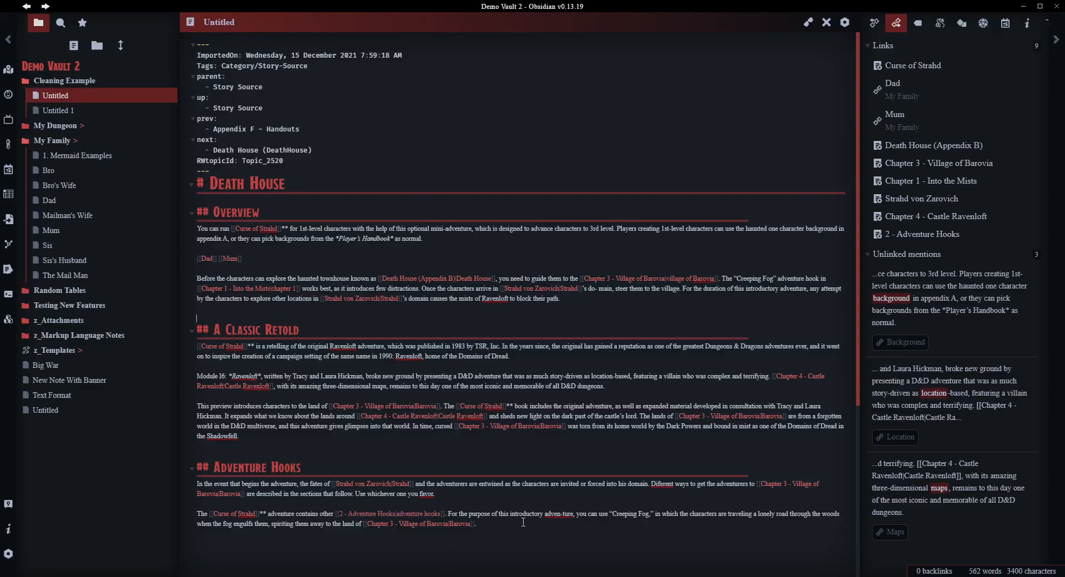
# Create duplicate notes Untitled 2–4 in Cleaning Example, then open Untitled 1
pyautogui.rightClick(64, 80)
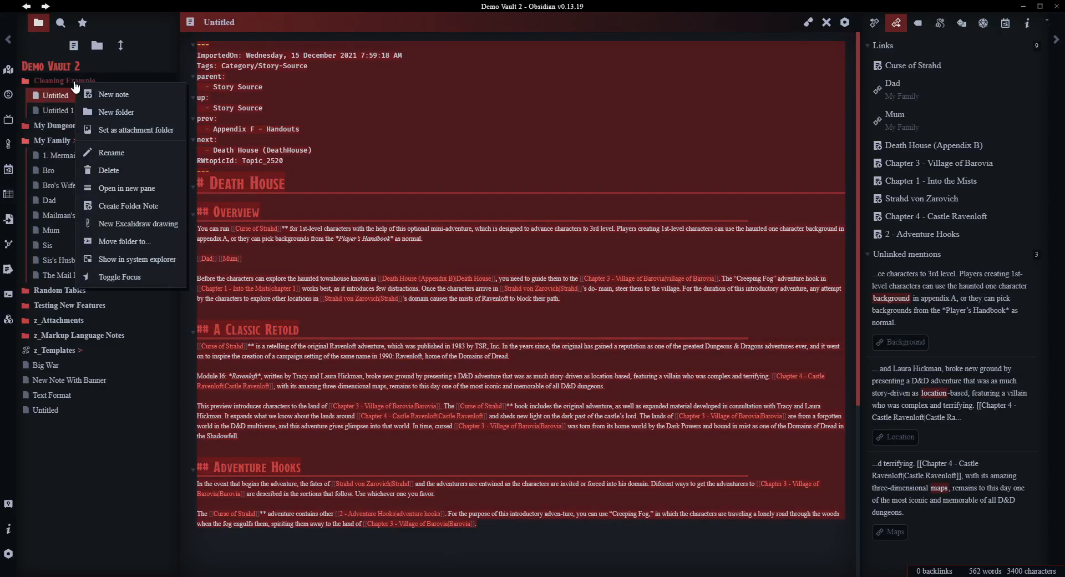
pyautogui.click(114, 95)
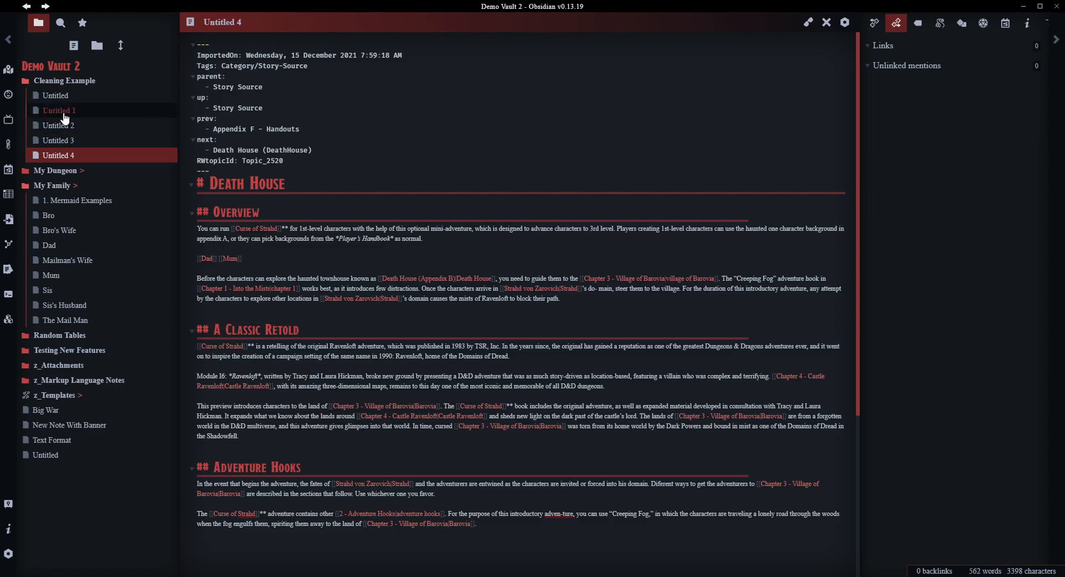
pyautogui.click(55, 95)
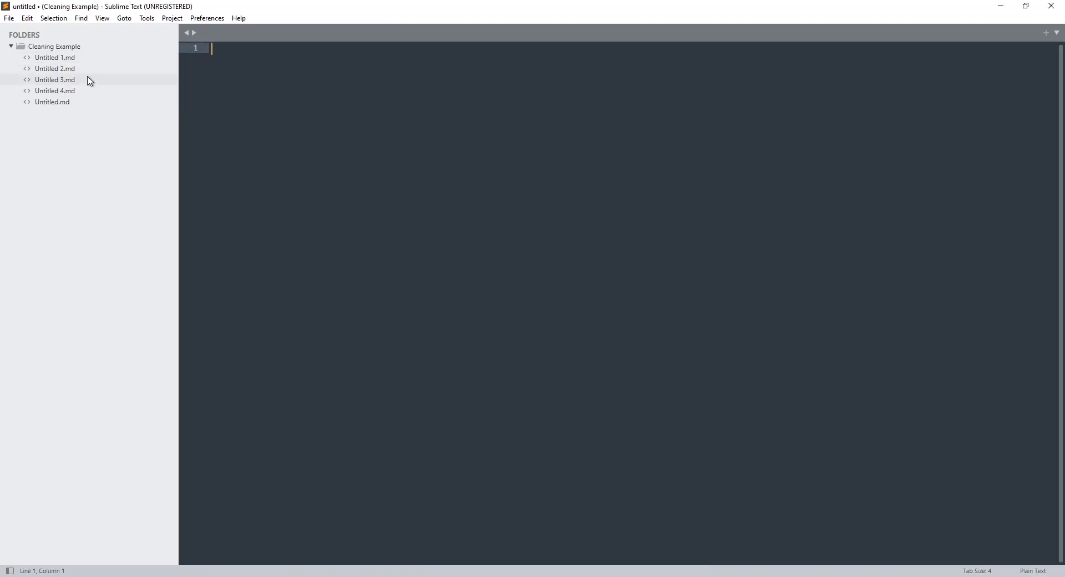
# Preview Untitled 1.md, Untitled 3.md and Untitled 4.md in Sublime Text's Folders sidebar
pyautogui.click(15, 47)
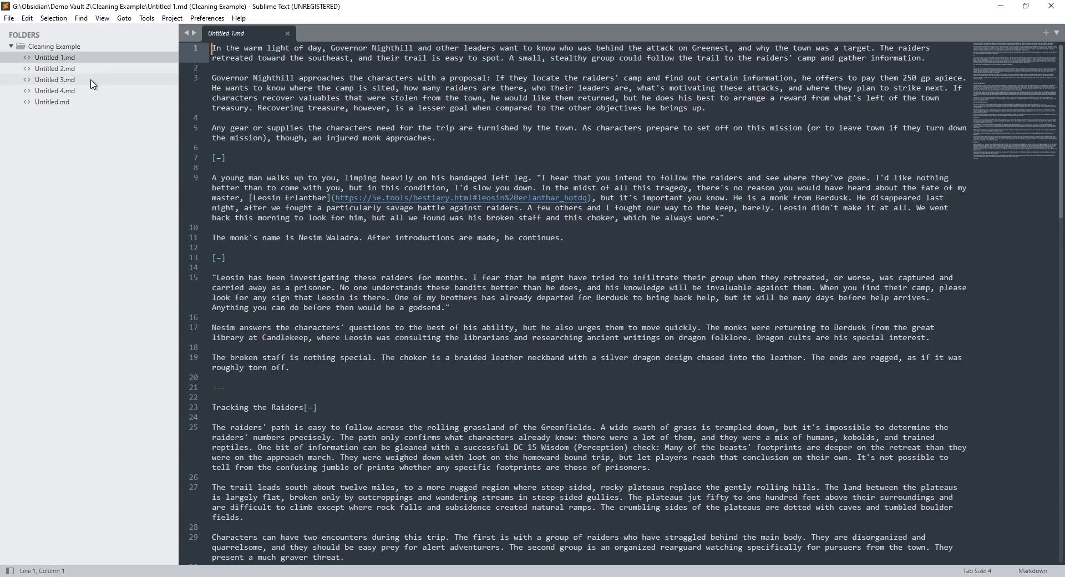
pyautogui.click(47, 79)
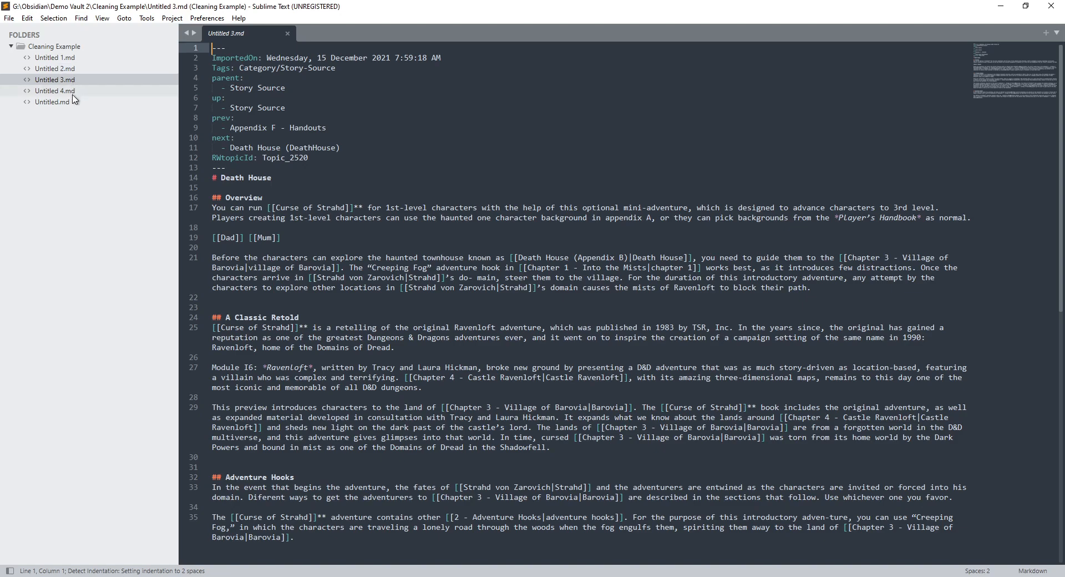
pyautogui.click(55, 90)
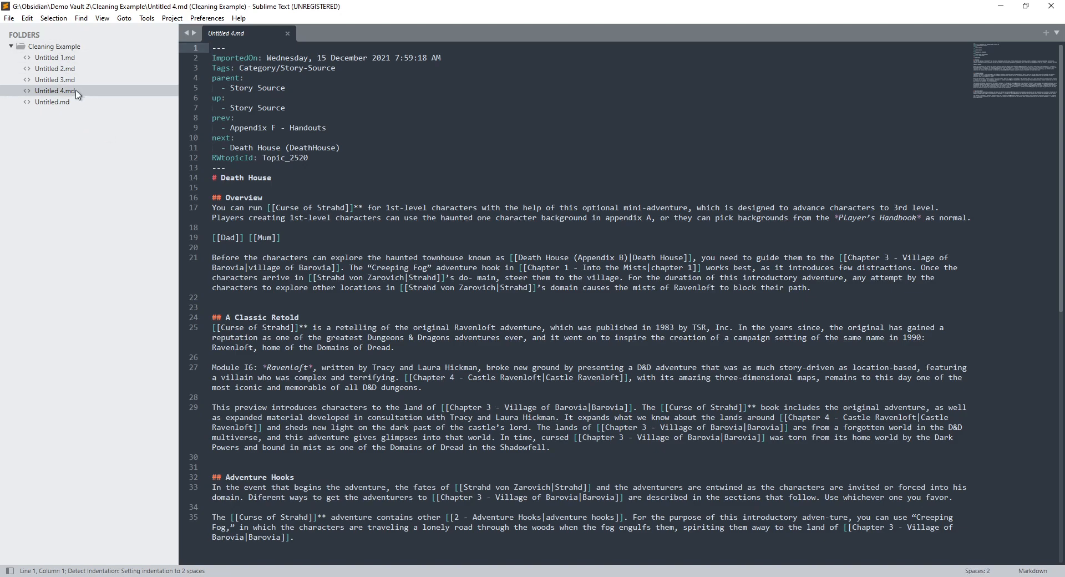
pyautogui.click(46, 68)
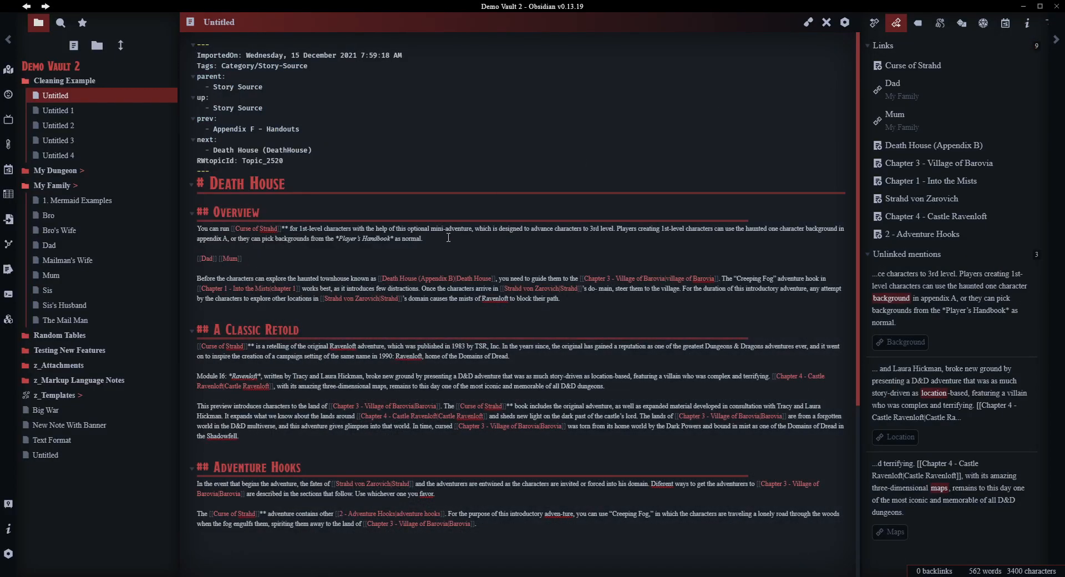
pyautogui.moveTo(807, 25)
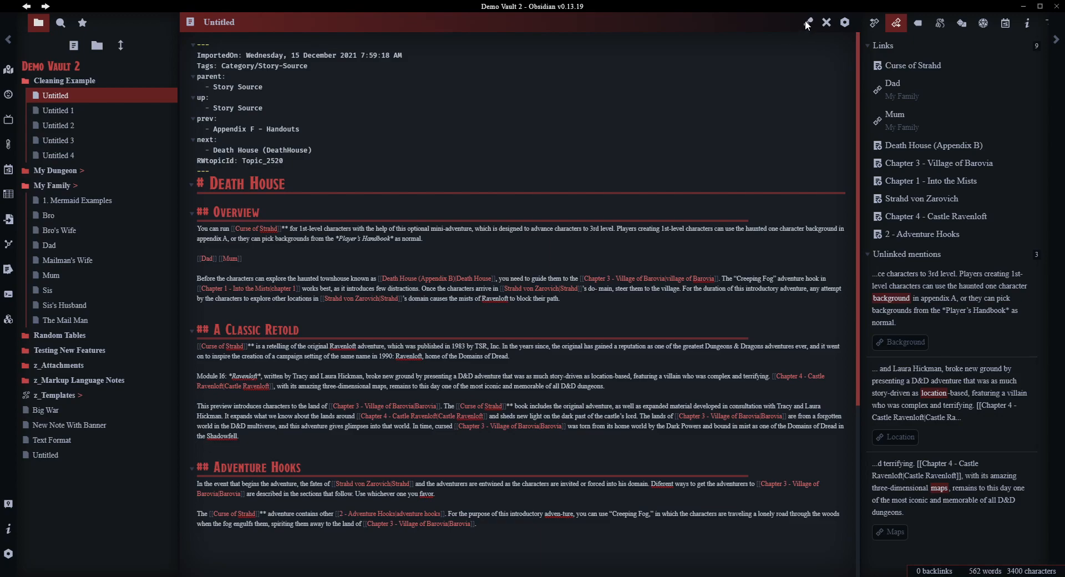
# Toggle the Death House note to reading view so links show as rendered text
pyautogui.click(807, 22)
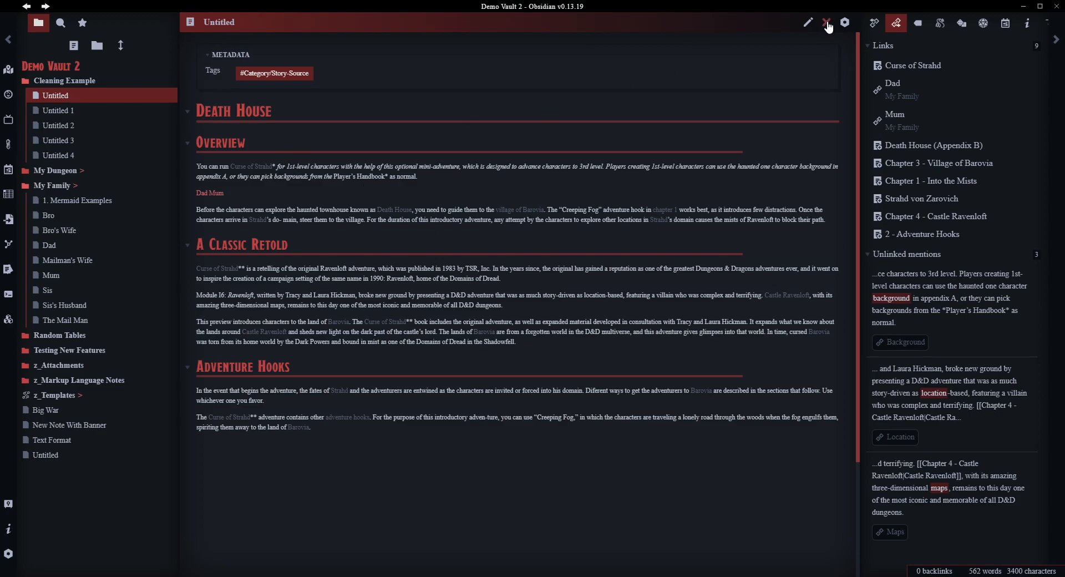
pyautogui.click(825, 22)
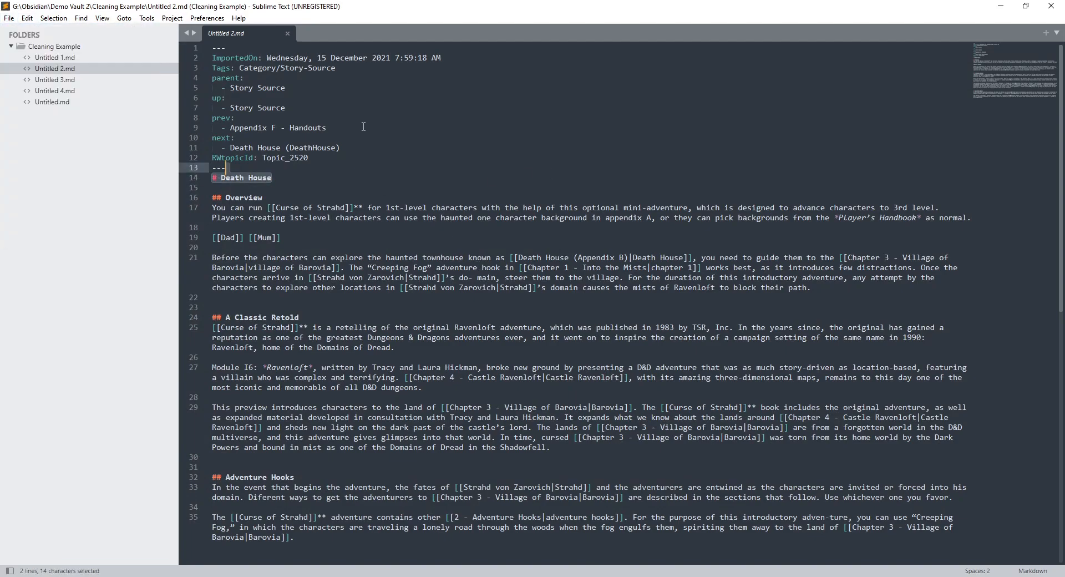
pyautogui.moveTo(24, 20)
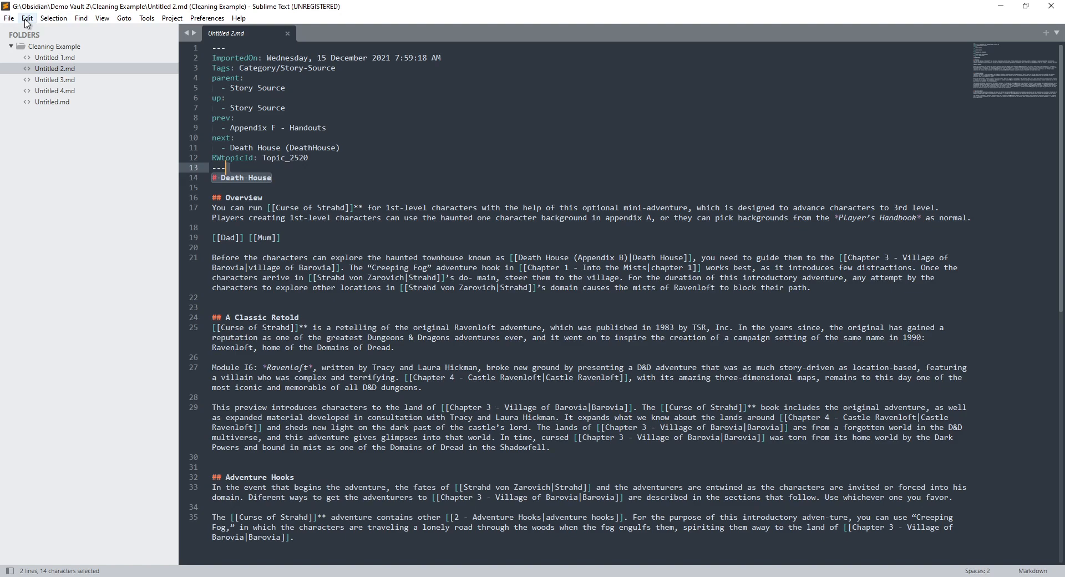
pyautogui.moveTo(98, 21)
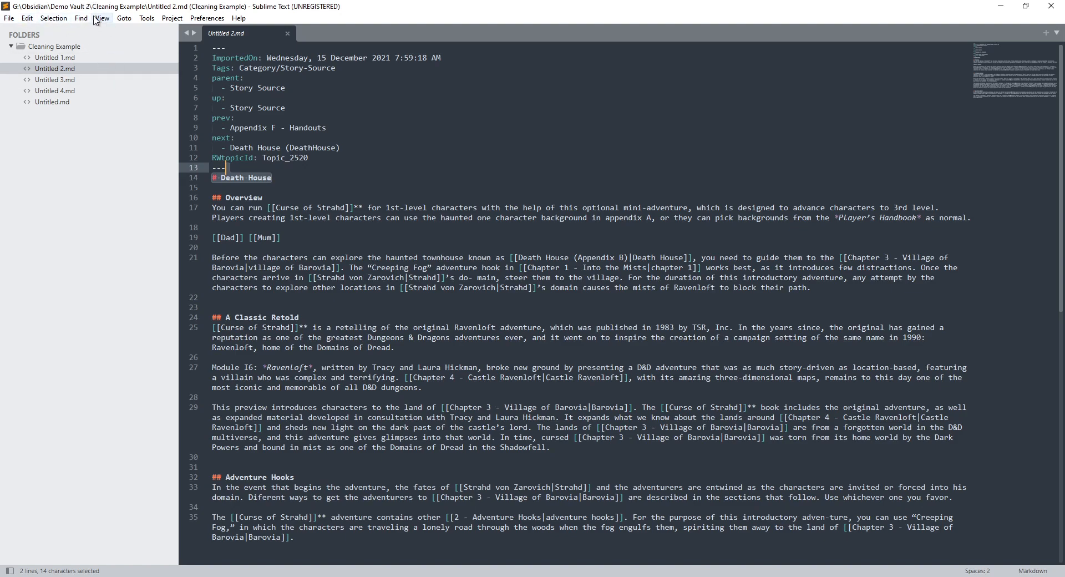
# Use Find in Files to replace all 16 '[[Curse of Strahd]]' links with 'Curse of Strahd'
pyautogui.click(72, 19)
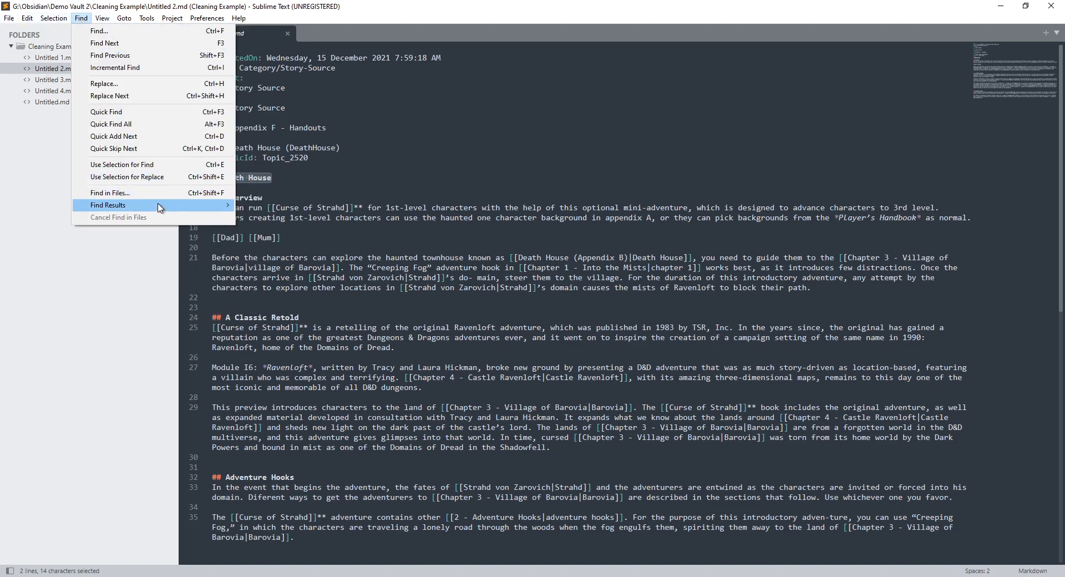
pyautogui.click(110, 192)
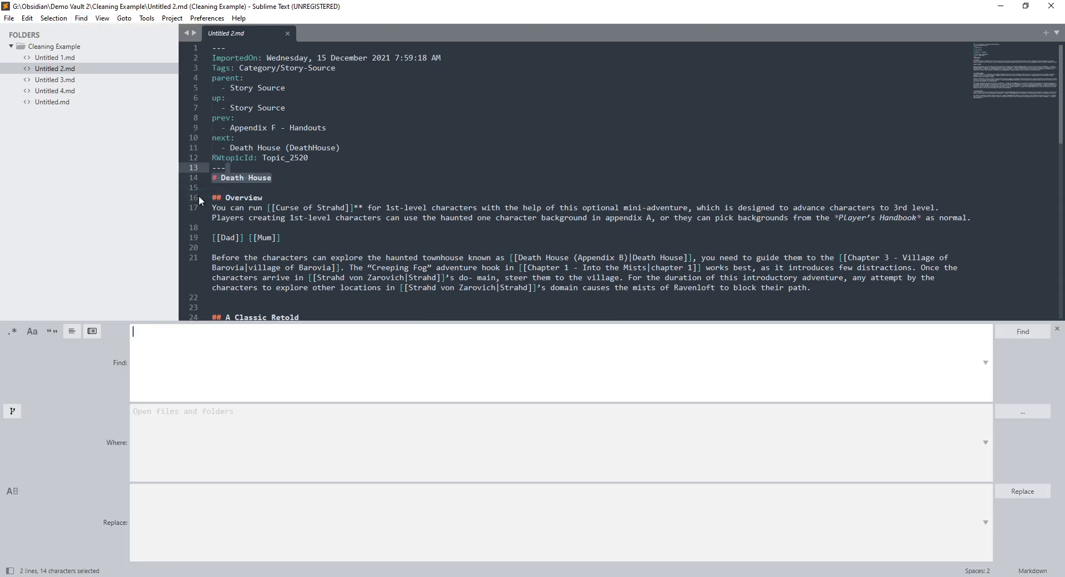
pyautogui.moveTo(142, 359)
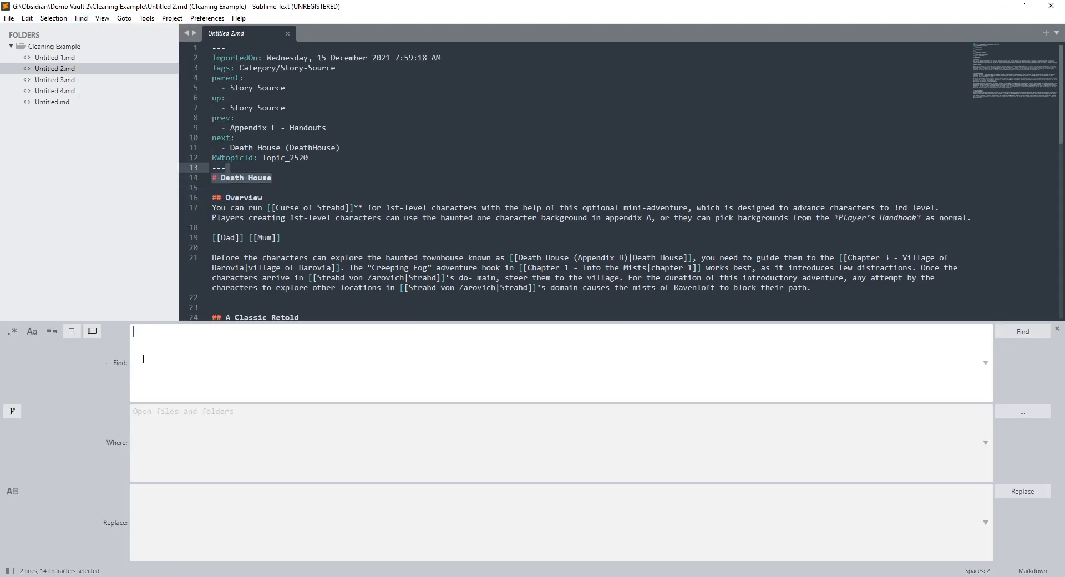
pyautogui.write('[[Curse of Strahd]]')
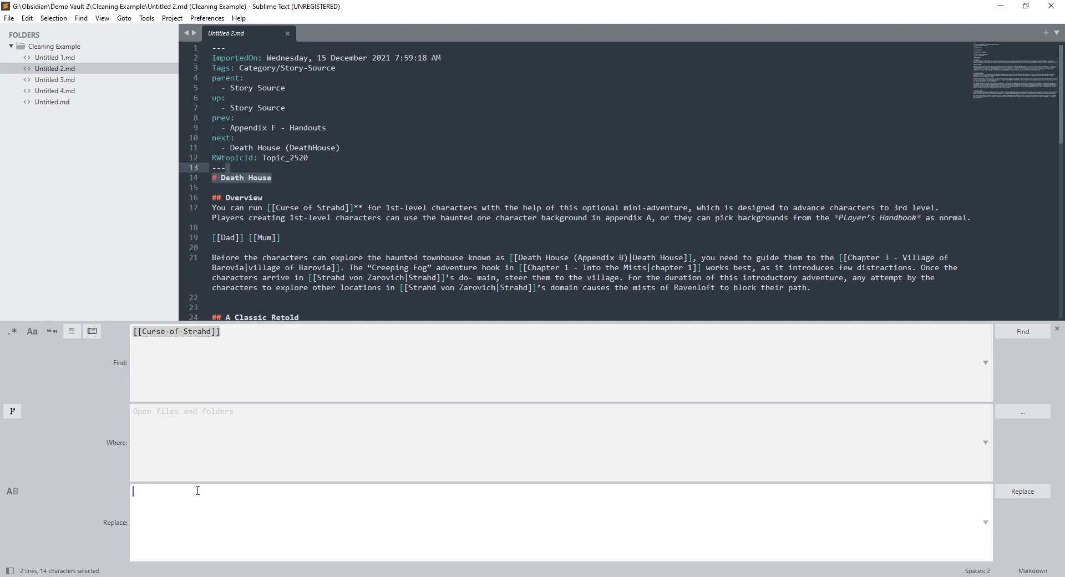
pyautogui.write('[[Curse of Strahd]]')
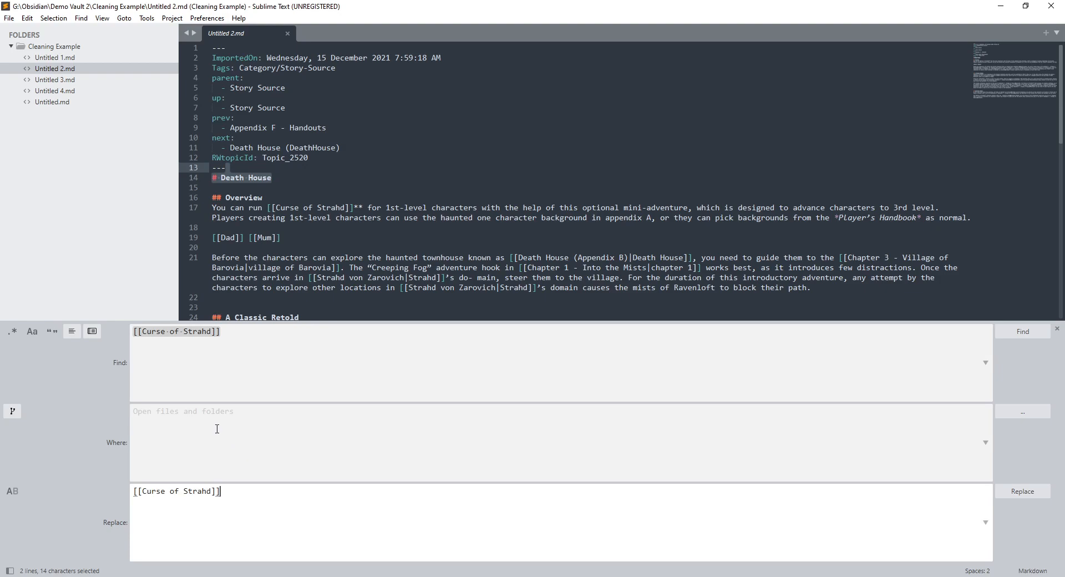
pyautogui.press('backspace')
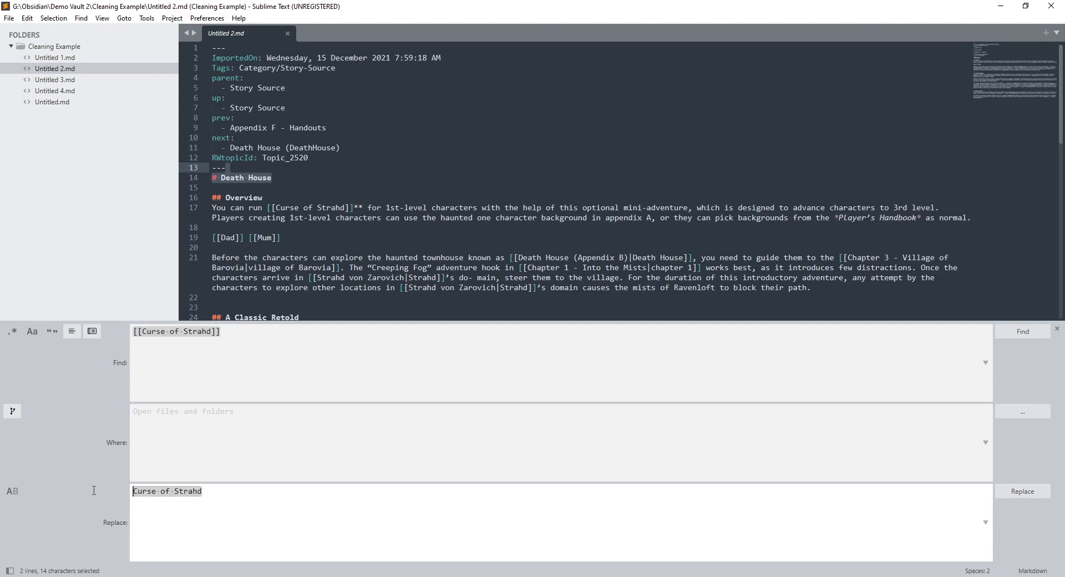
pyautogui.click(206, 491)
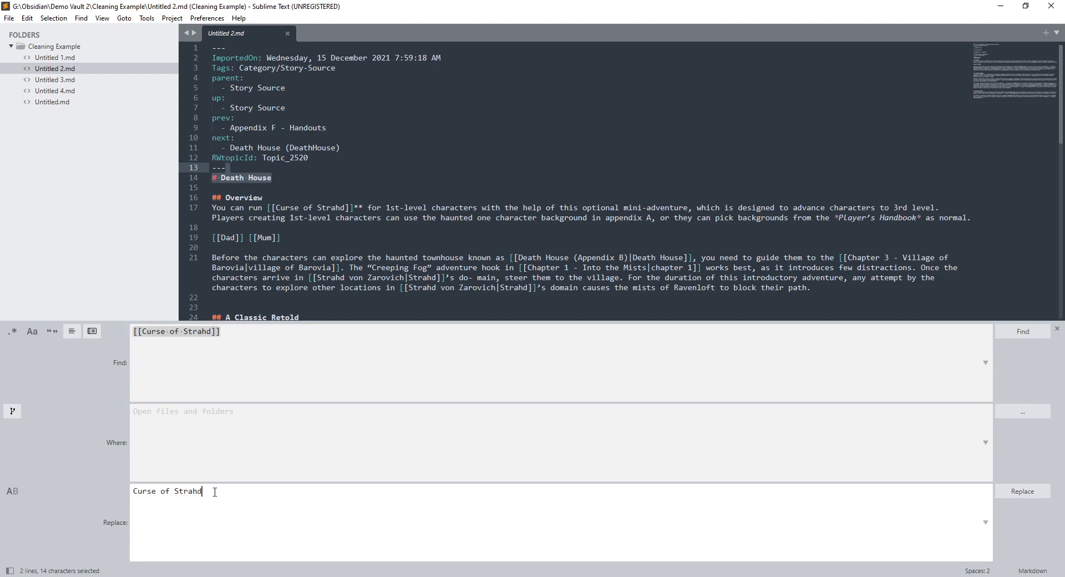
pyautogui.click(1023, 491)
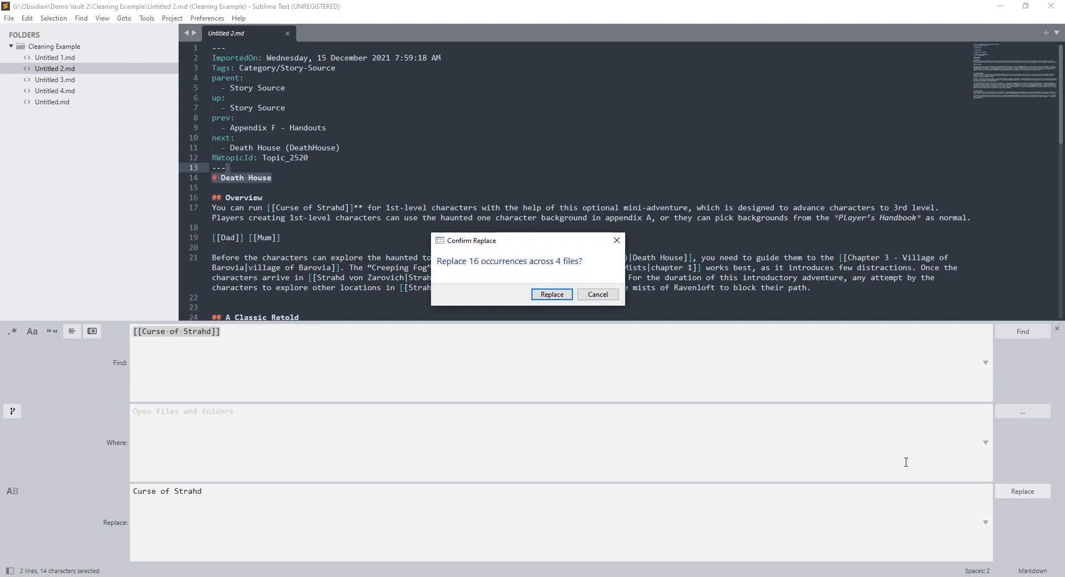
pyautogui.moveTo(457, 270)
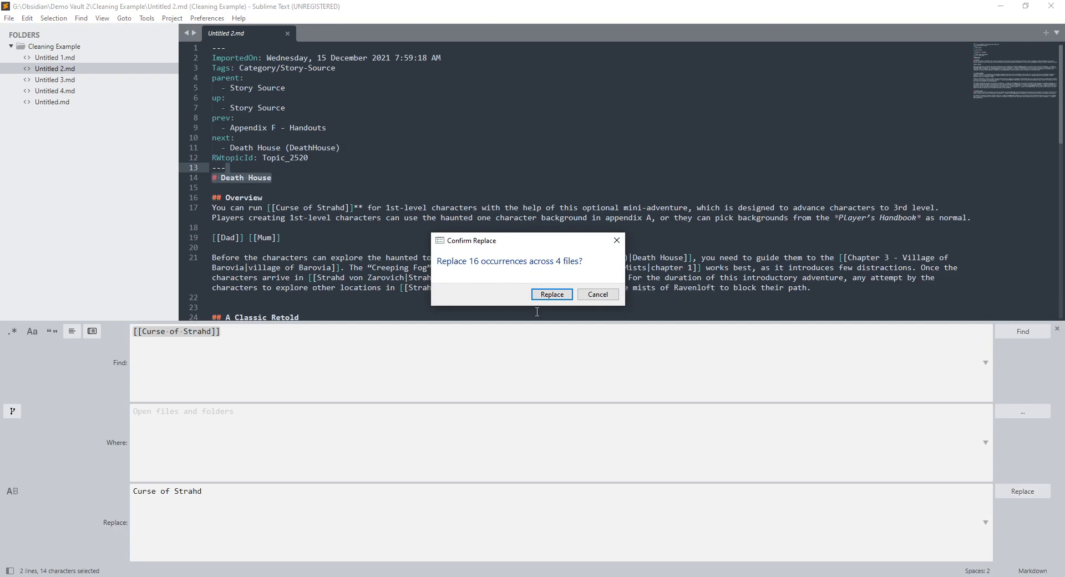
pyautogui.click(552, 294)
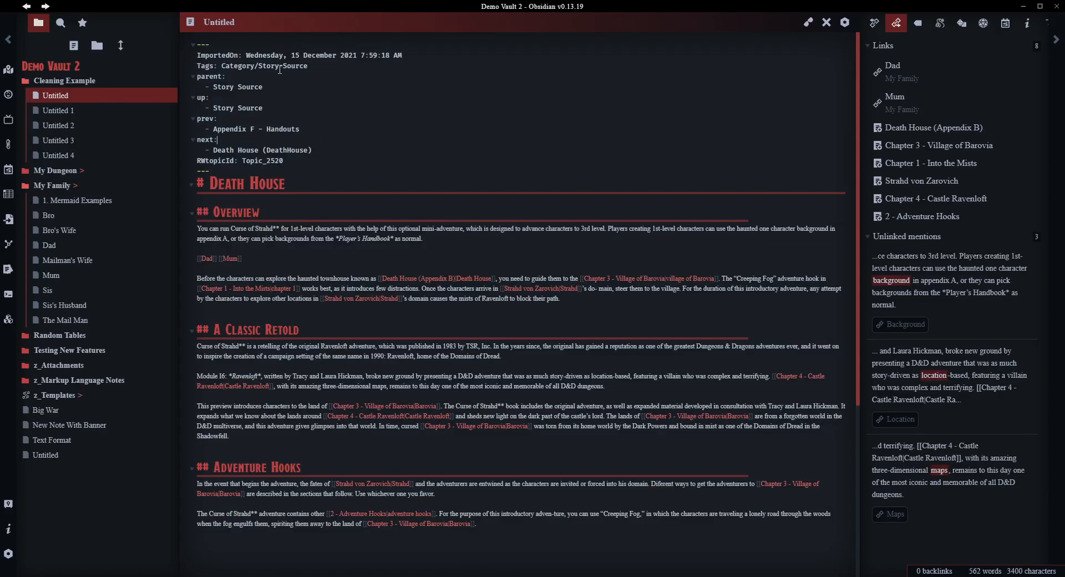
pyautogui.moveTo(360, 349)
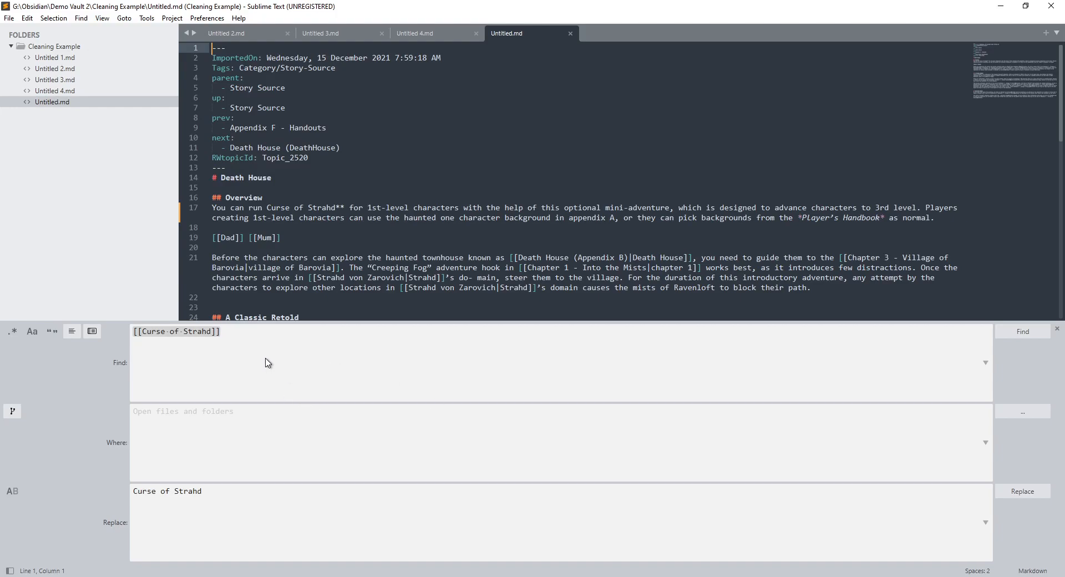
# Replace every [[Chapter 3 - Village of Barovia|Barovia]] link with plain Barovia across the files
pyautogui.write('[[Chapter 3 - Village of Barovia|Barovia]]')
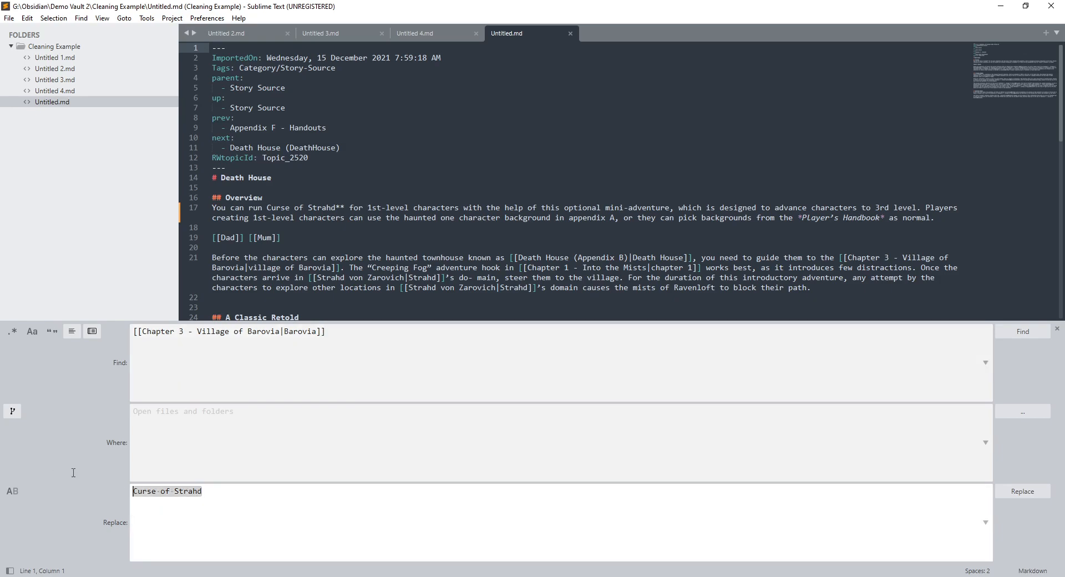
pyautogui.write('[[Chapter 3 - Village of Barovia|Barovia')
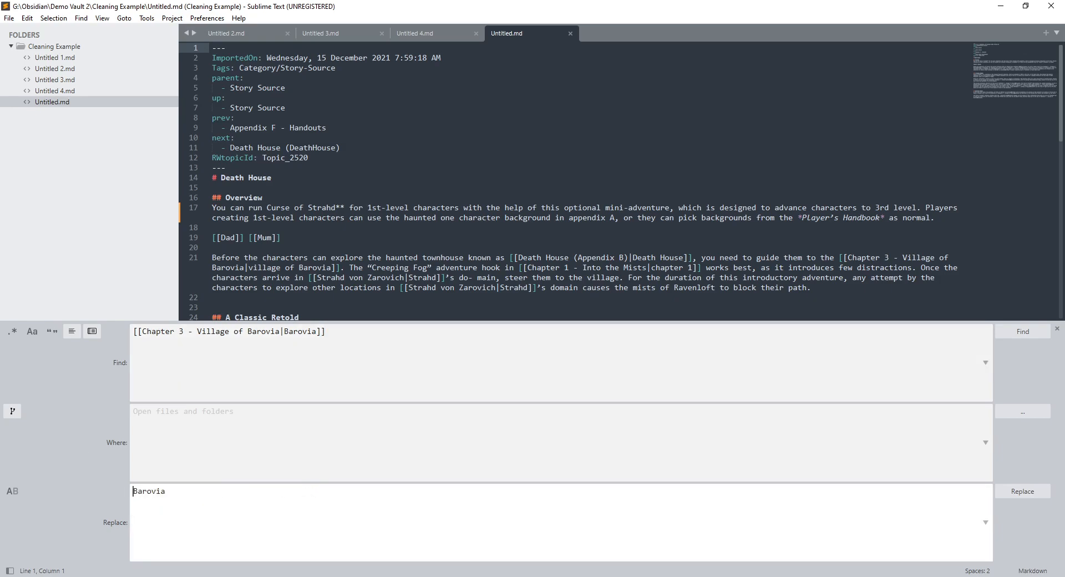
pyautogui.moveTo(1020, 491)
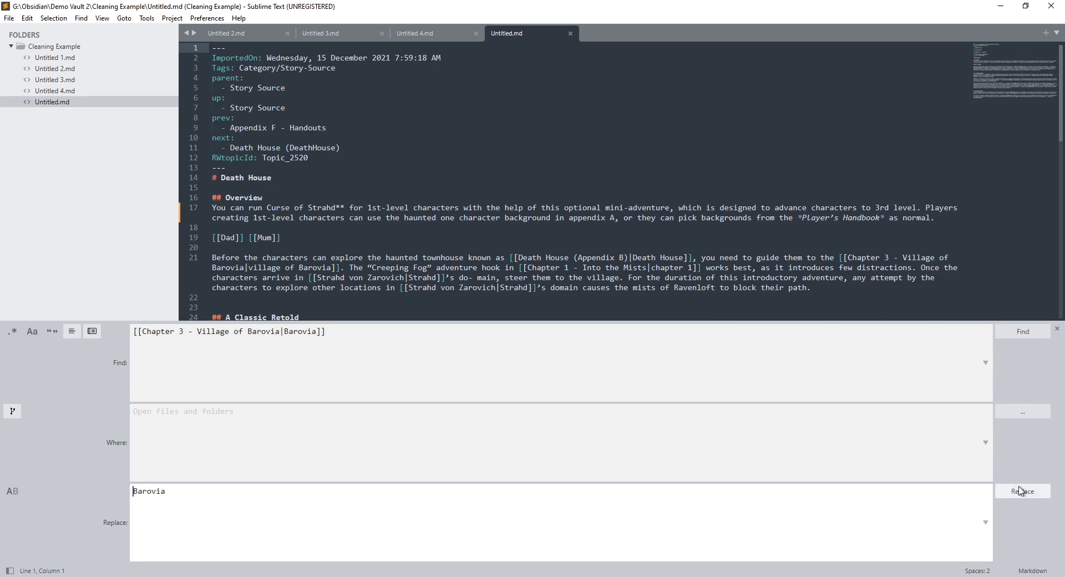
pyautogui.click(1022, 491)
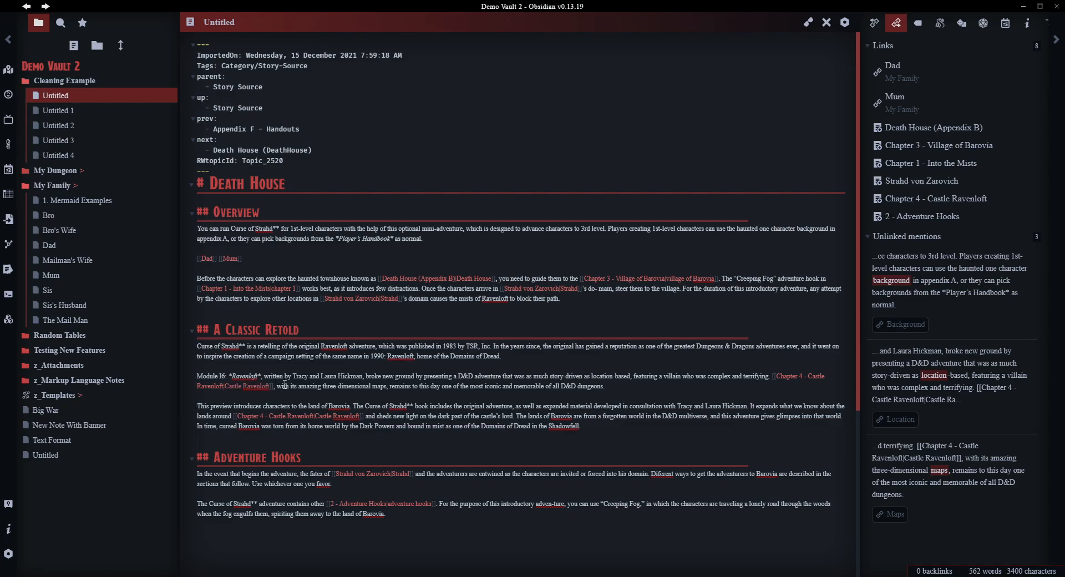
# Add a Mum line to the Untitled, Untitled 3 and Untitled 4 notes
pyautogui.write('Mum')
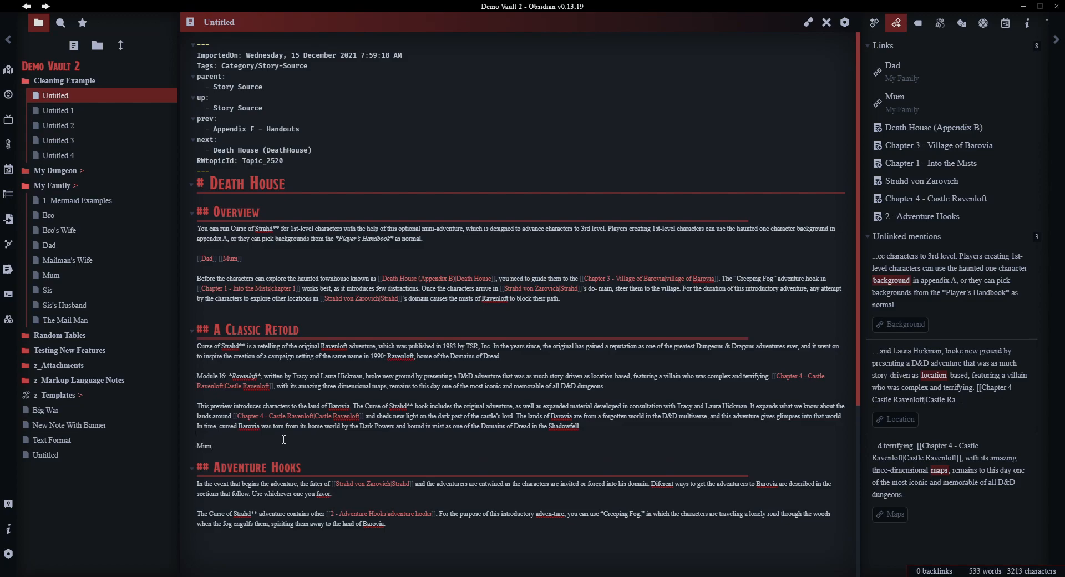
pyautogui.click(59, 140)
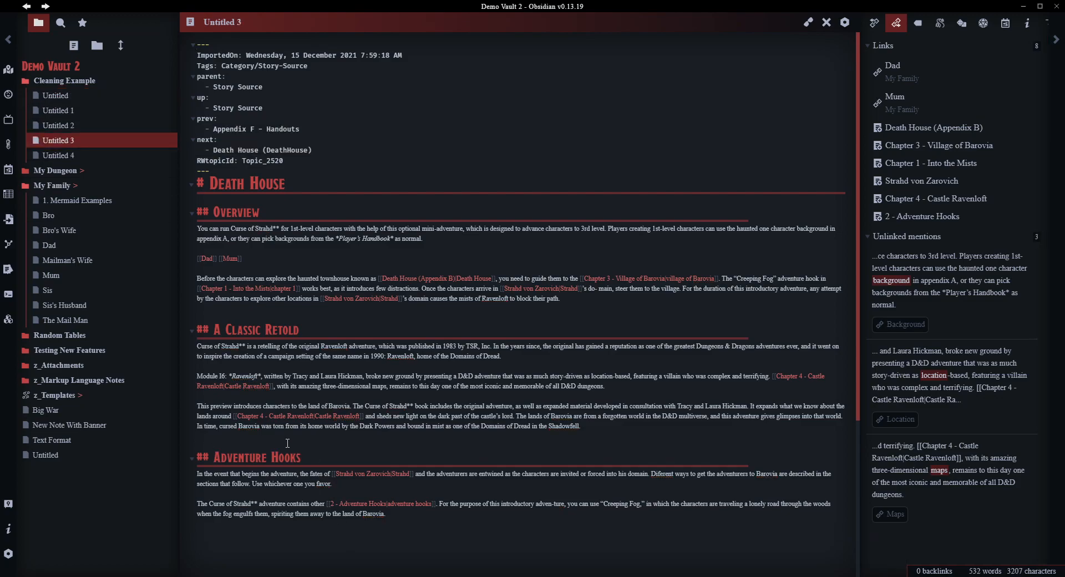
pyautogui.write('Mum')
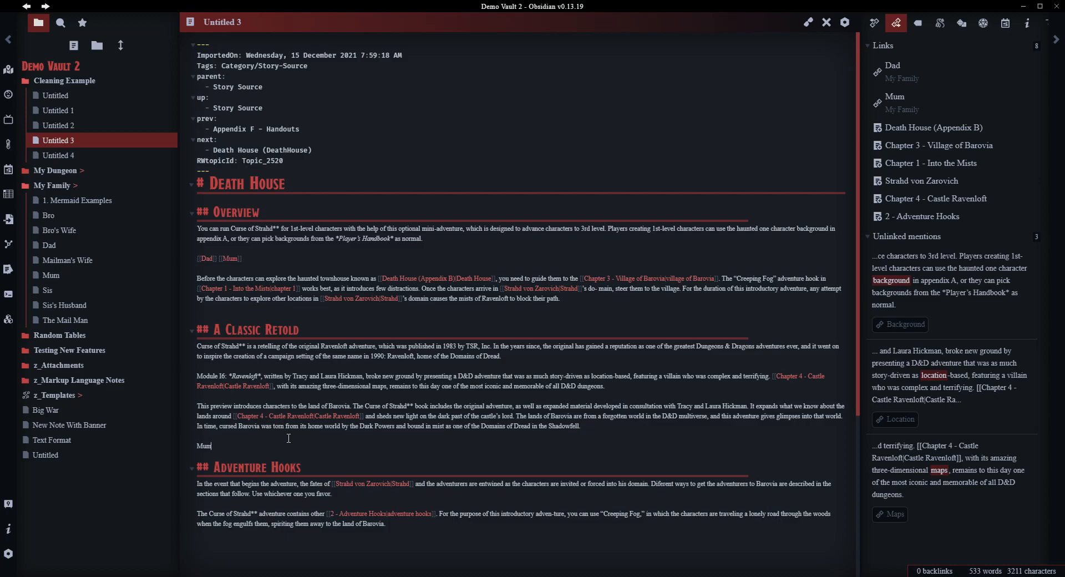
pyautogui.click(58, 156)
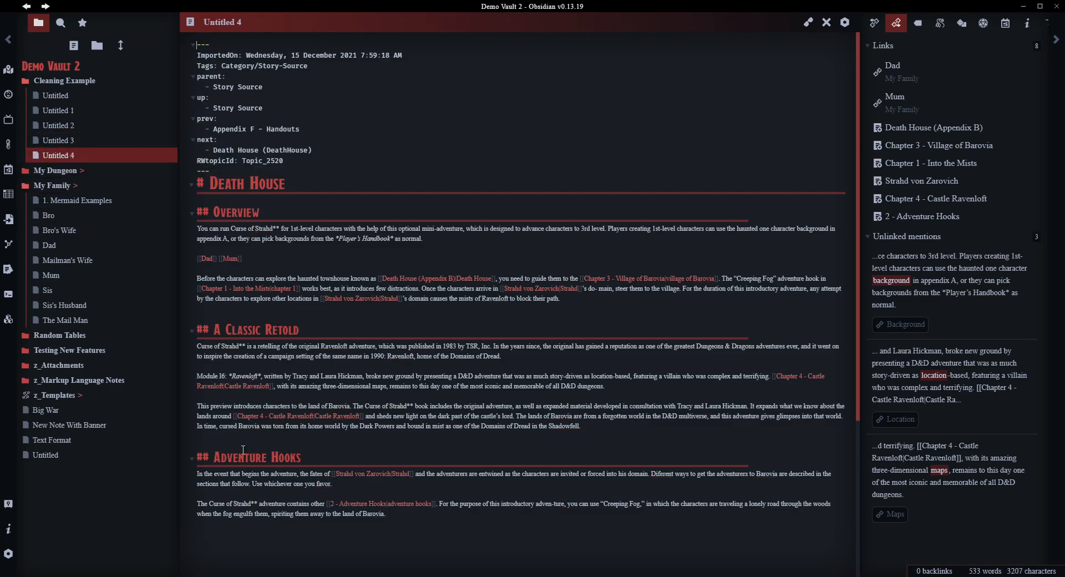
pyautogui.write('Mum')
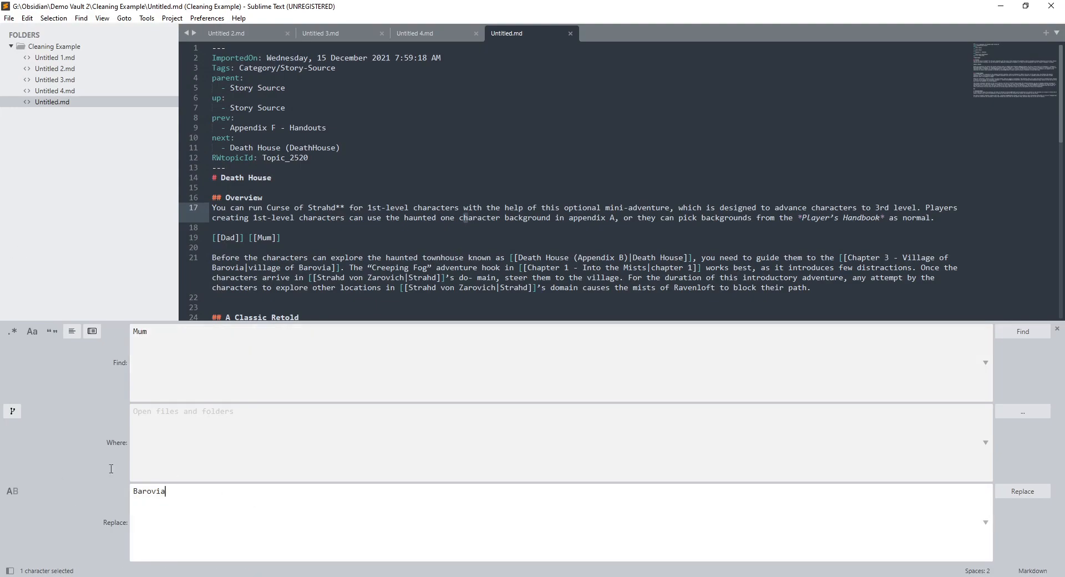
# Replace all 7 occurrences of Mum with [[Mum]] across the files
pyautogui.write('[[Mum')
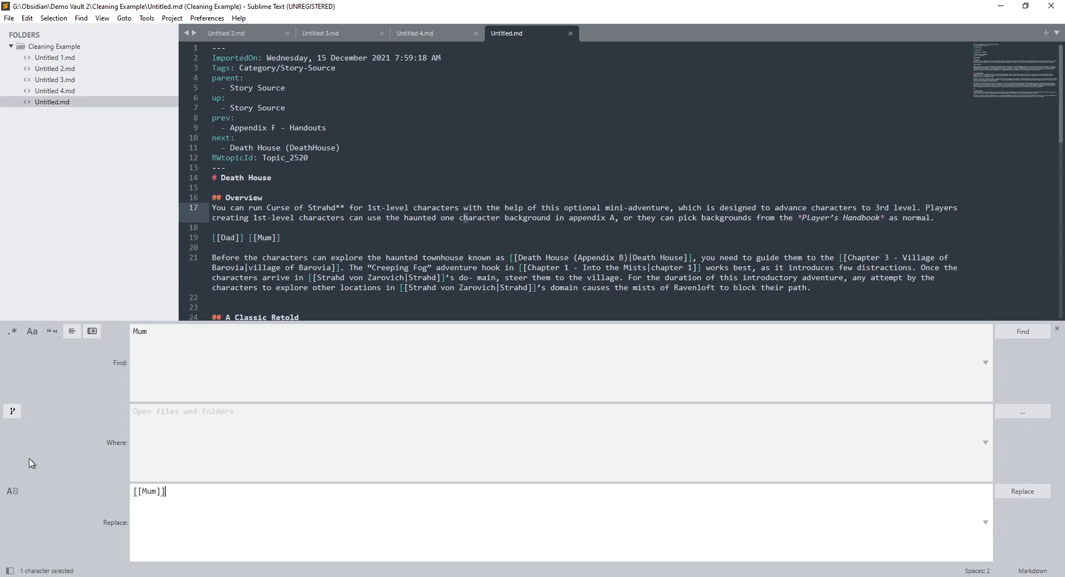
pyautogui.moveTo(109, 493)
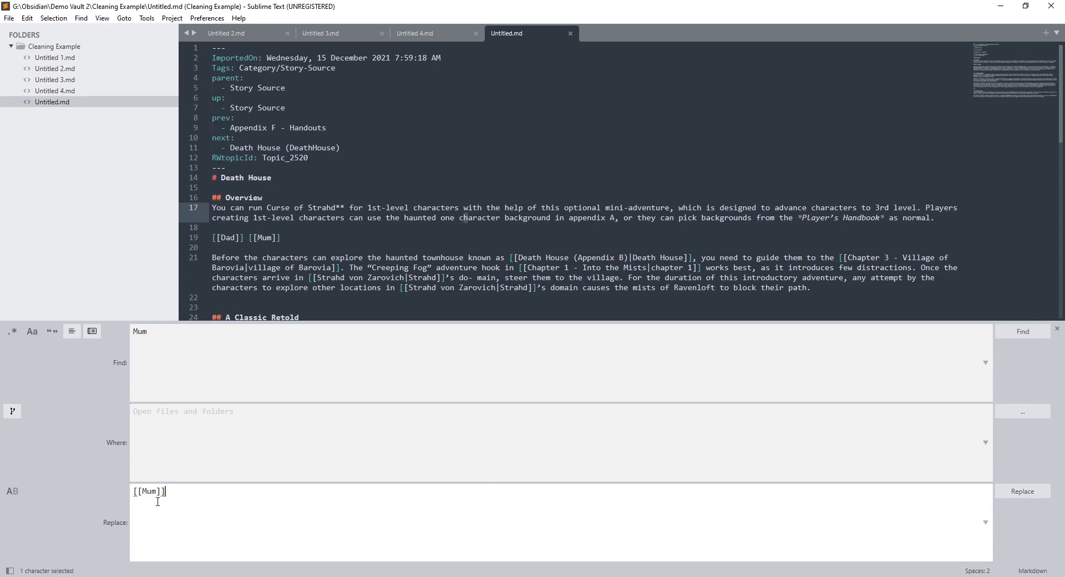
pyautogui.click(1022, 491)
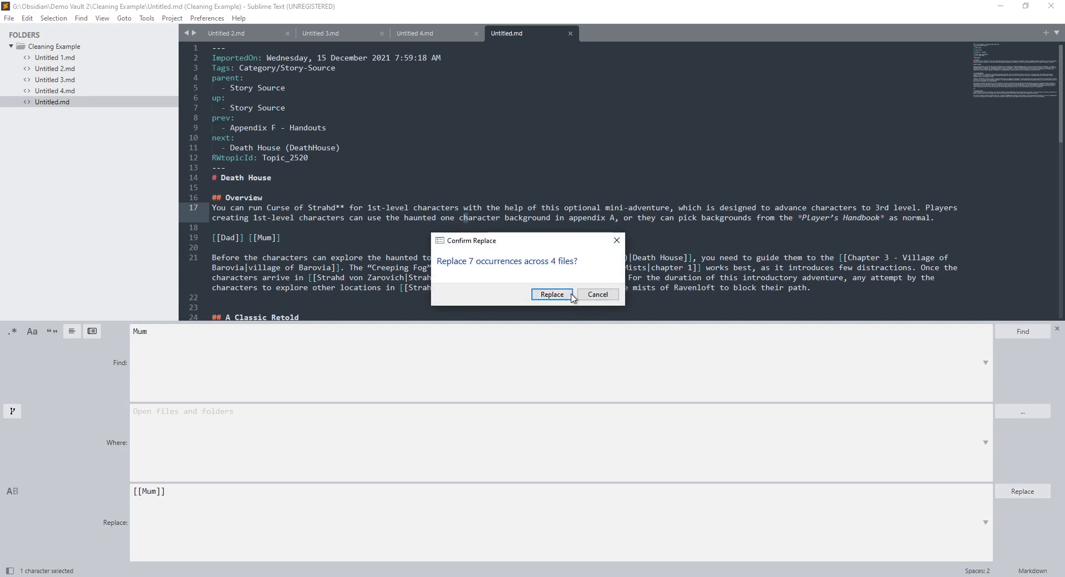
pyautogui.click(551, 294)
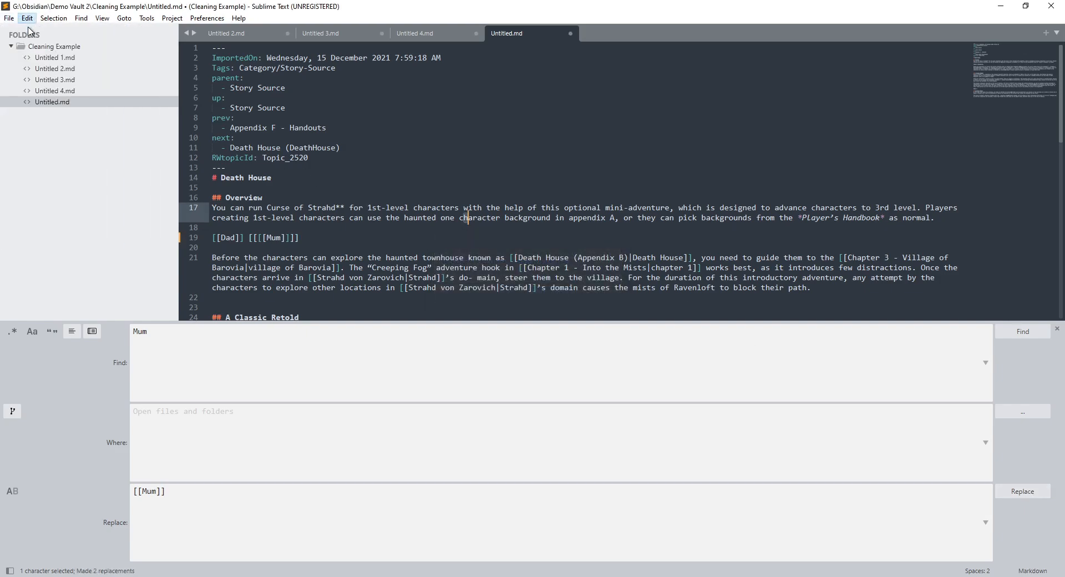
# Save the changes from the File menu
pyautogui.click(7, 18)
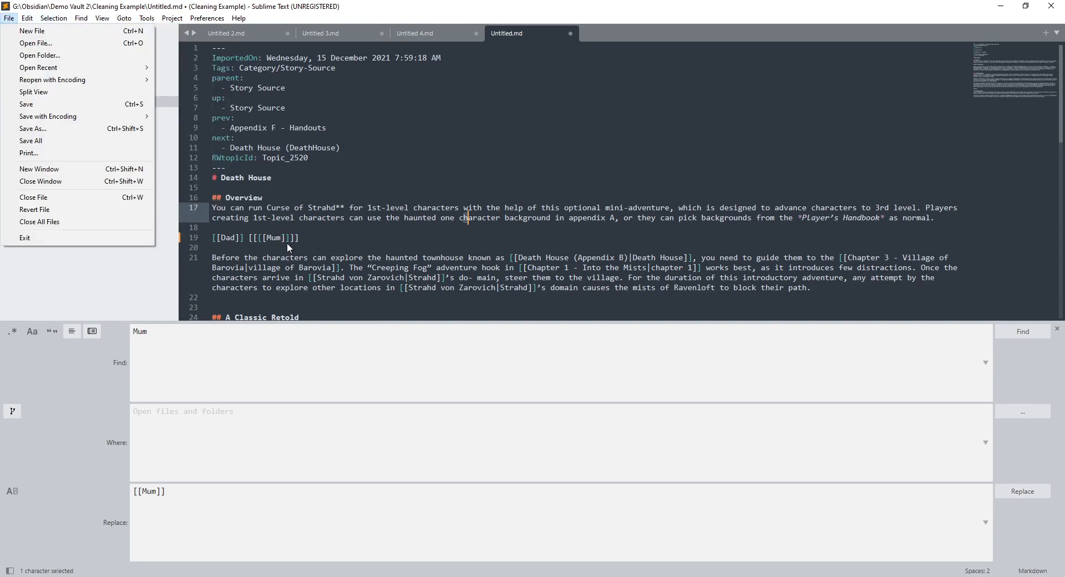
pyautogui.moveTo(54, 154)
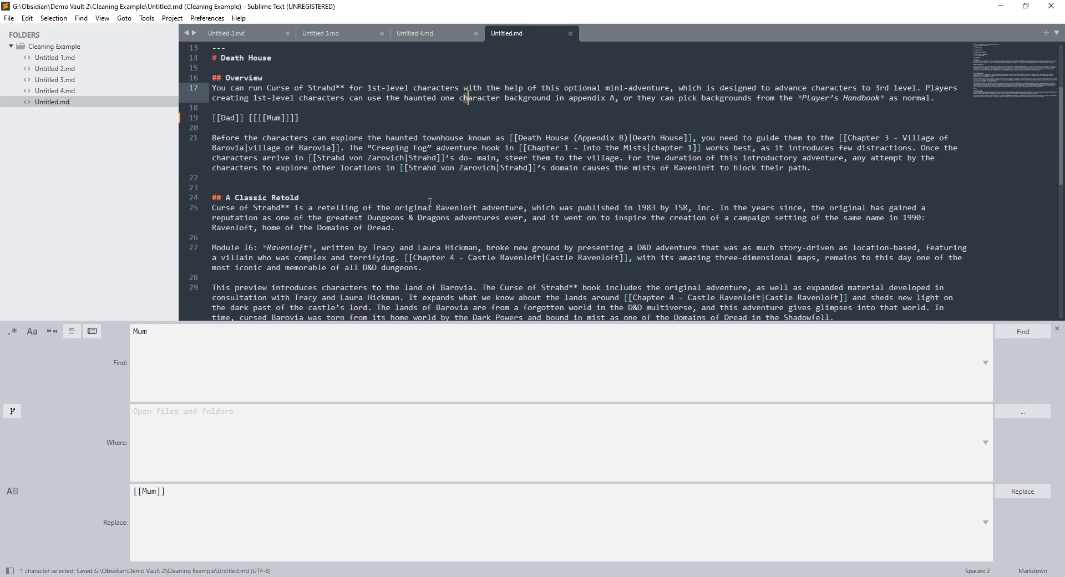
pyautogui.scroll(-3)
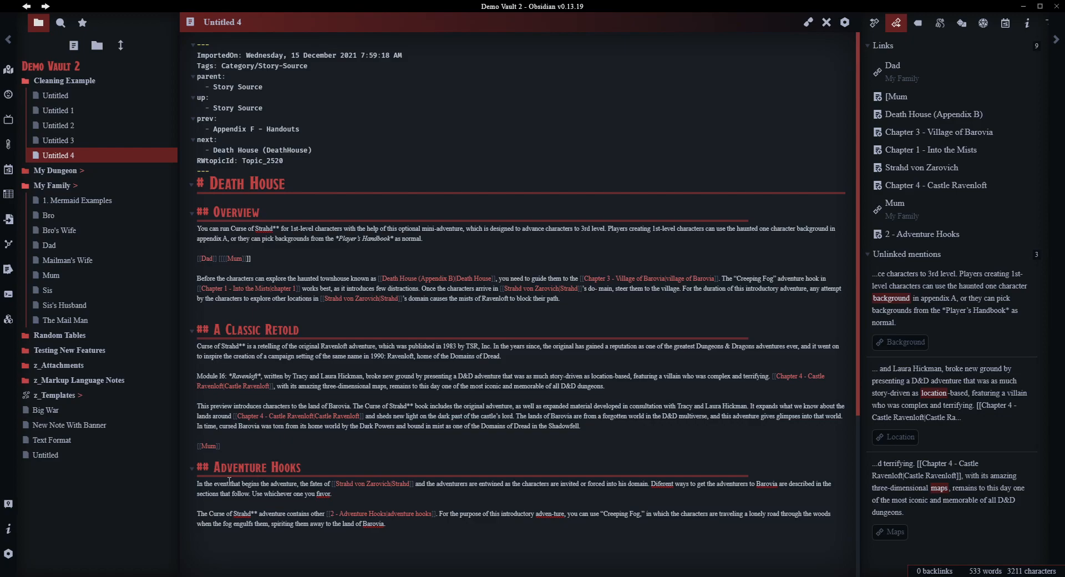
pyautogui.click(808, 22)
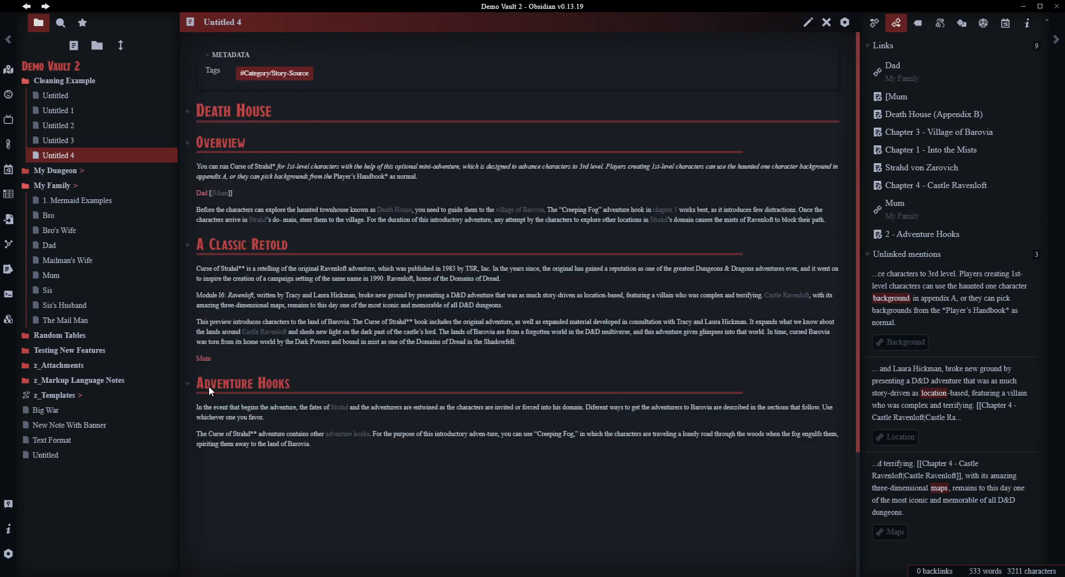
pyautogui.click(51, 275)
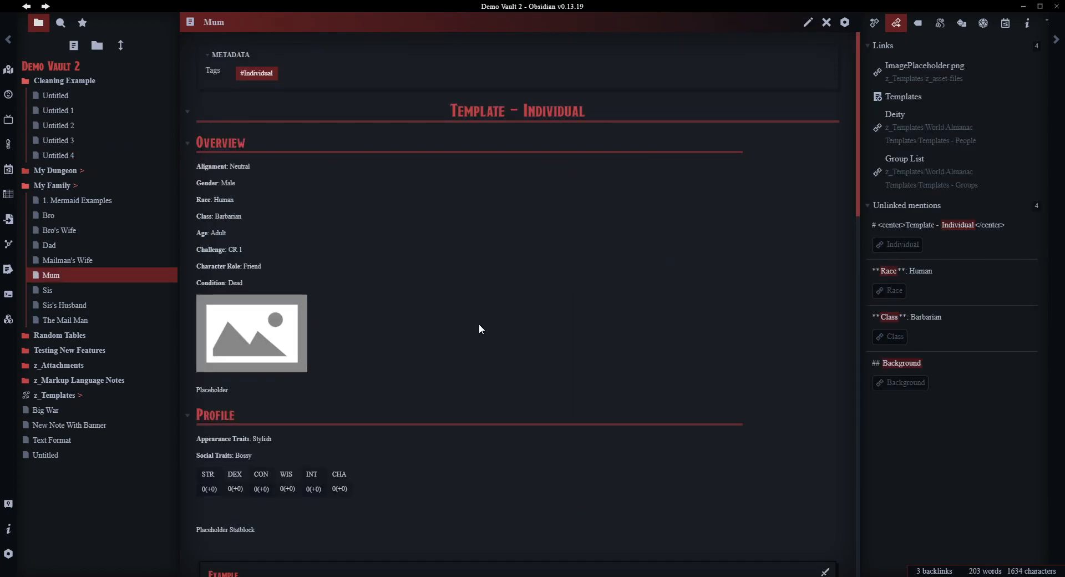
pyautogui.click(57, 154)
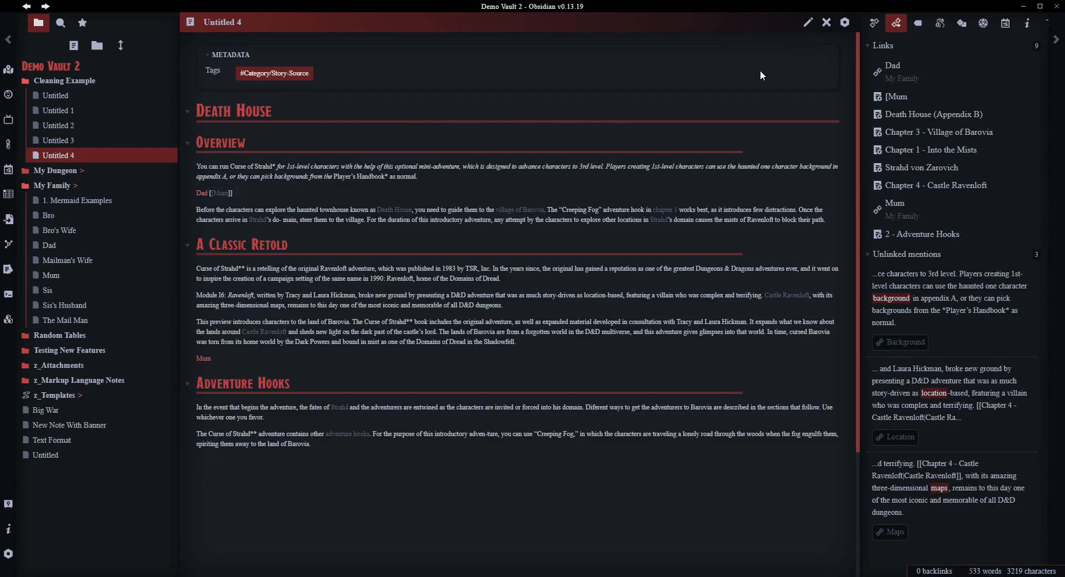
pyautogui.click(808, 23)
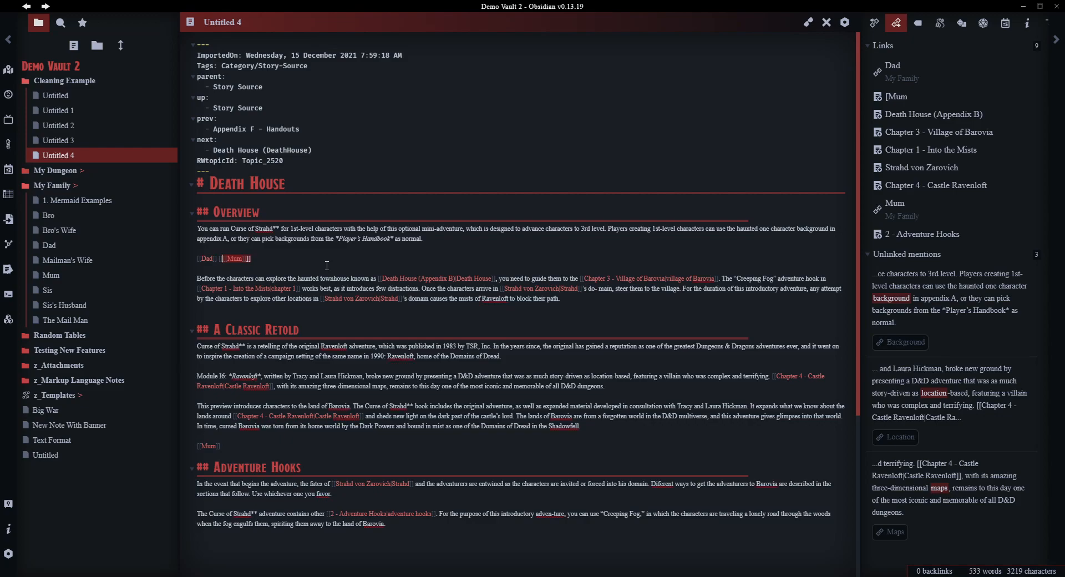
pyautogui.moveTo(456, 321)
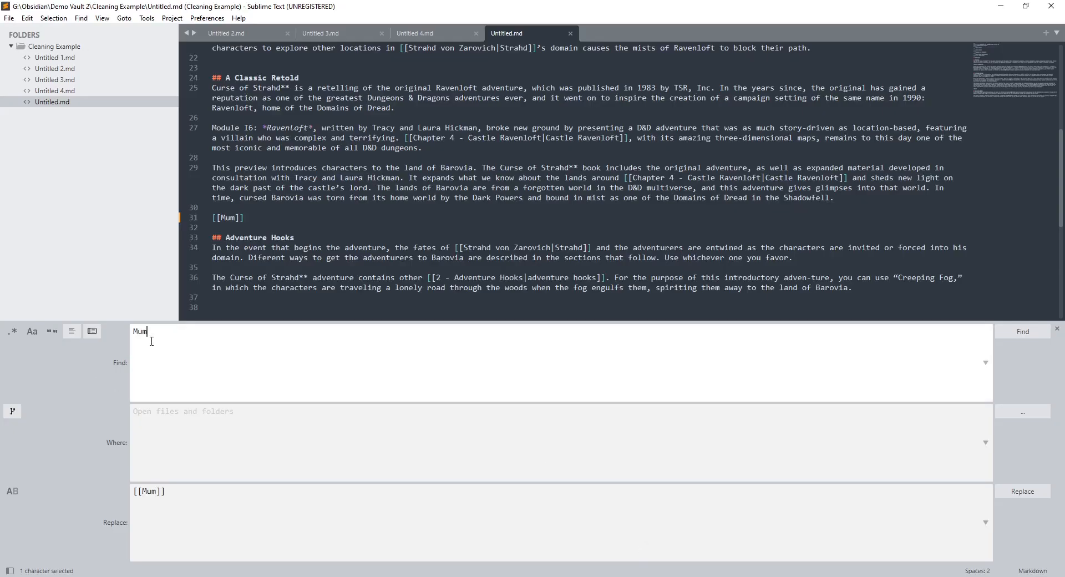
# Replace the 4 extra-bracketed Mum links with [[Mum]] across all files
pyautogui.write('[[[Mum]]]]')
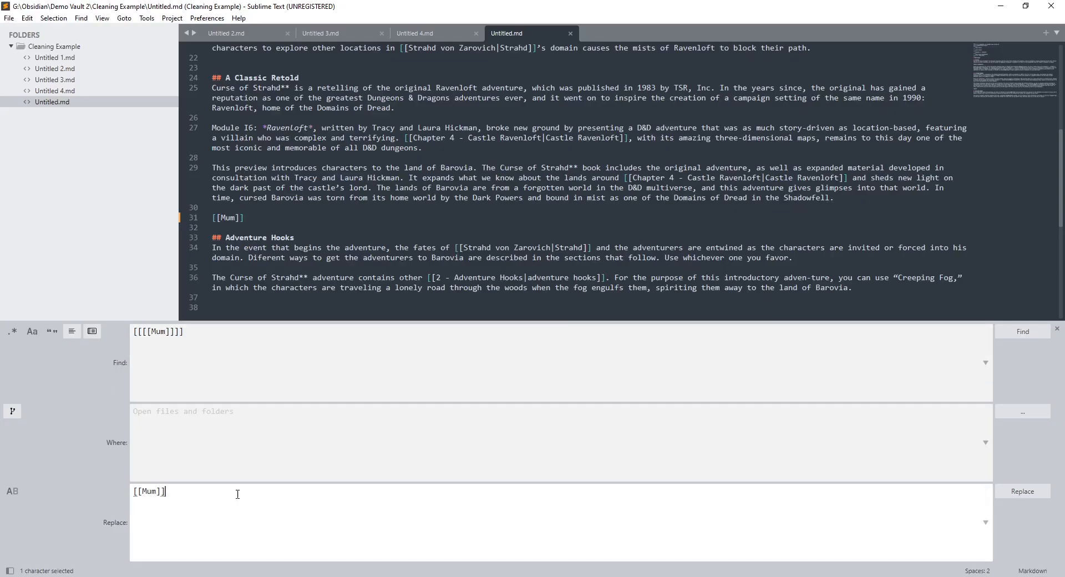
pyautogui.click(1023, 491)
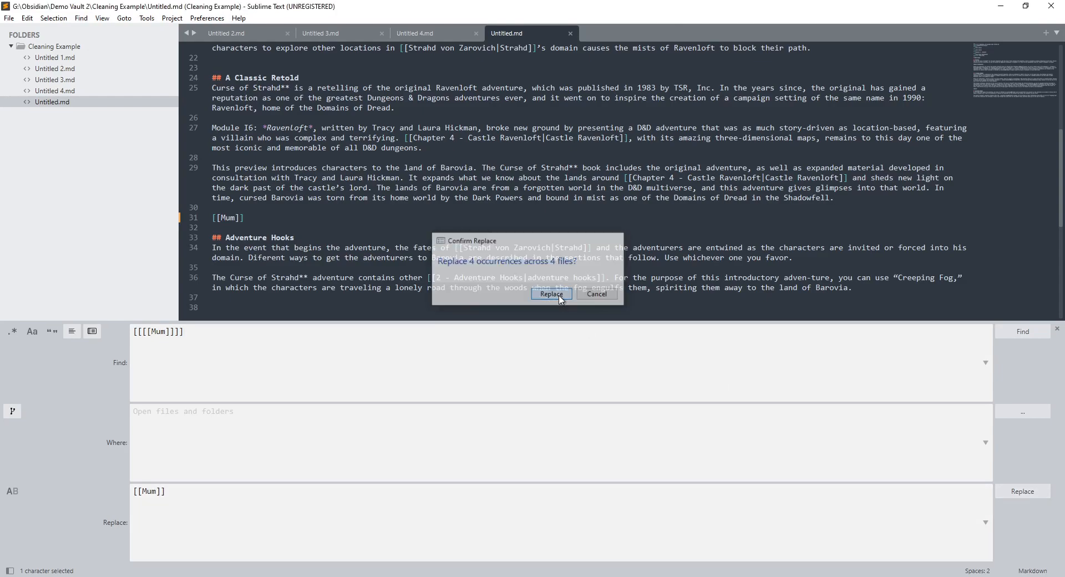
pyautogui.click(552, 294)
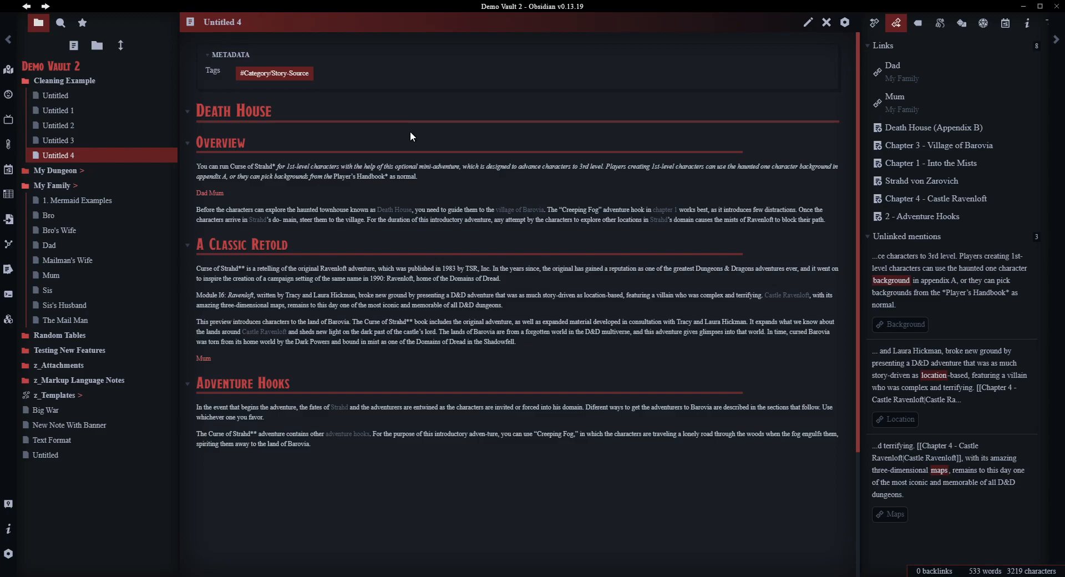
pyautogui.moveTo(864, 335)
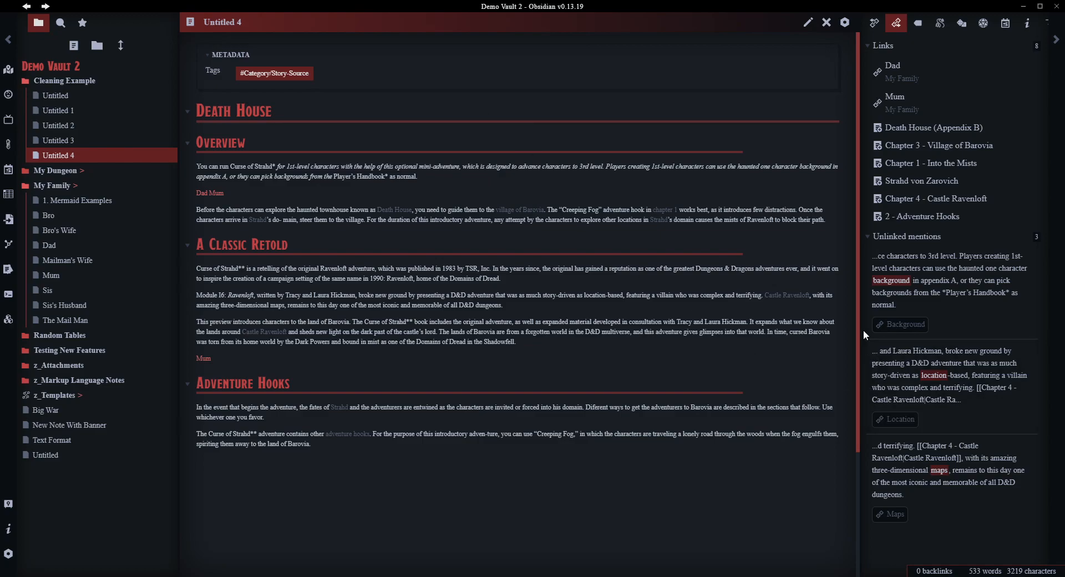
pyautogui.moveTo(787, 295)
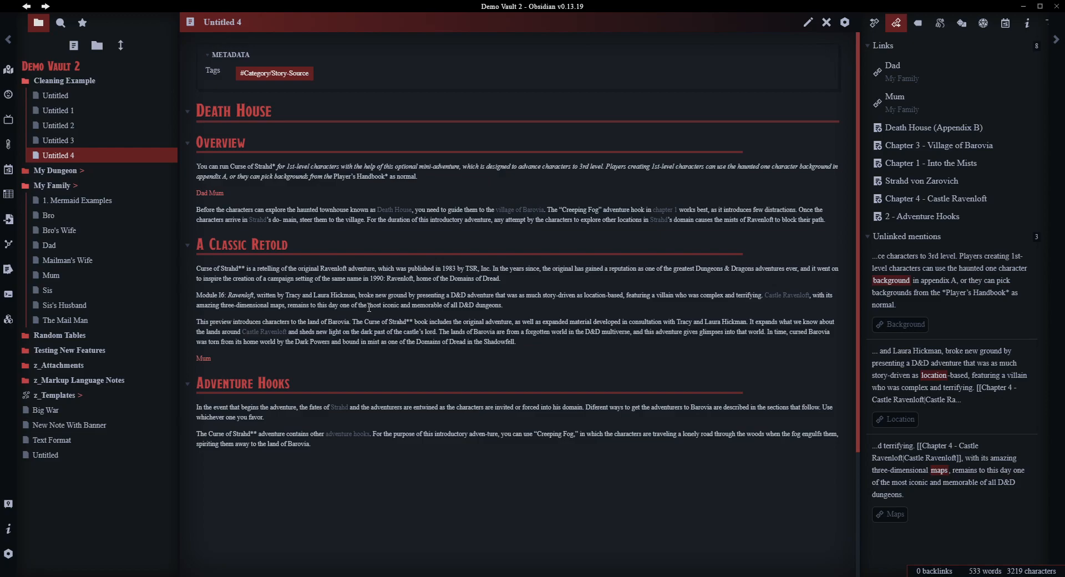
pyautogui.moveTo(572, 342)
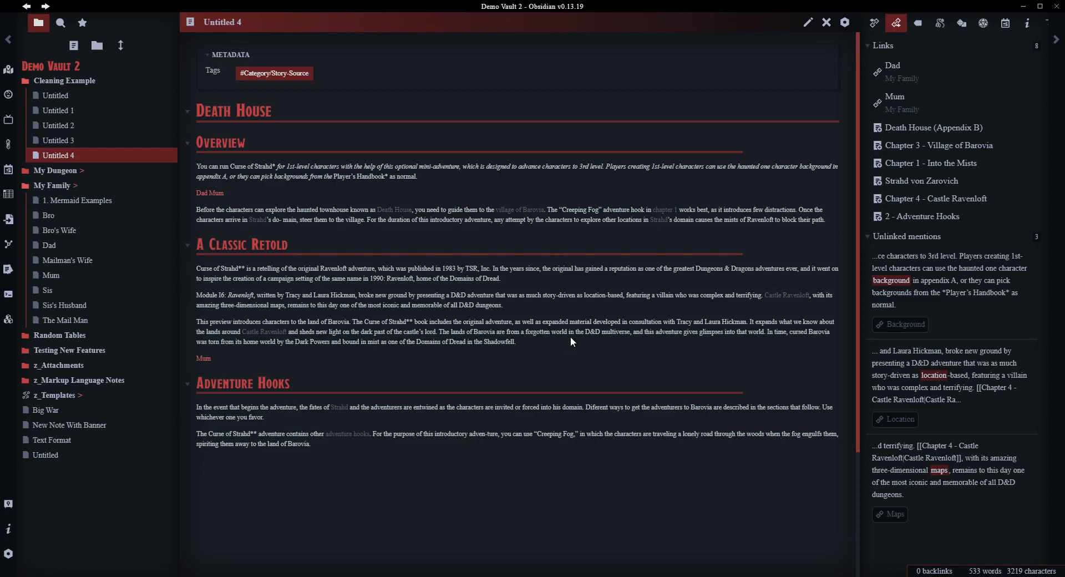
pyautogui.moveTo(468, 206)
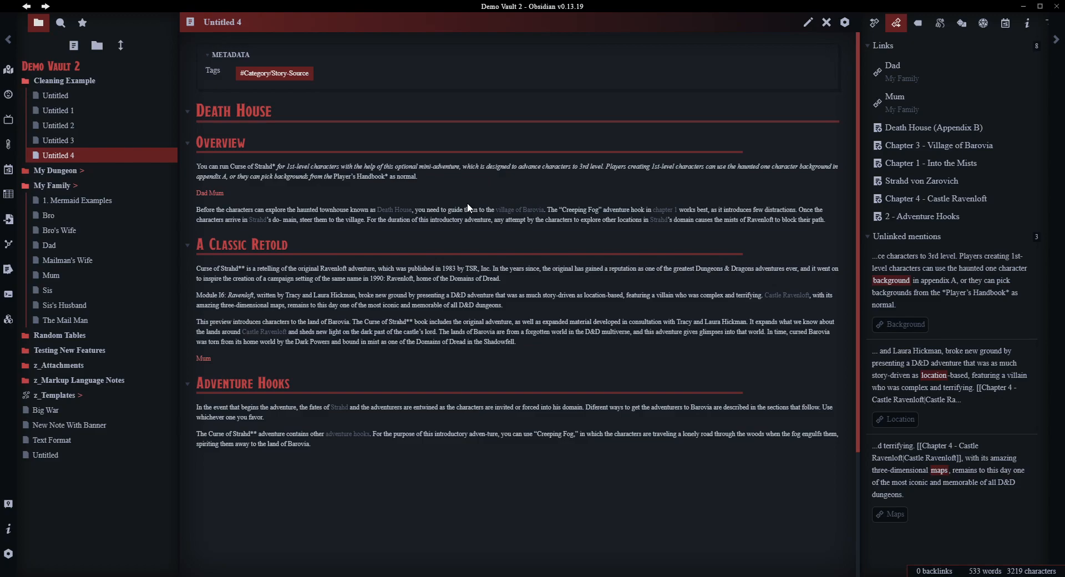
pyautogui.moveTo(7, 72)
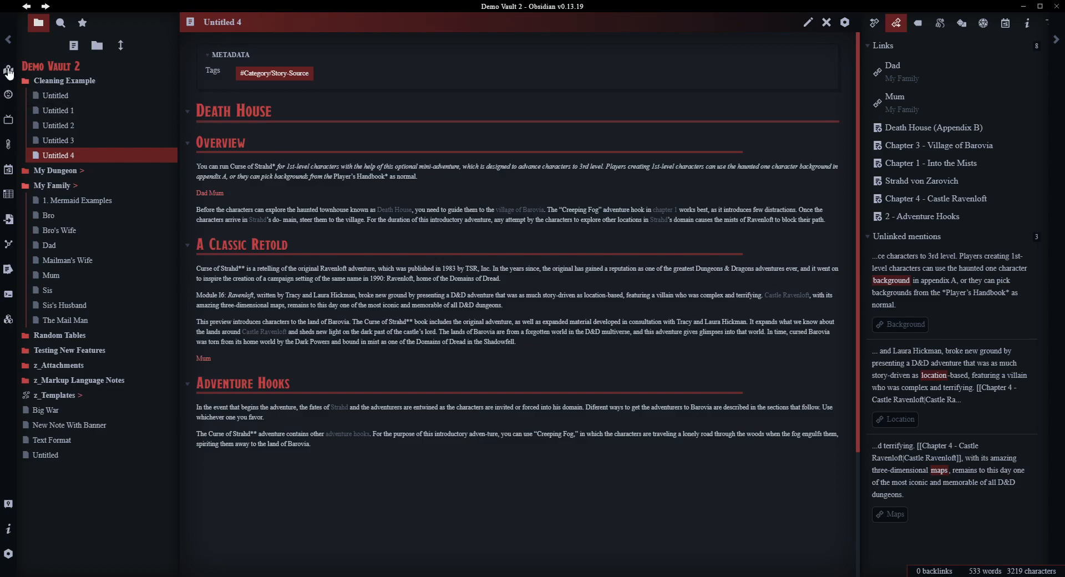
# Open the Untitled 1 note after reviewing Untitled 4
pyautogui.click(56, 110)
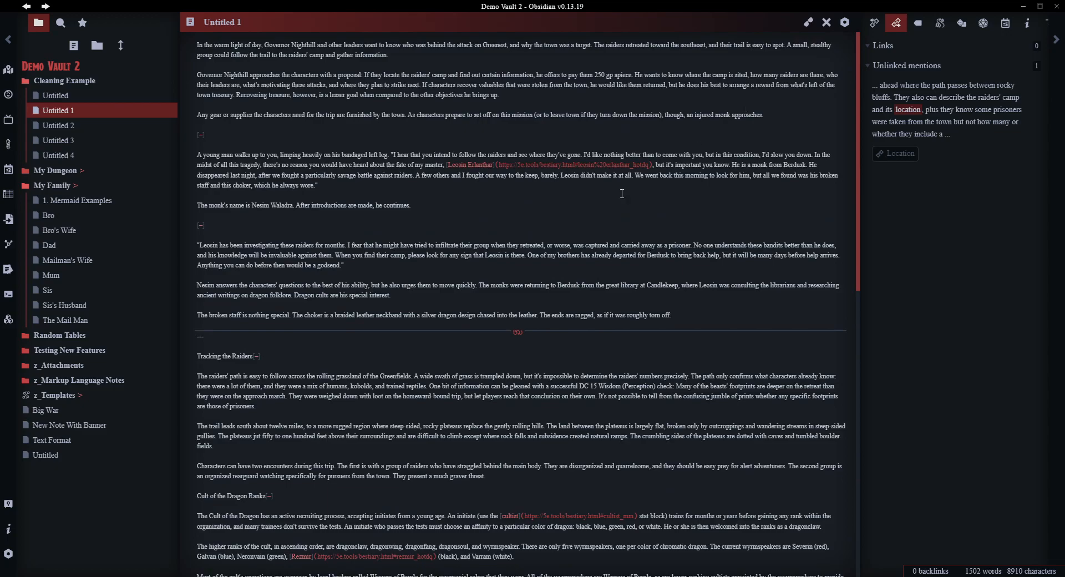
pyautogui.moveTo(328, 70)
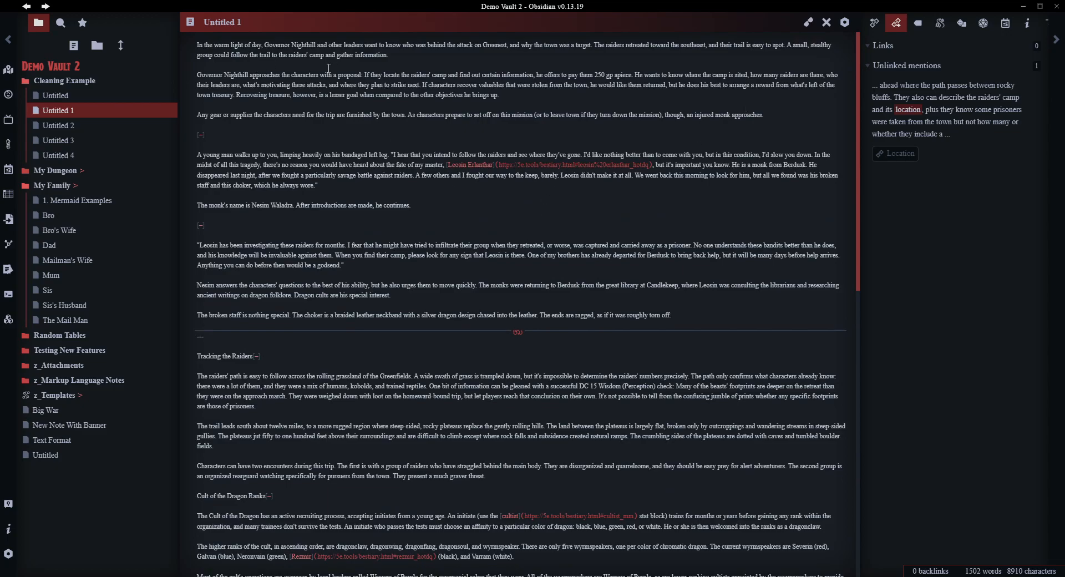
pyautogui.moveTo(701, 265)
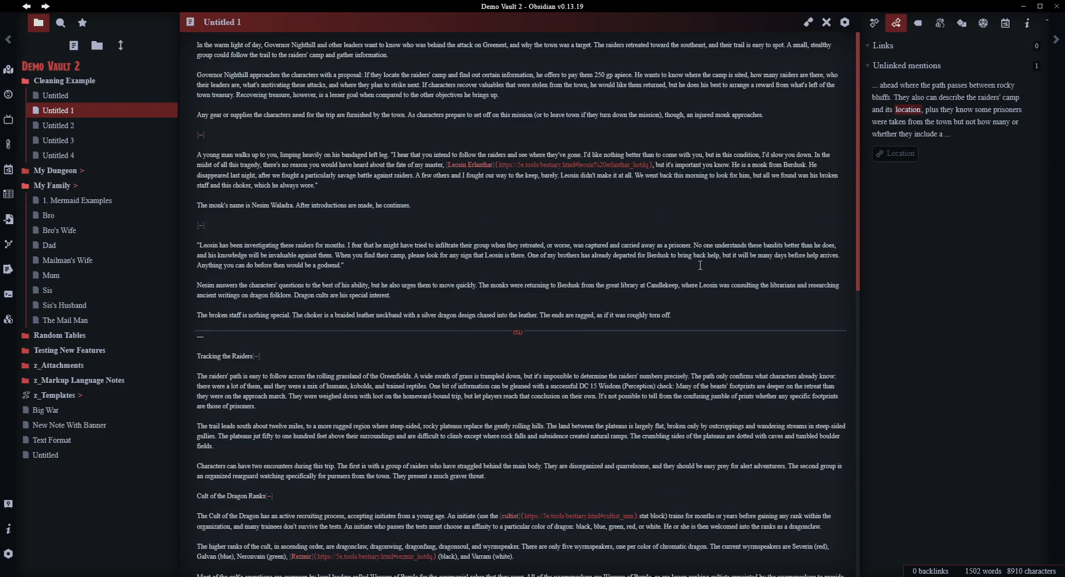
pyautogui.moveTo(846, 41)
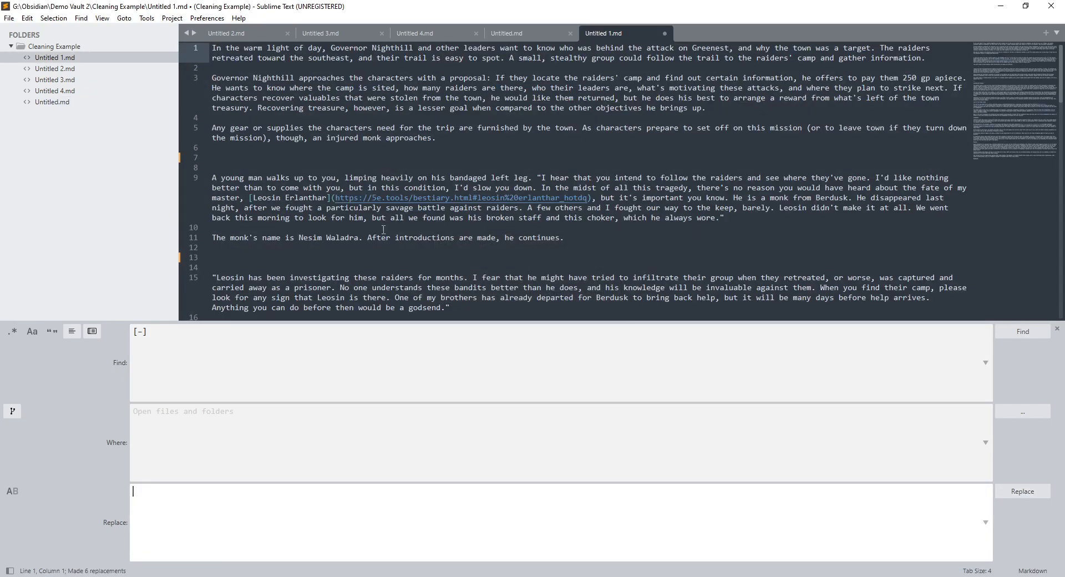
# Save Untitled 1 with its [–] markers removed
pyautogui.press('ctrl+s')
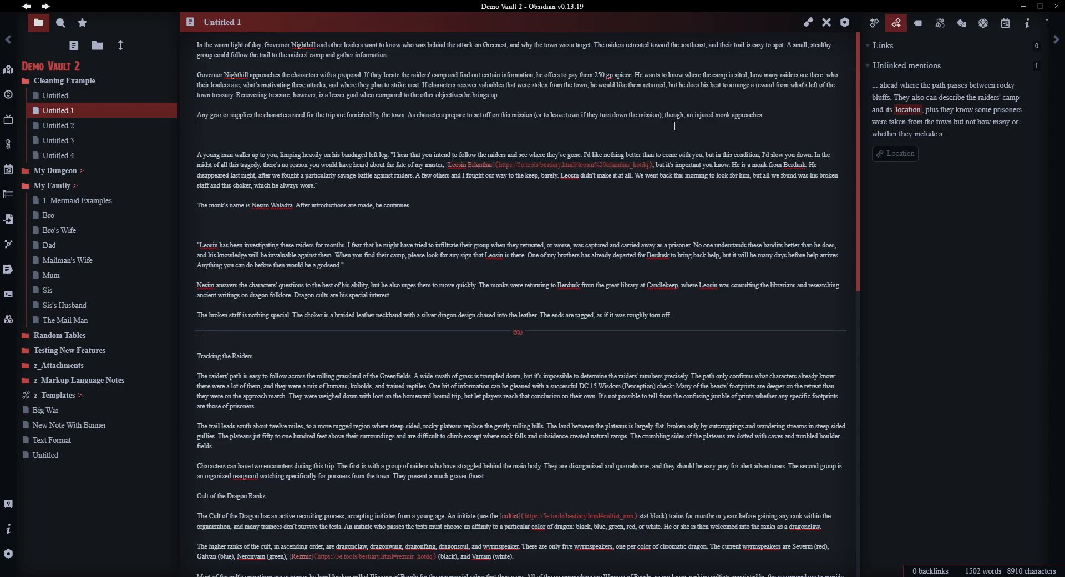
# Switch Untitled 1 to reading view
pyautogui.click(197, 126)
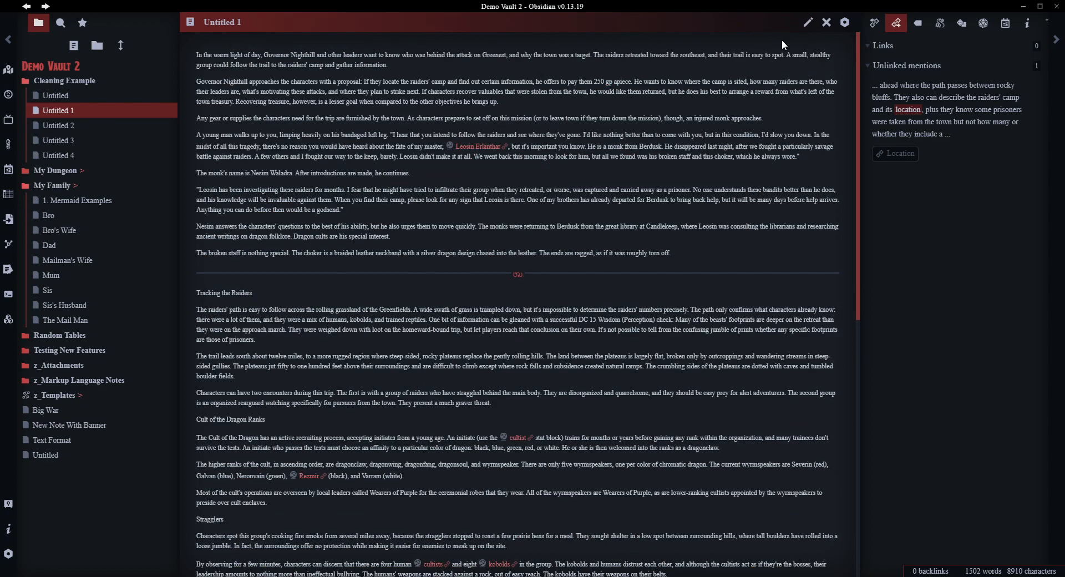
pyautogui.moveTo(475, 153)
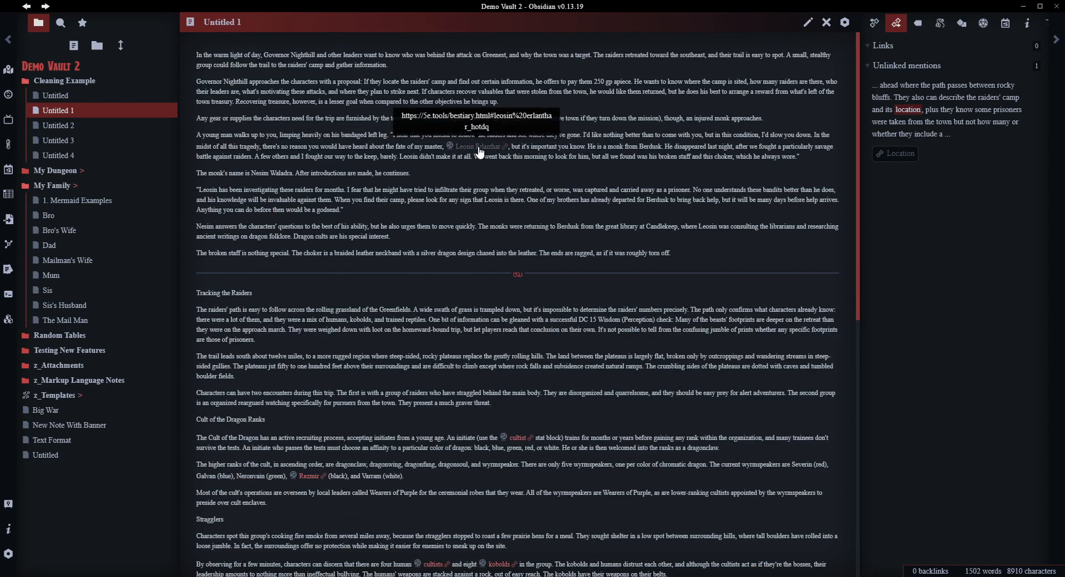
pyautogui.moveTo(523, 100)
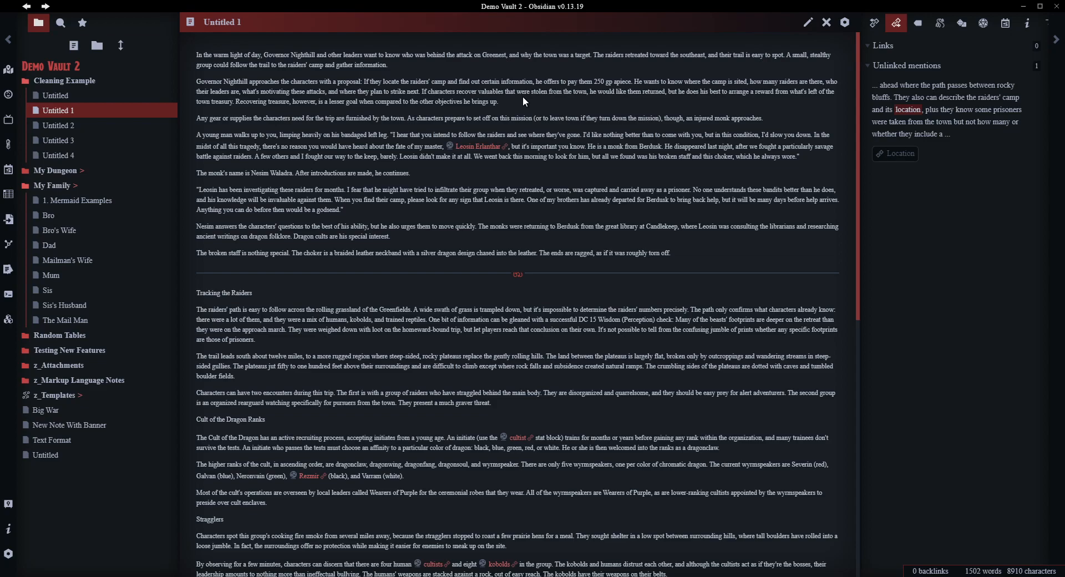
pyautogui.moveTo(533, 160)
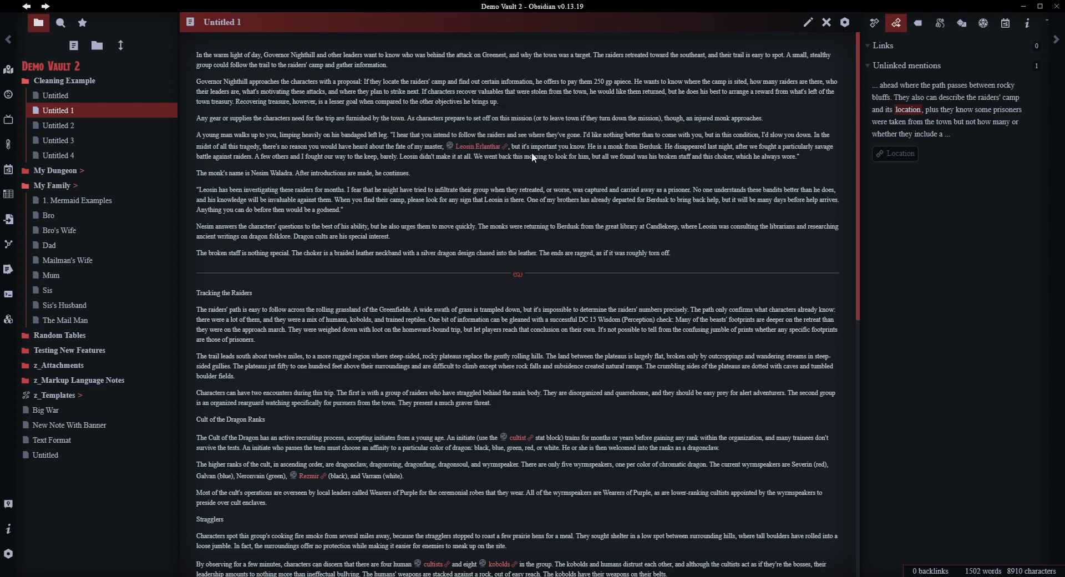
pyautogui.moveTo(670, 220)
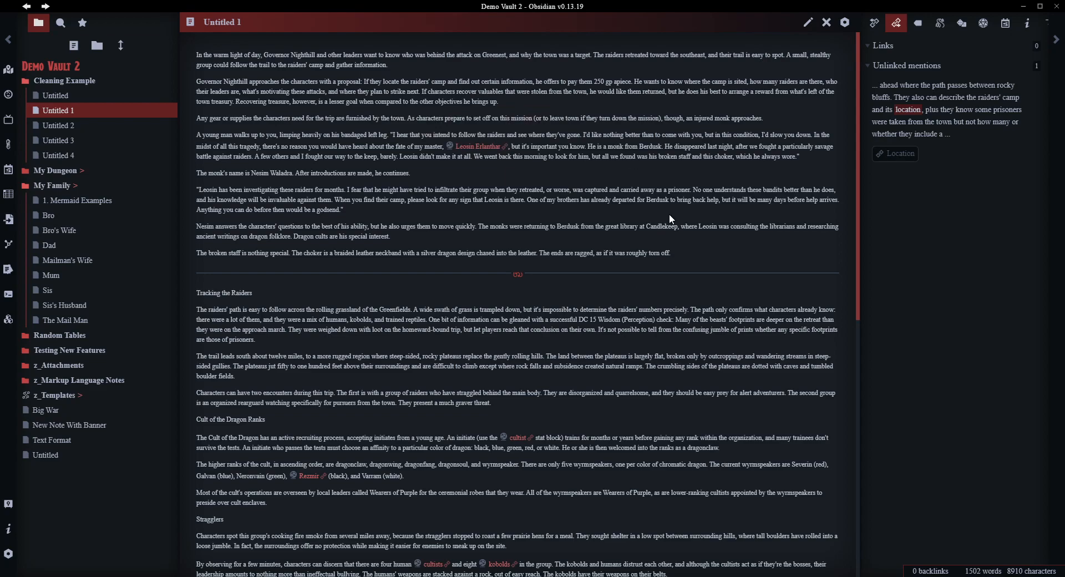
pyautogui.moveTo(860, 246)
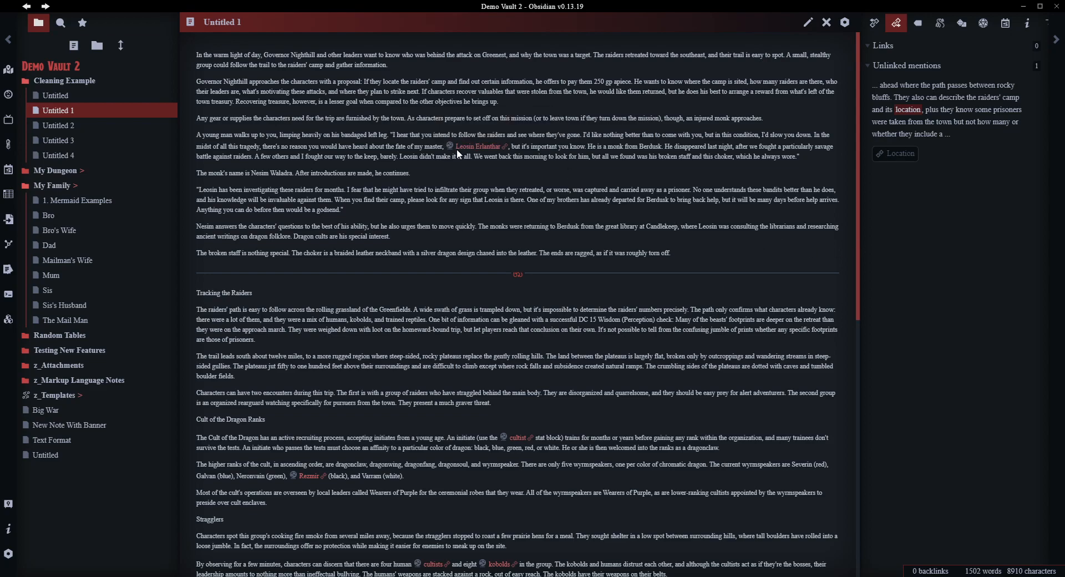
pyautogui.moveTo(476, 148)
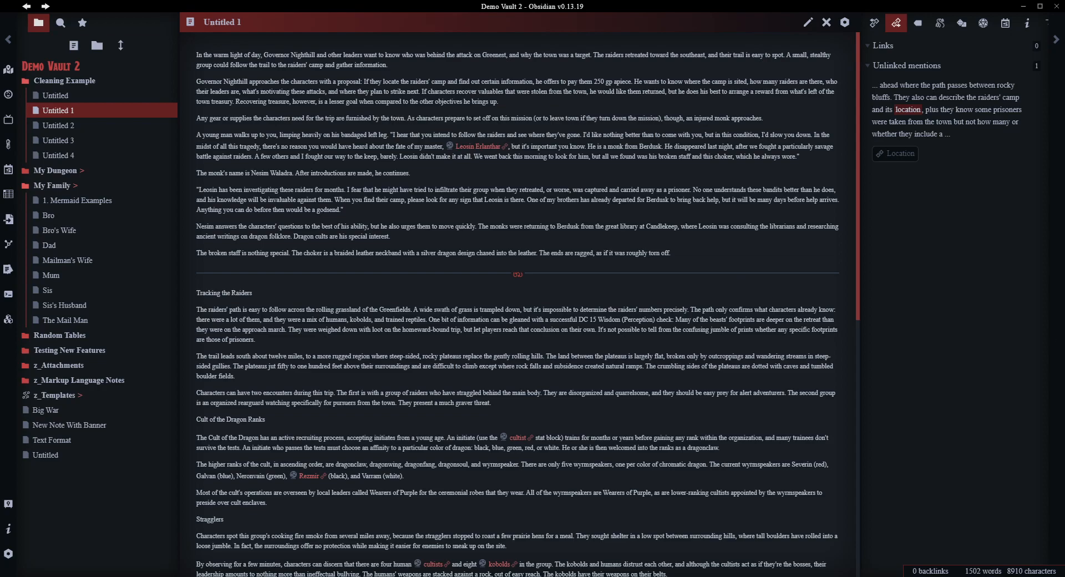
pyautogui.moveTo(877, 339)
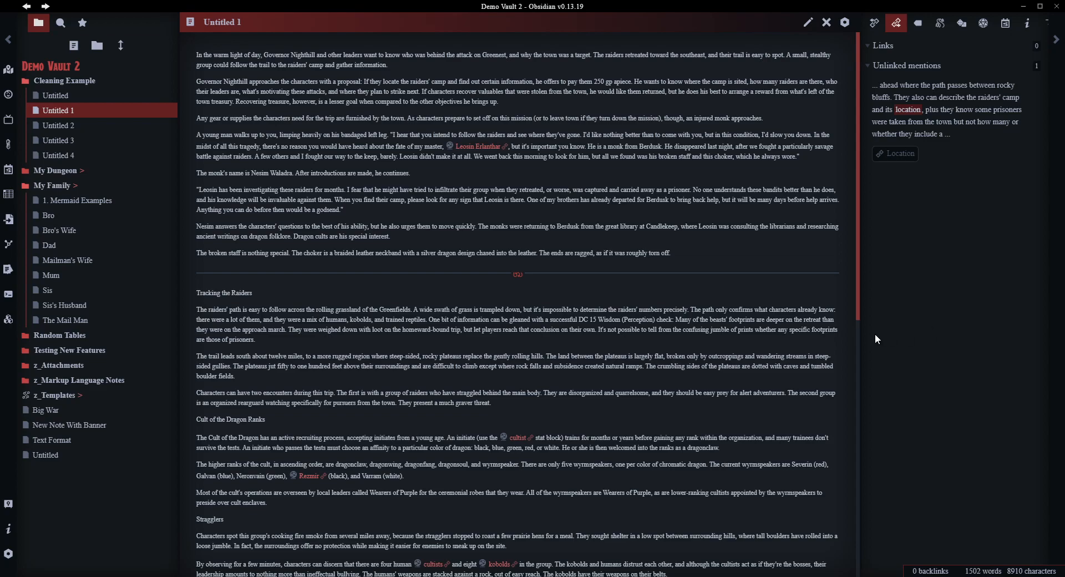
pyautogui.moveTo(833, 43)
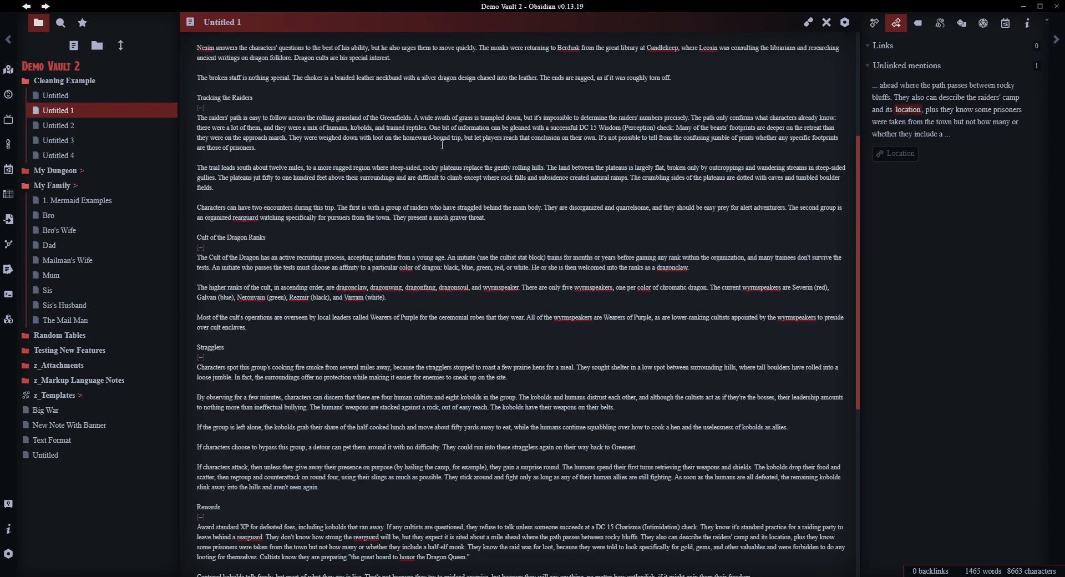
pyautogui.moveTo(808, 21)
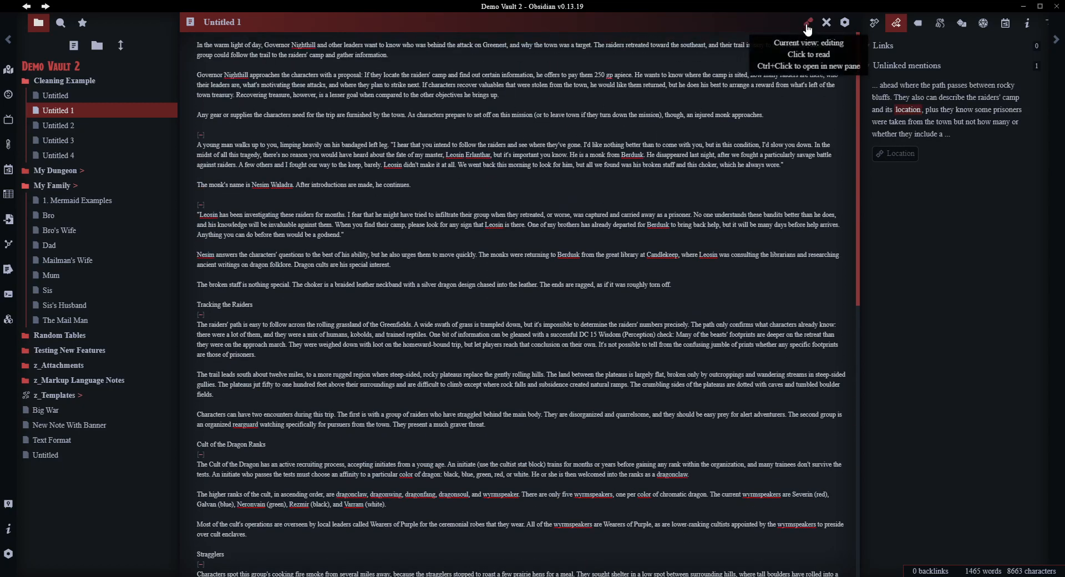
# Switch Untitled 1 back to editing view and scroll through the note
pyautogui.click(809, 21)
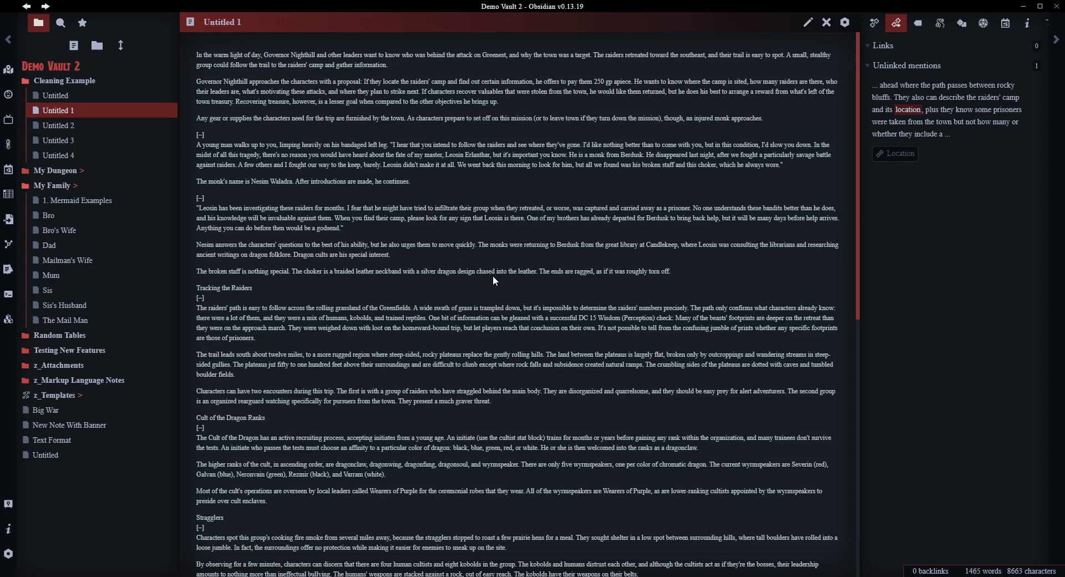
pyautogui.moveTo(497, 297)
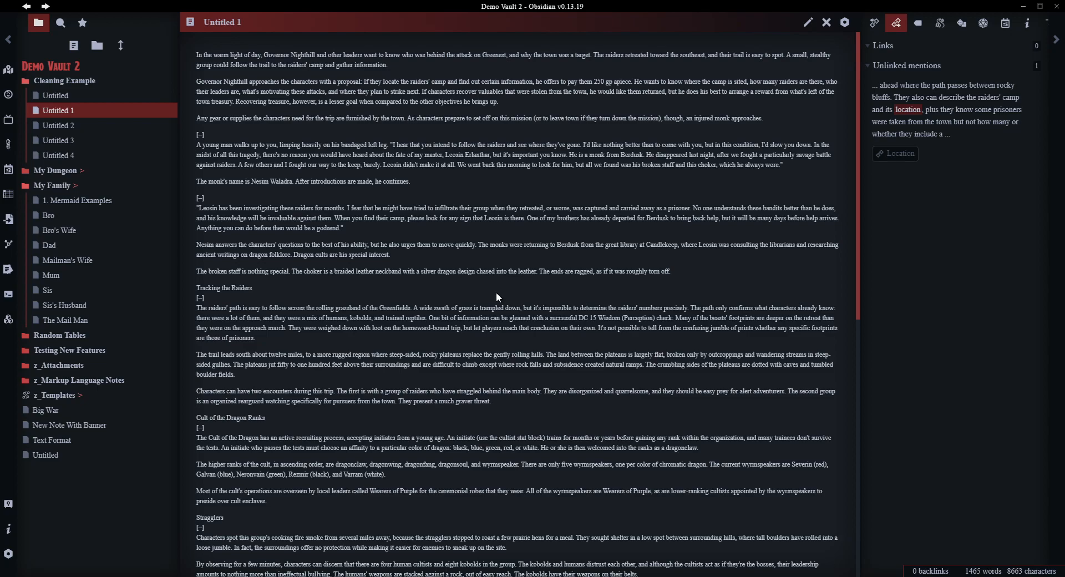
pyautogui.scroll(-3)
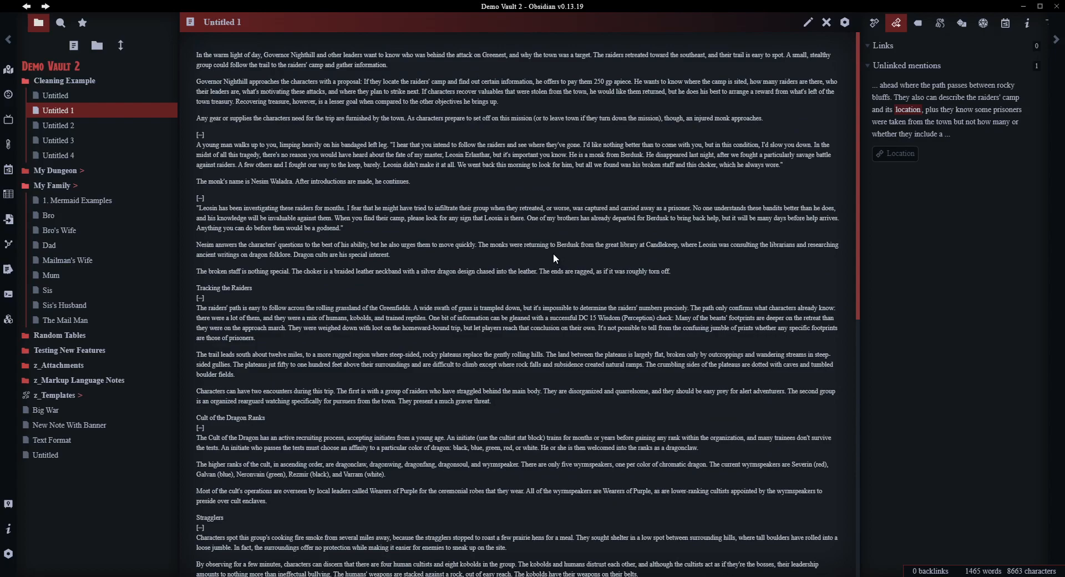
pyautogui.moveTo(573, 263)
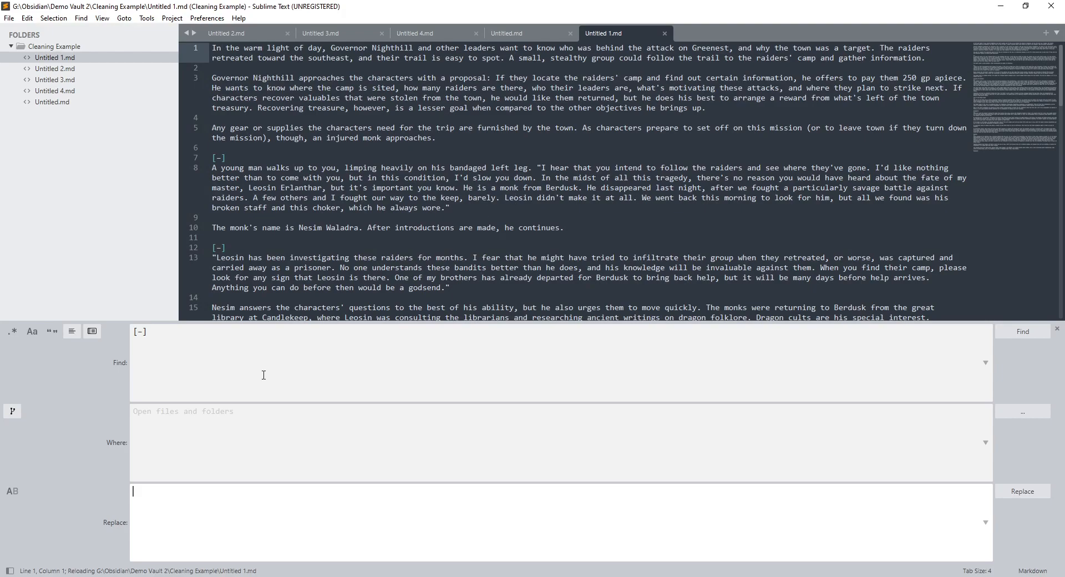
pyautogui.moveTo(162, 357)
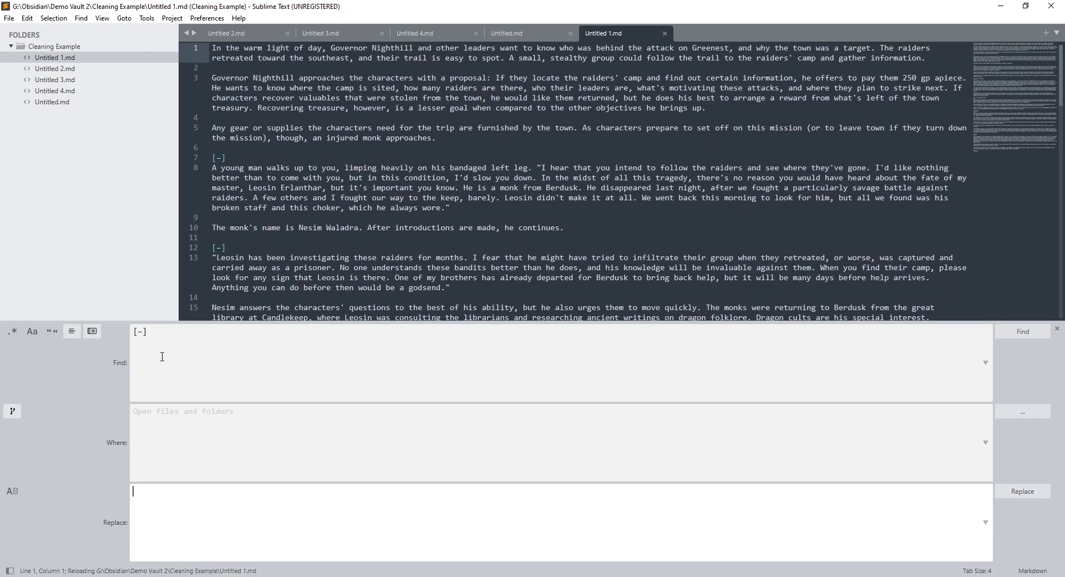
# Replace all six [–] markers in Untitled 1 with nothing
pyautogui.click(1023, 491)
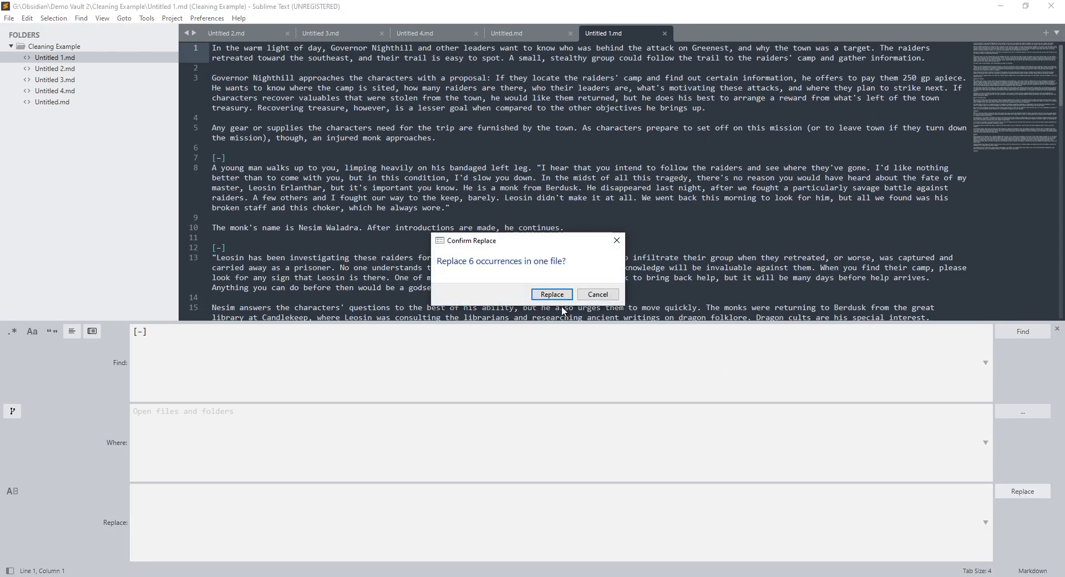
pyautogui.click(552, 294)
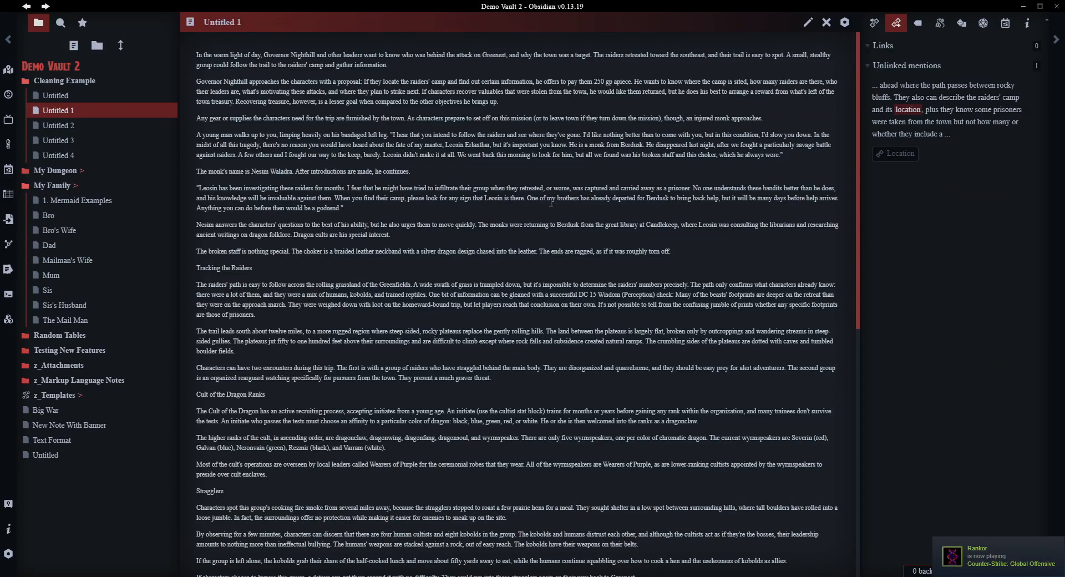
pyautogui.moveTo(531, 239)
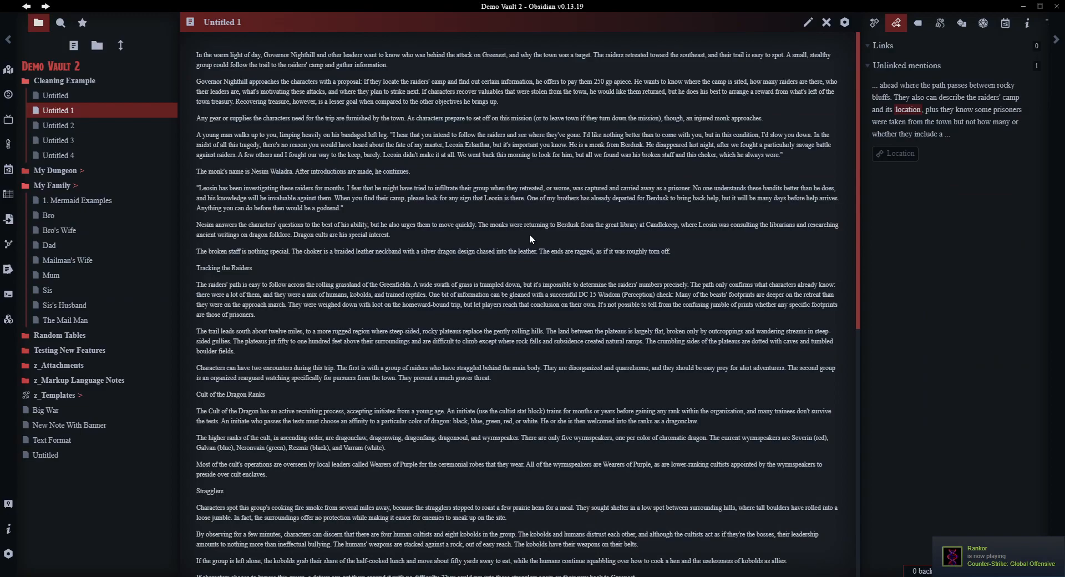